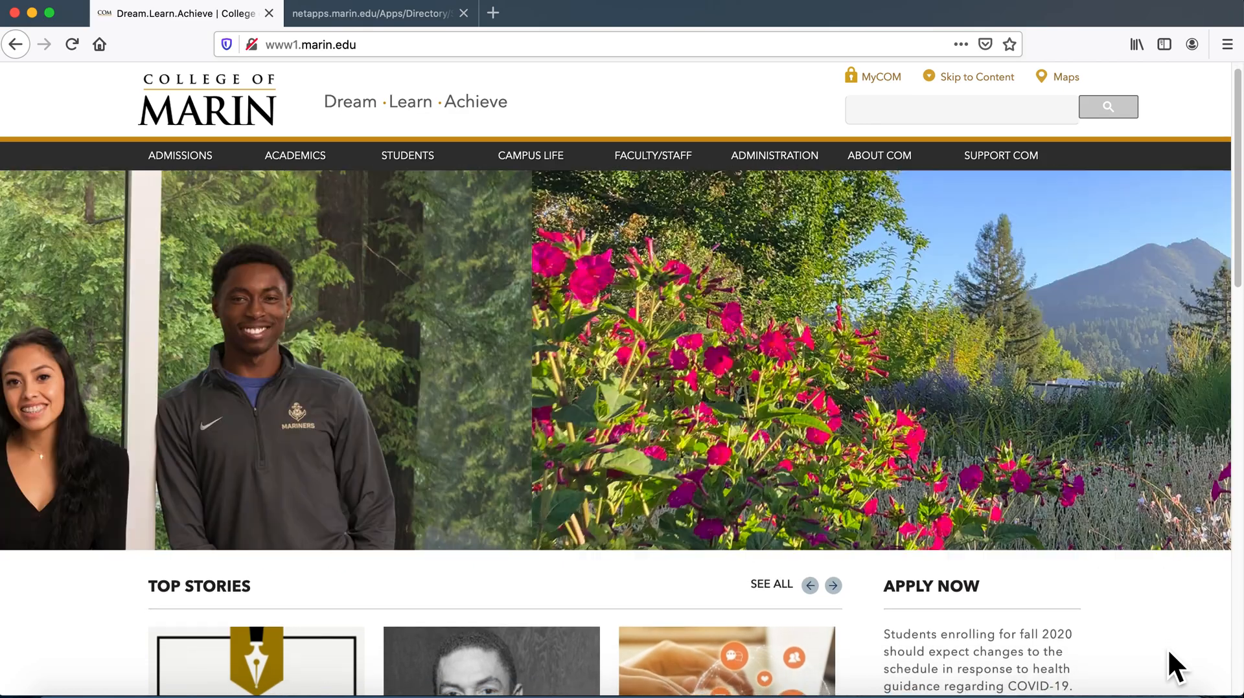
Scroll the home page and launch CLASS SCHEDULE ONLINE under Apply Now
scroll("down", 3)
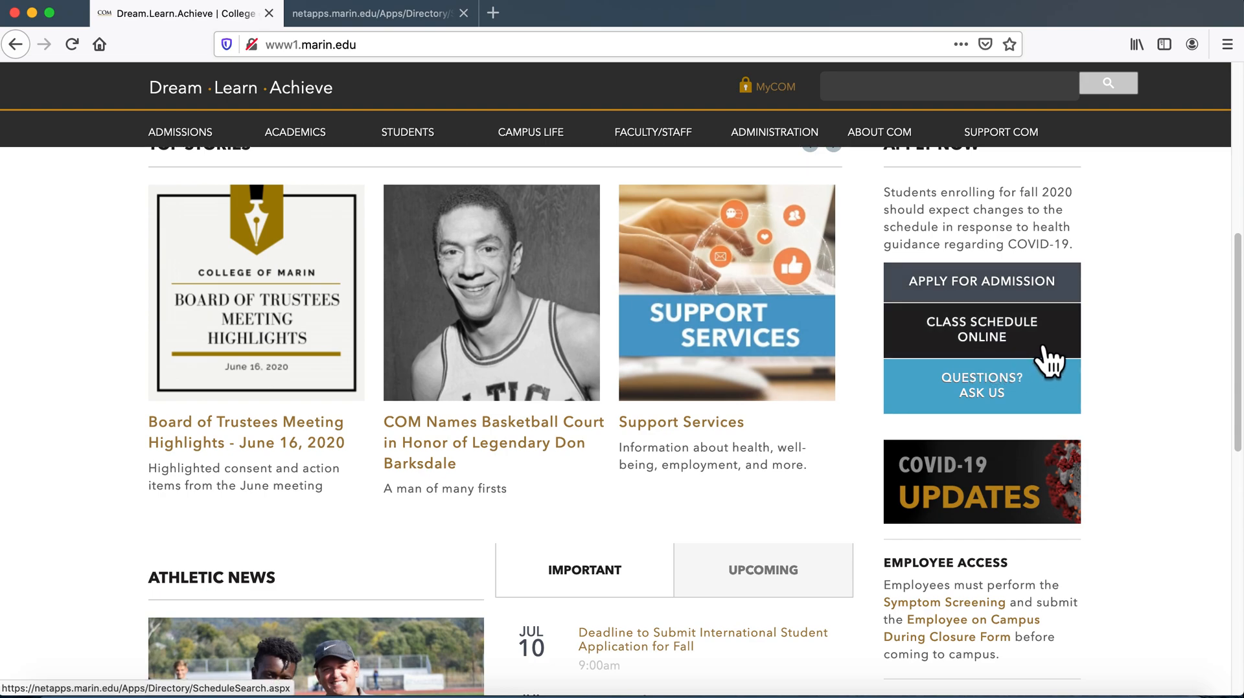
left_click(982, 330)
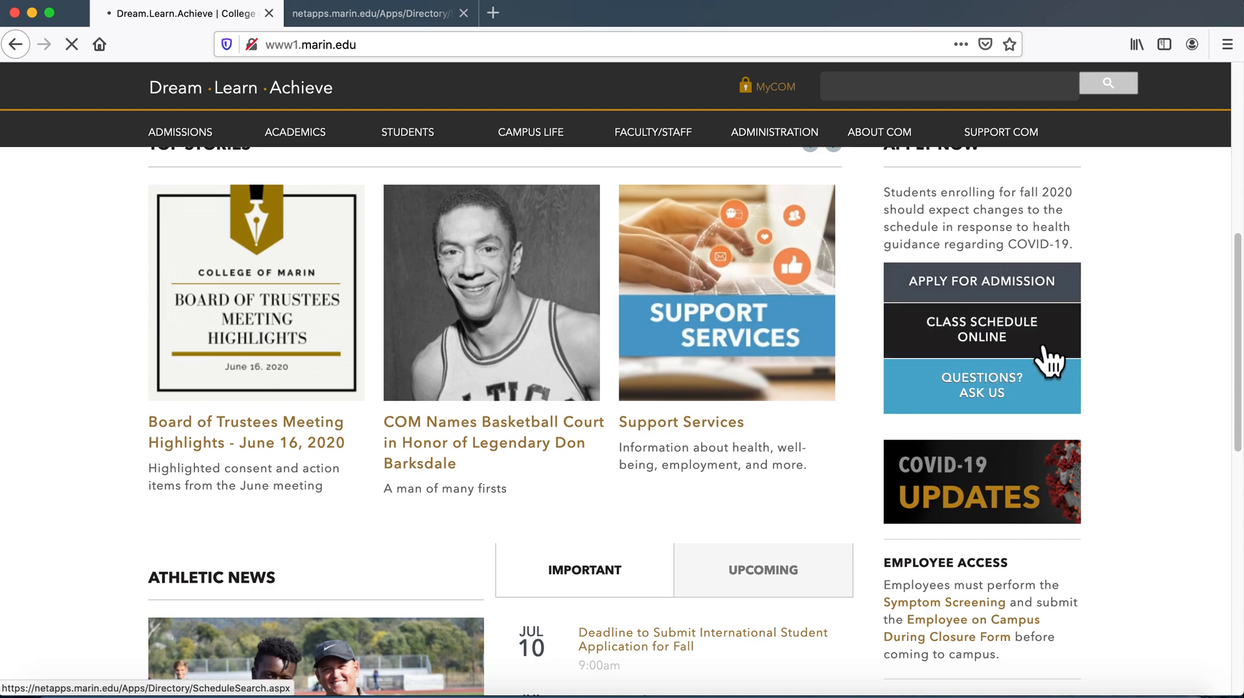
Review the All Terms and All Sessions dropdown options, leaving every filter at its default
left_click(981, 329)
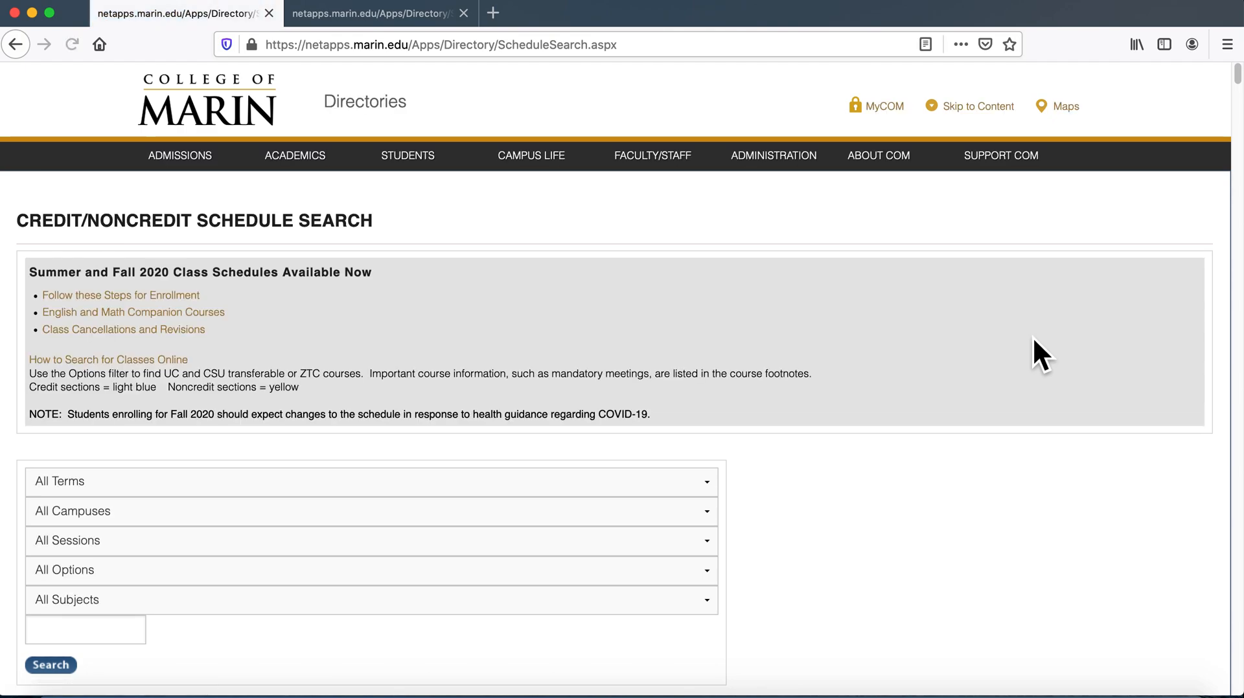
mouse_move(1023, 362)
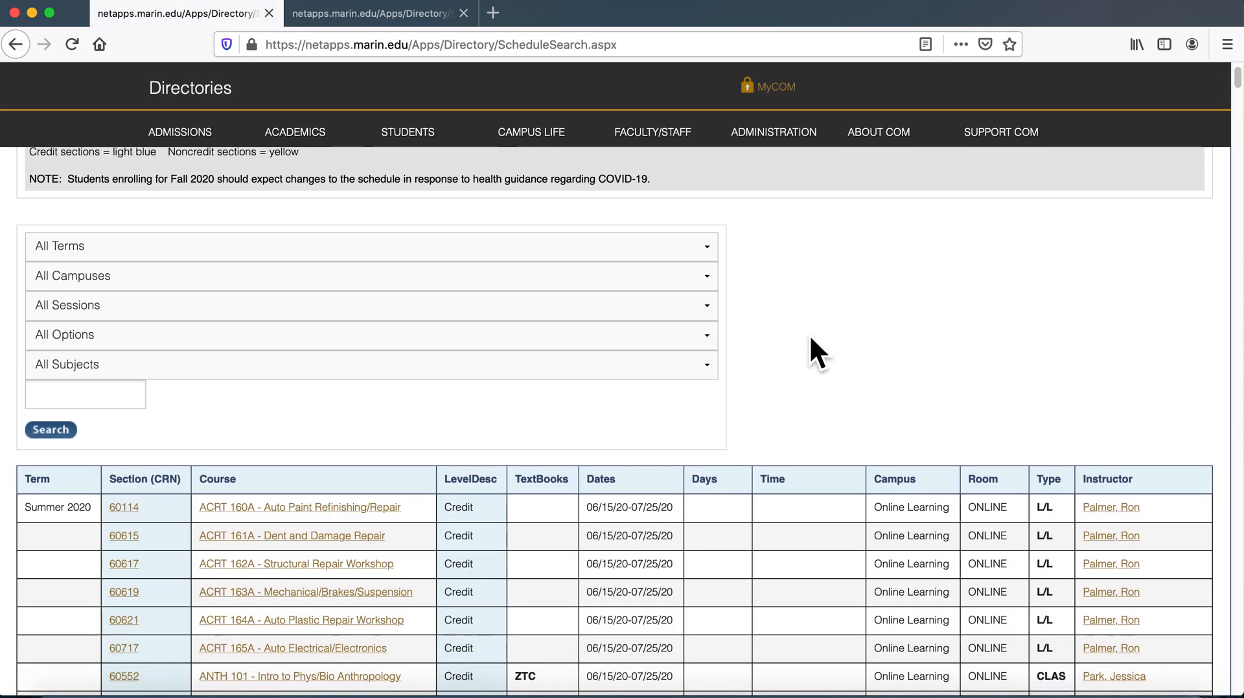
mouse_move(494, 409)
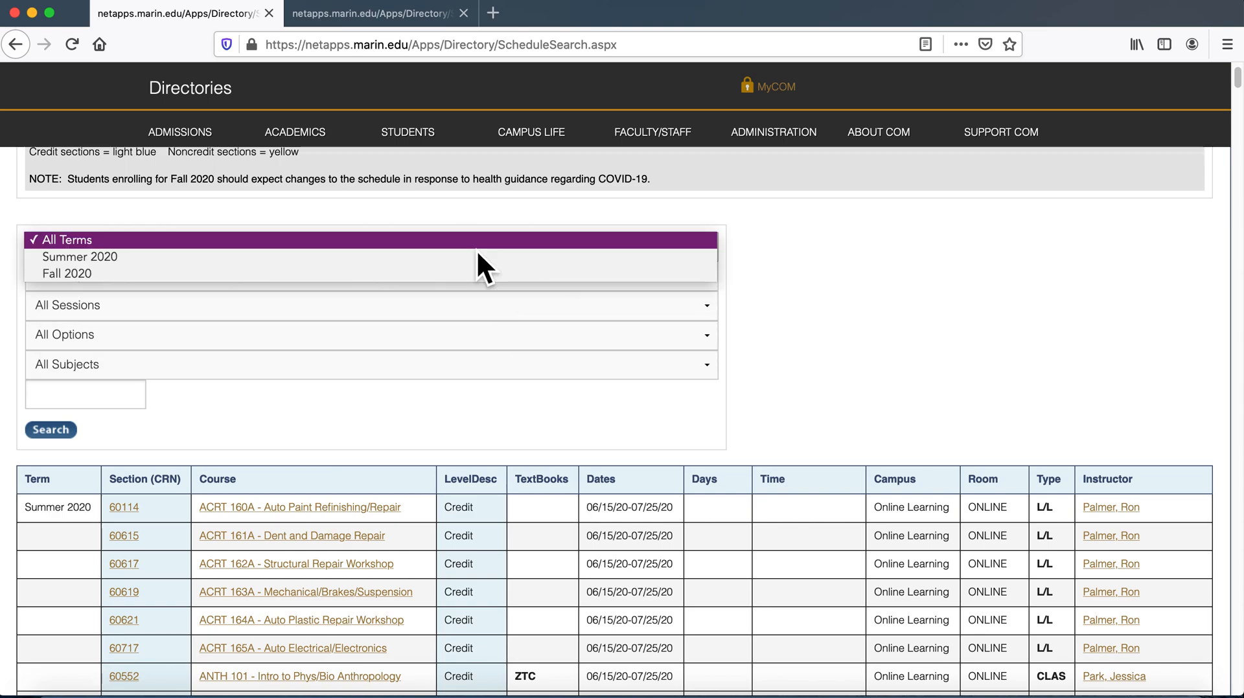
left_click(480, 255)
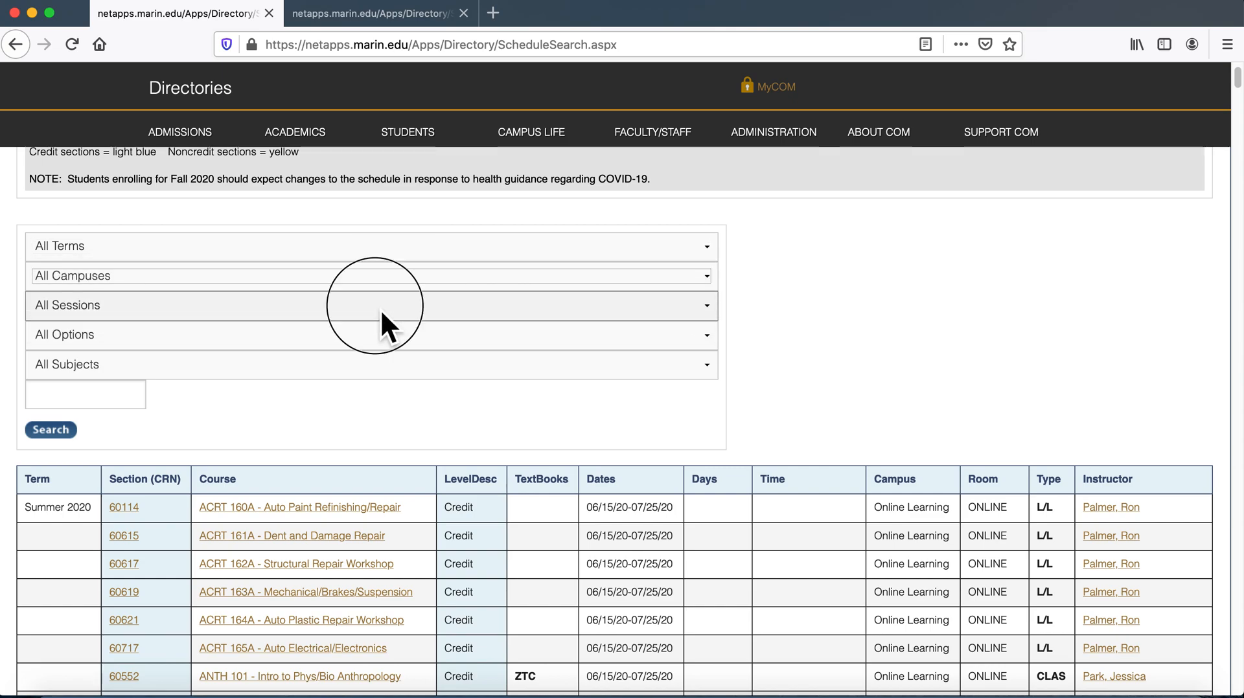
left_click(375, 320)
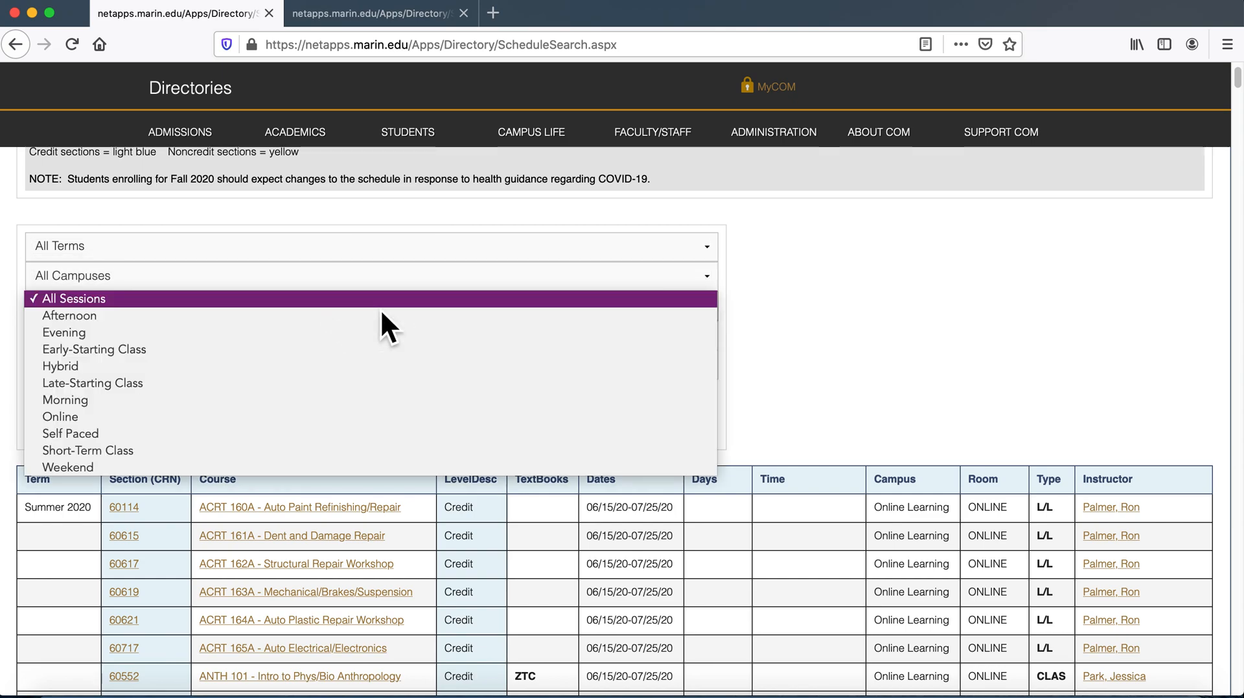
left_click(376, 301)
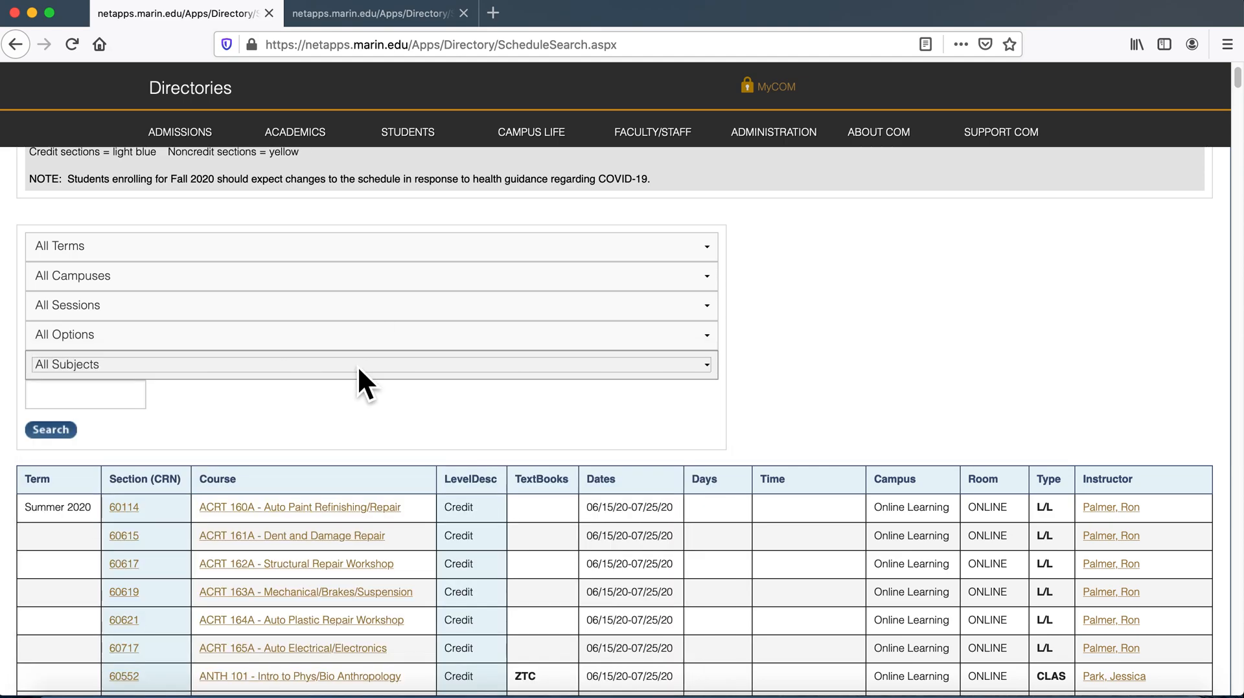
mouse_move(358, 267)
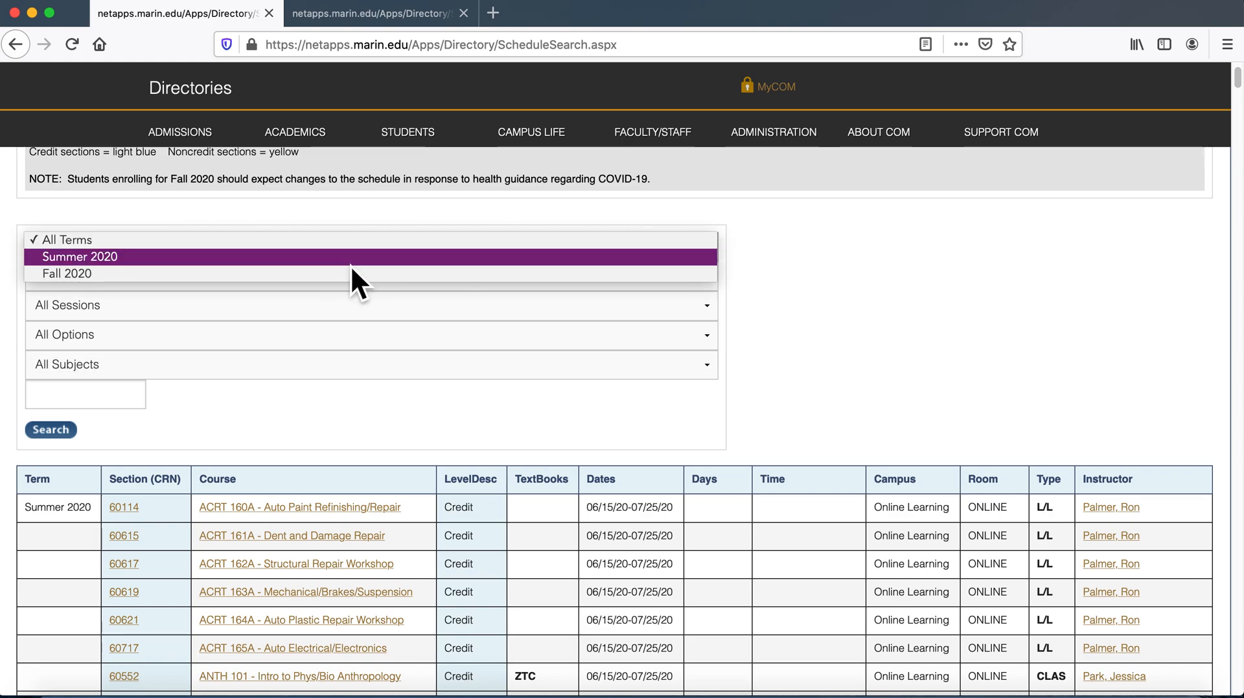
mouse_move(350, 290)
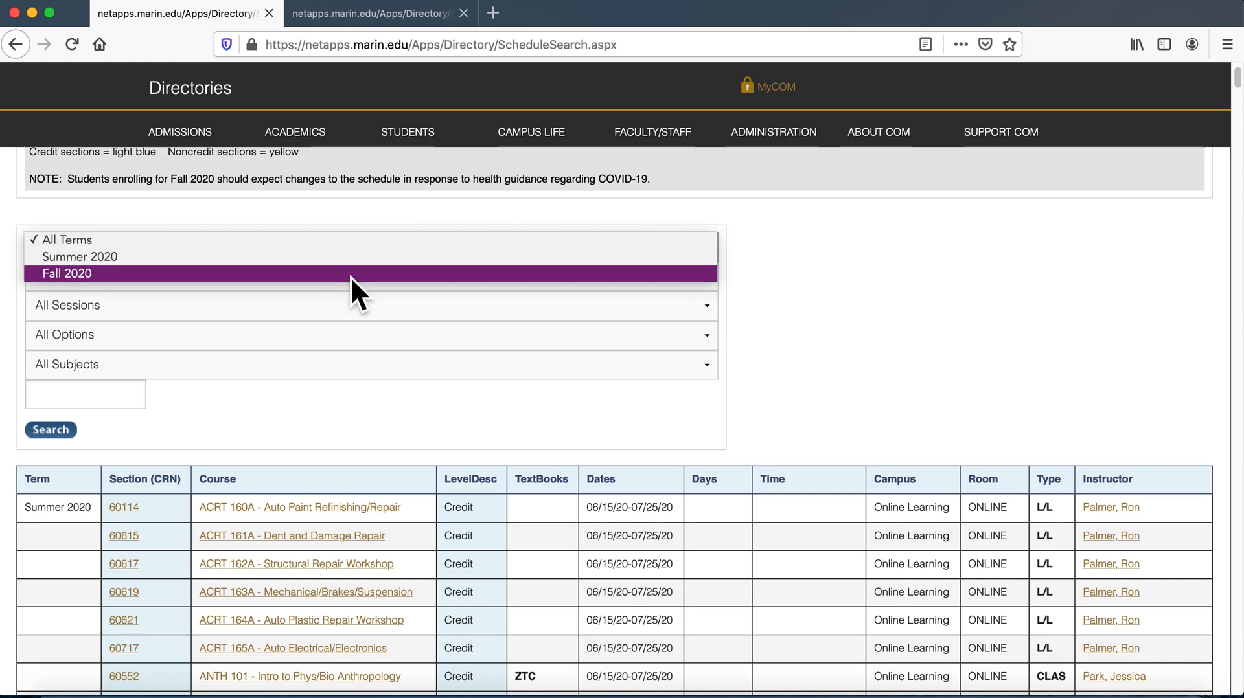
Select Fall 2020 as the term and browse the resulting class list
left_click(62, 274)
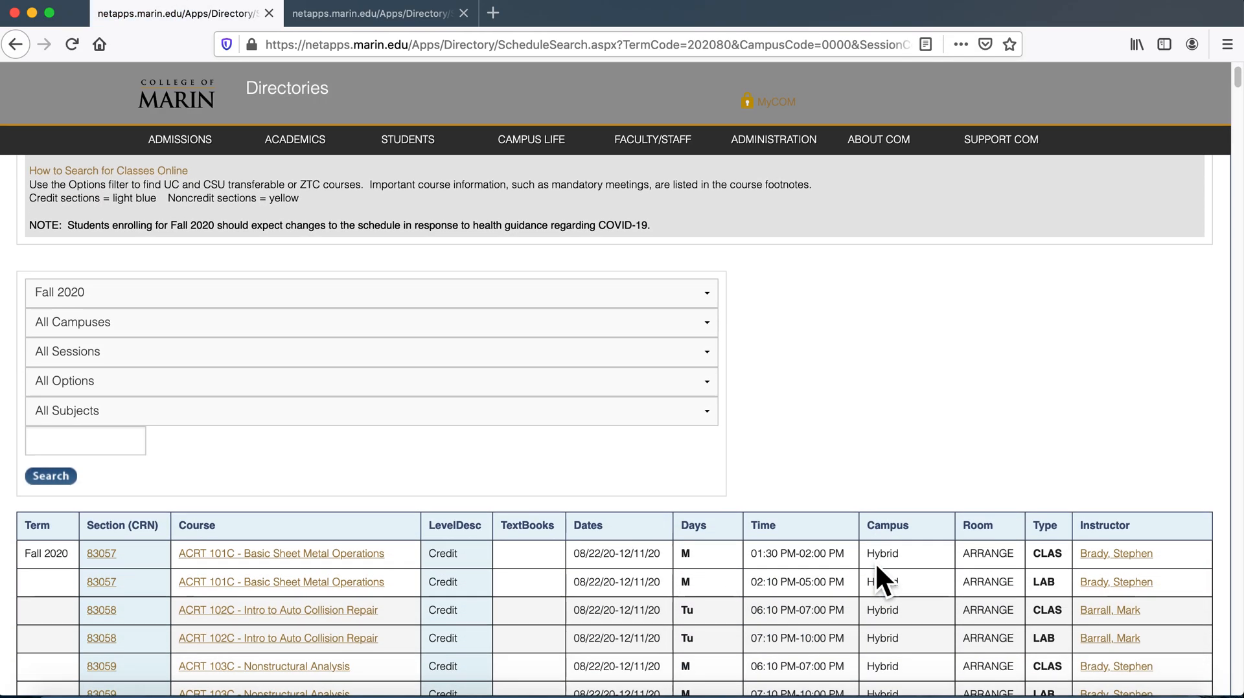
scroll("down", 3)
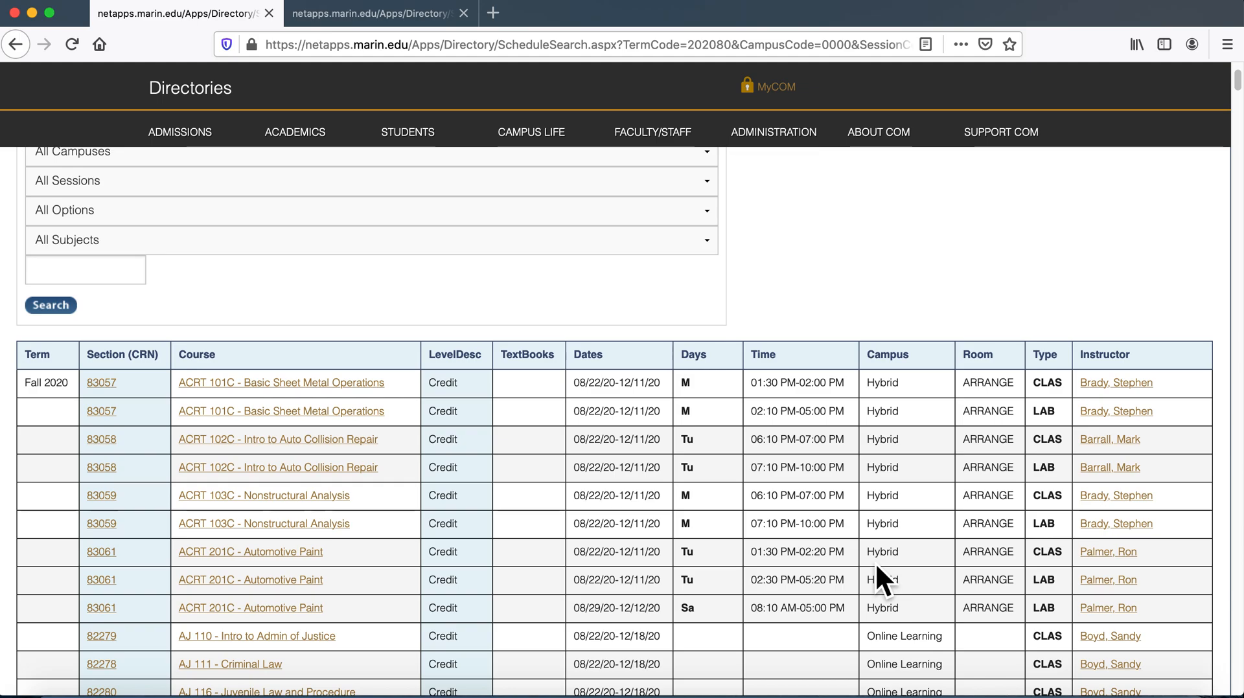
scroll("down", 3)
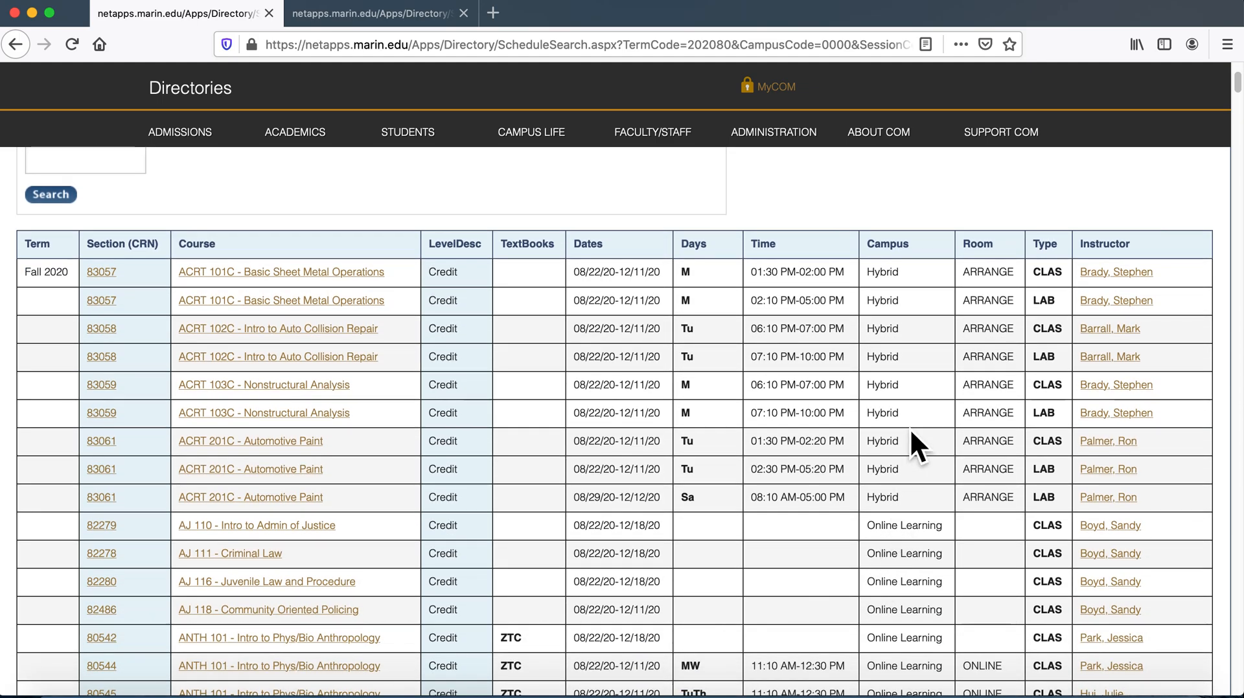
mouse_move(936, 296)
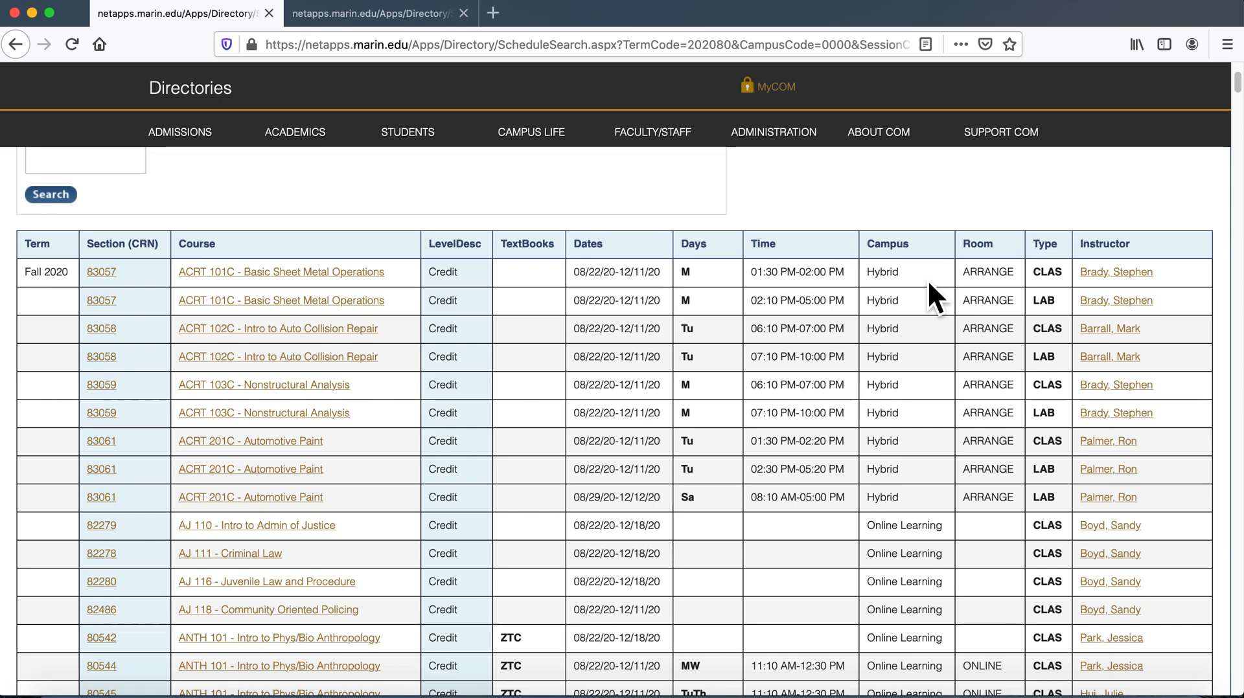
mouse_move(796, 306)
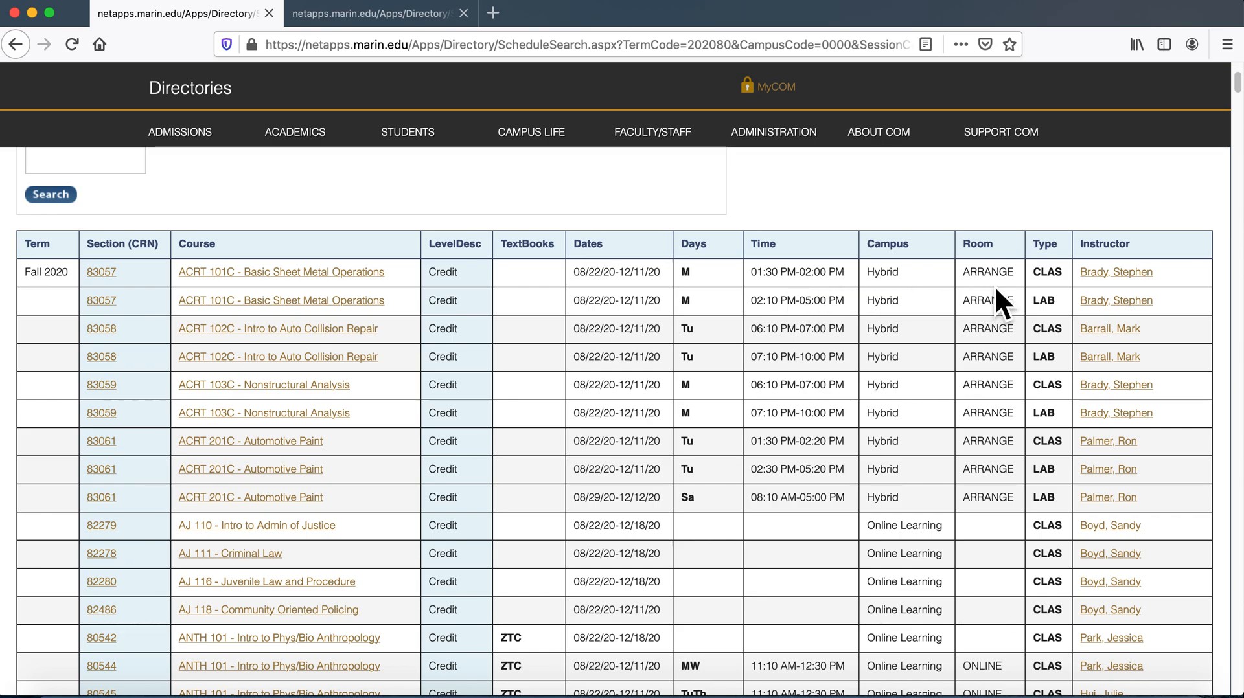
mouse_move(956, 442)
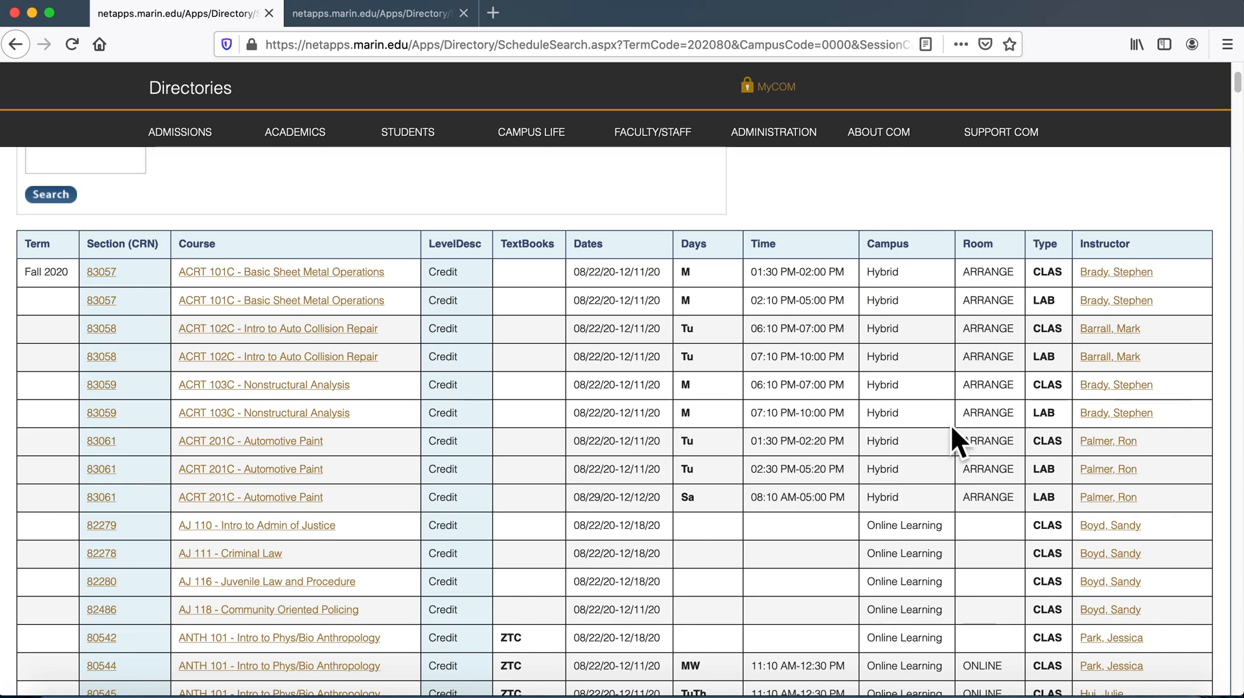
scroll("down", 3)
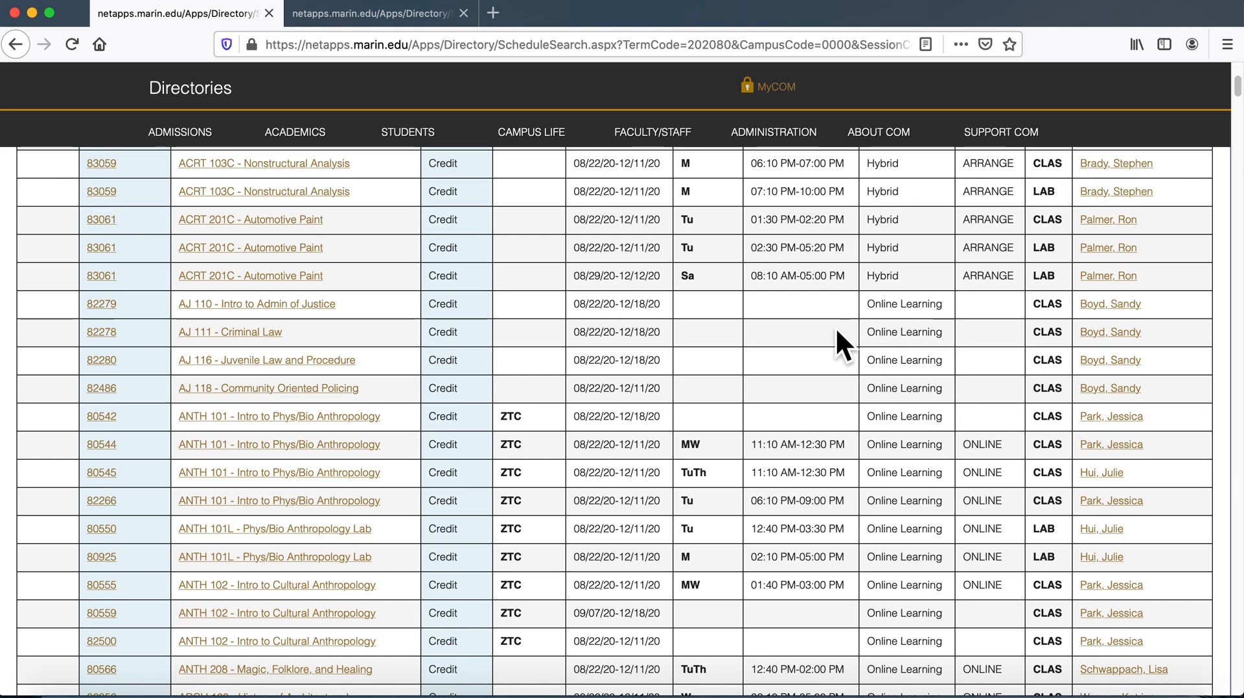
mouse_move(781, 332)
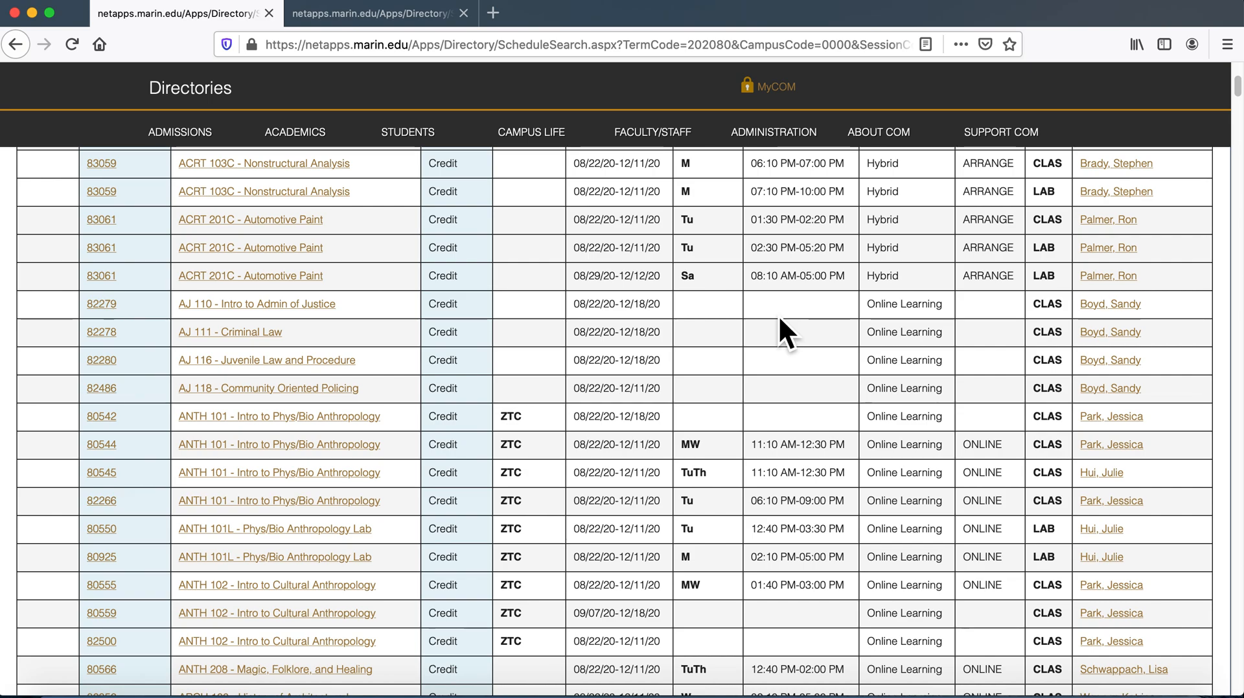
scroll("down", 3)
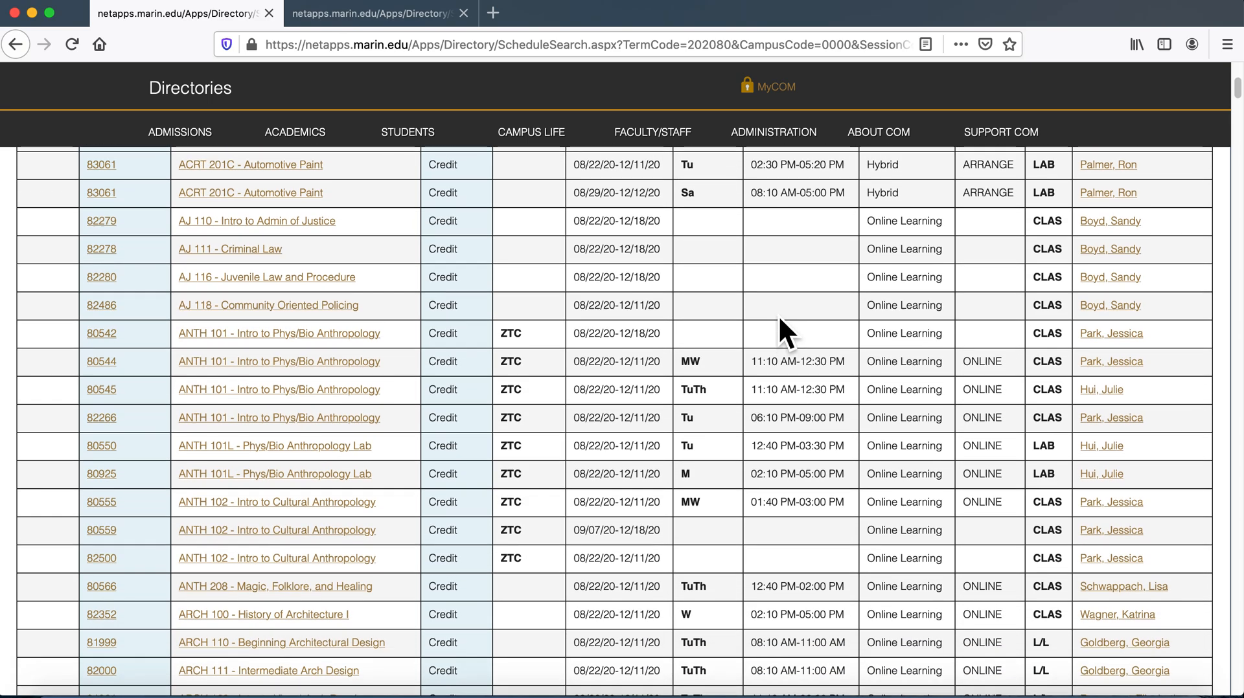
scroll("down", 3)
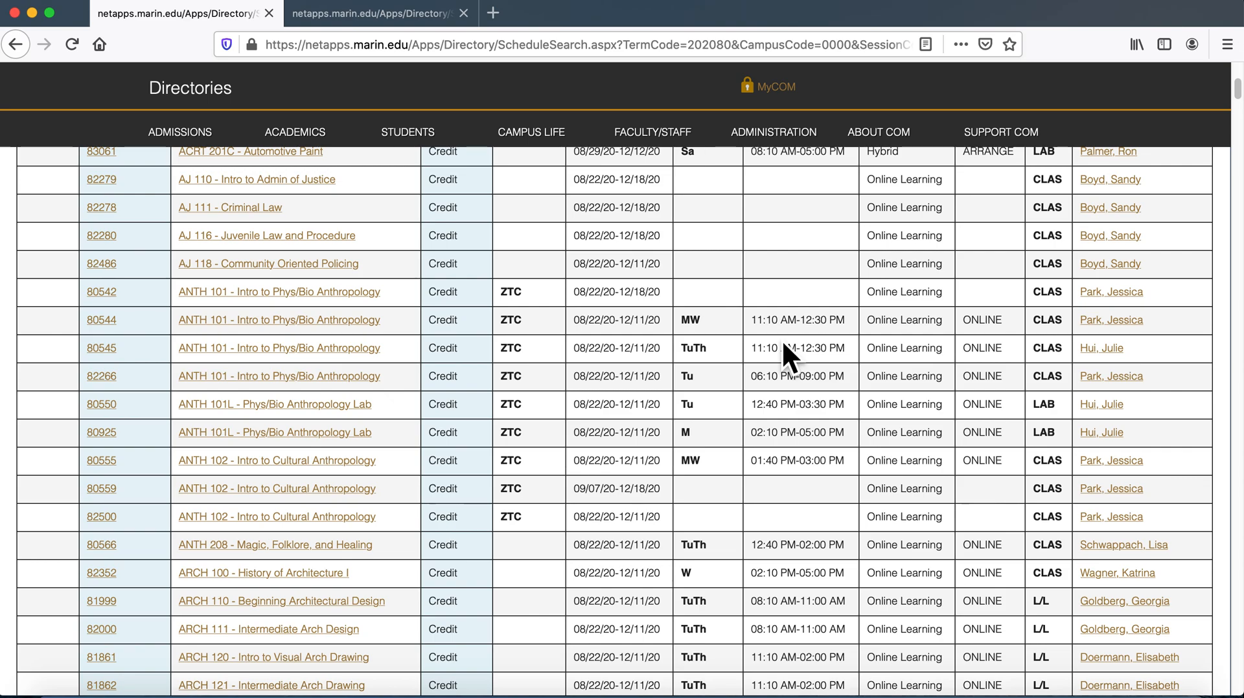
mouse_move(782, 353)
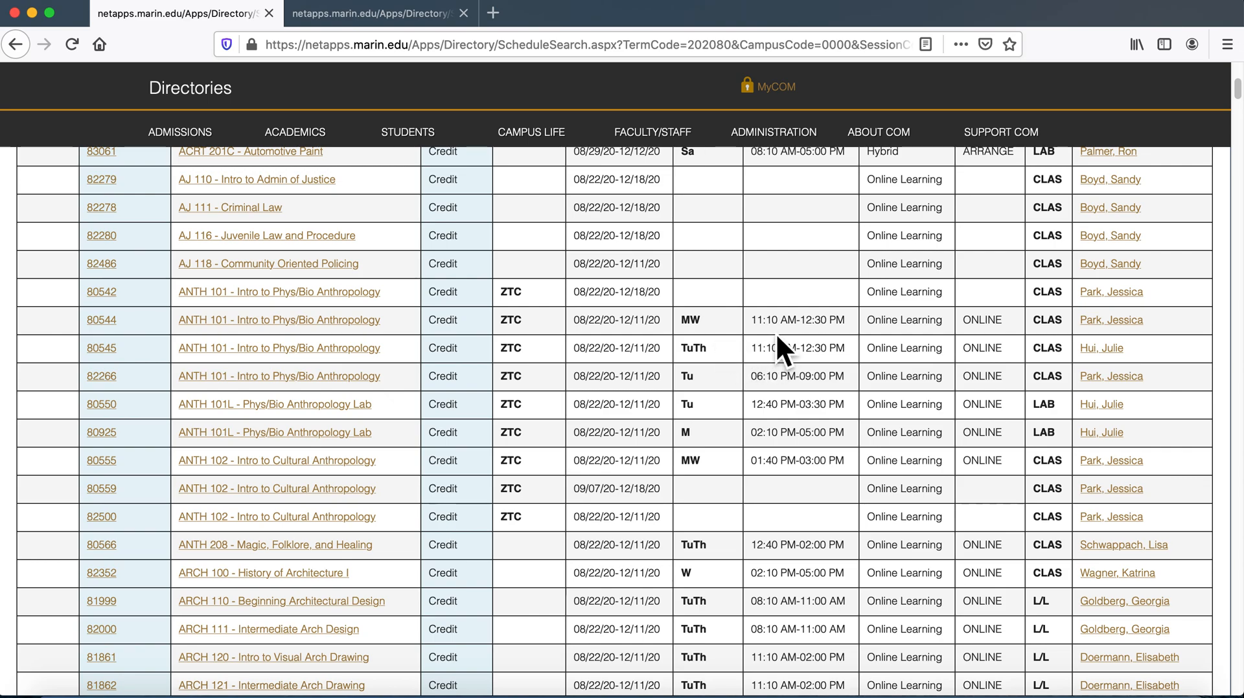
scroll("down", 3)
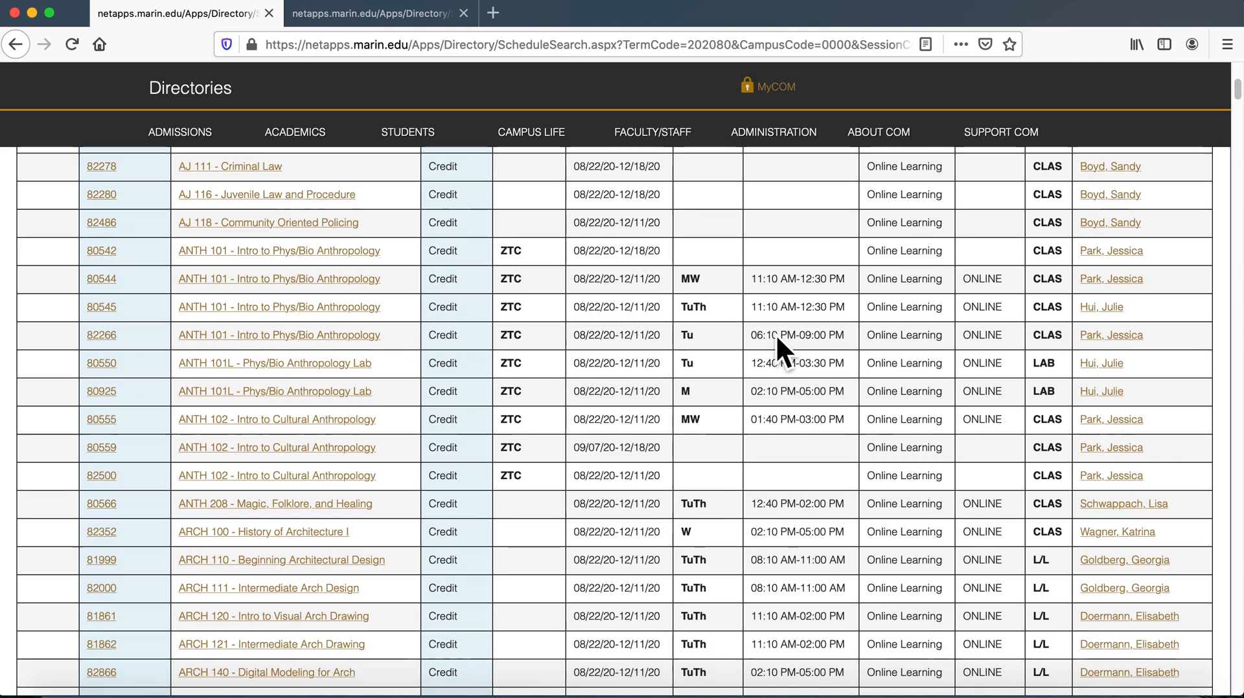
scroll("up", 3)
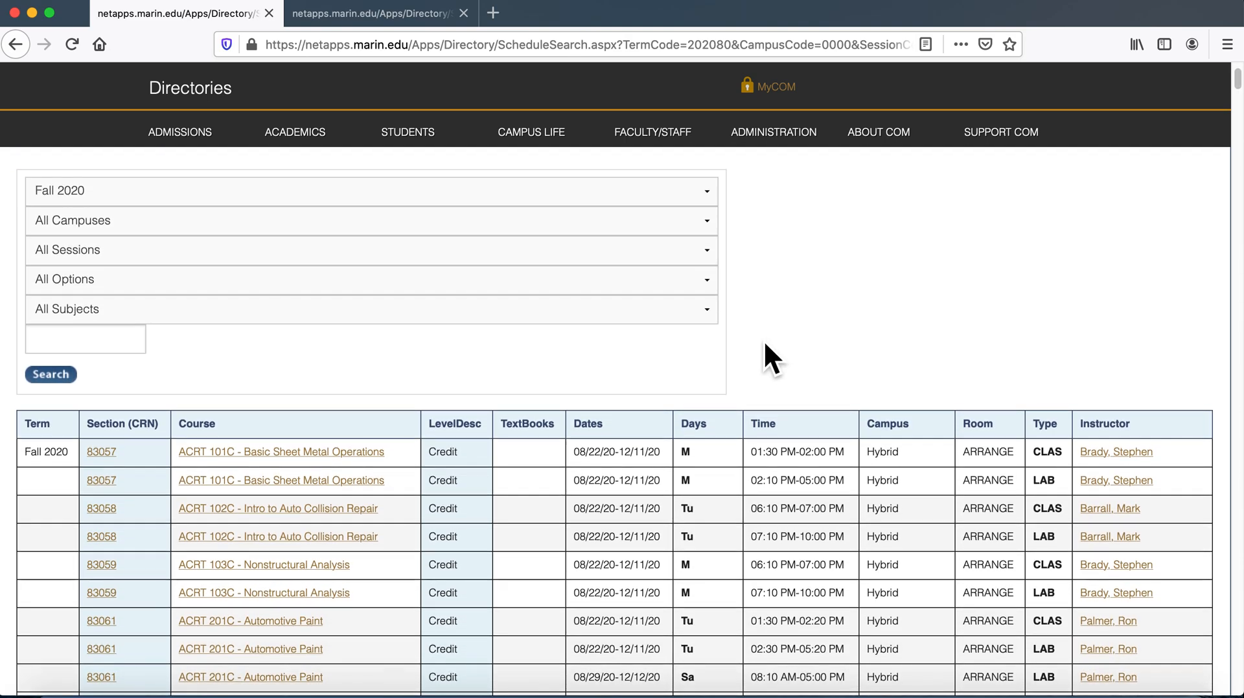
Choose Art in the All Subjects dropdown and scroll the filtered results
left_click(369, 301)
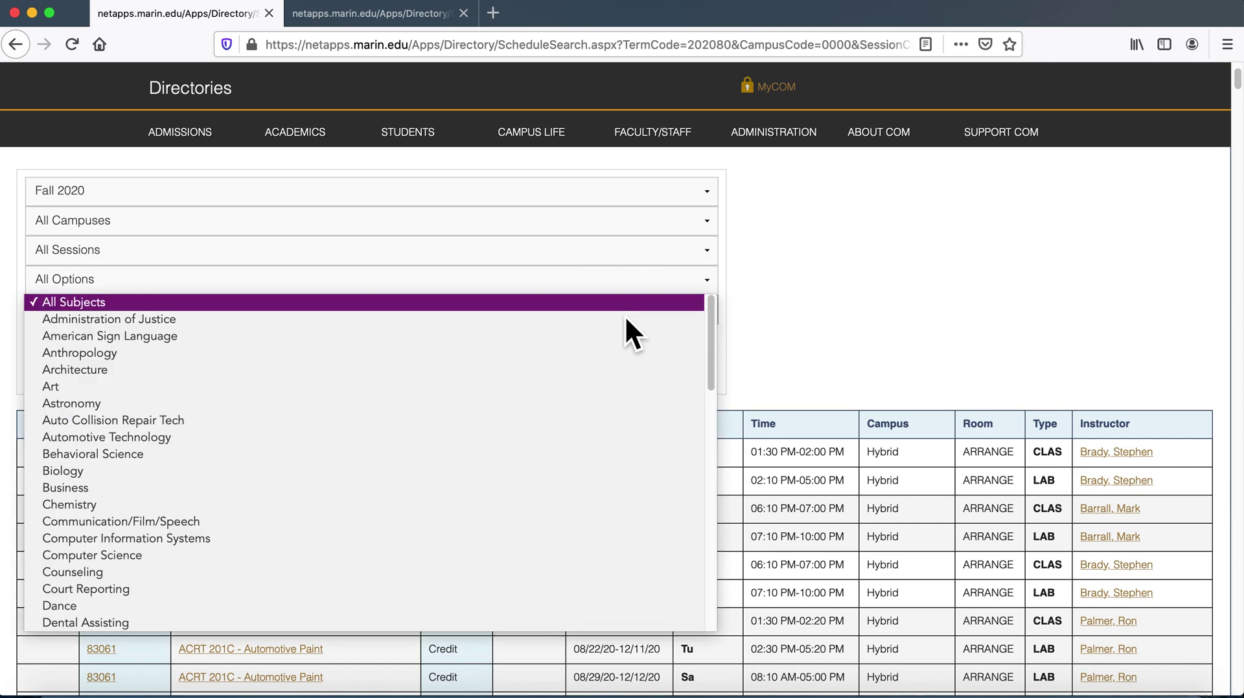
left_click(50, 387)
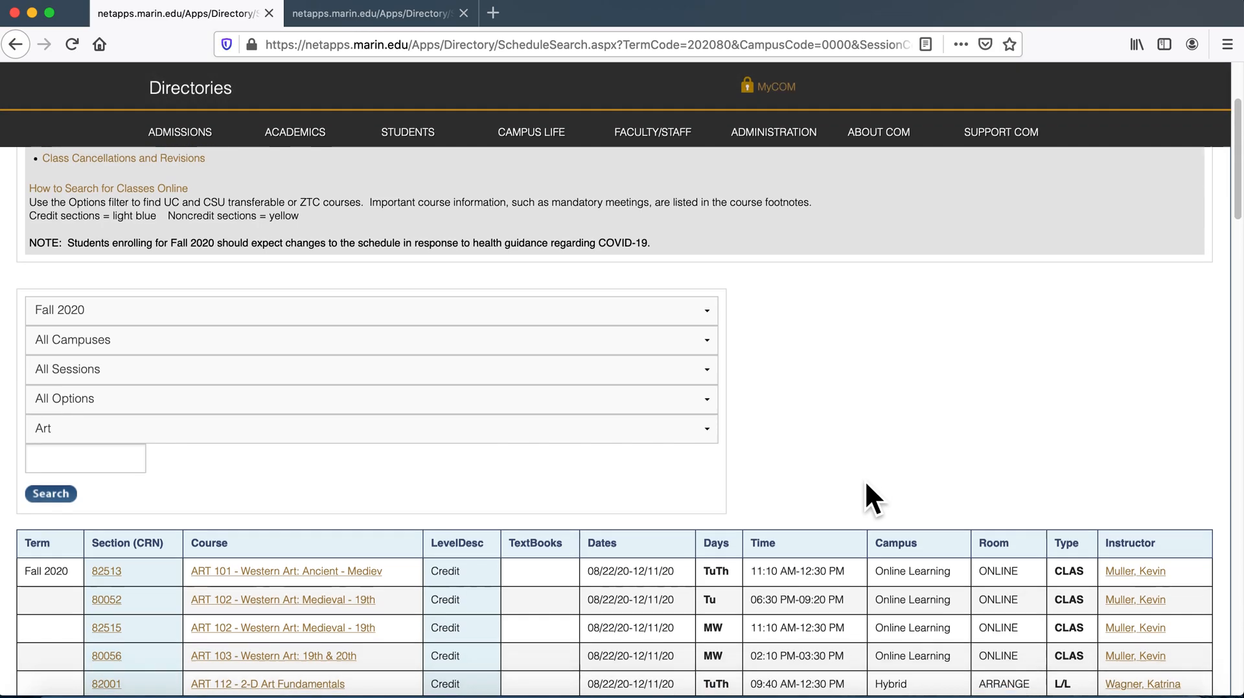
scroll("down", 3)
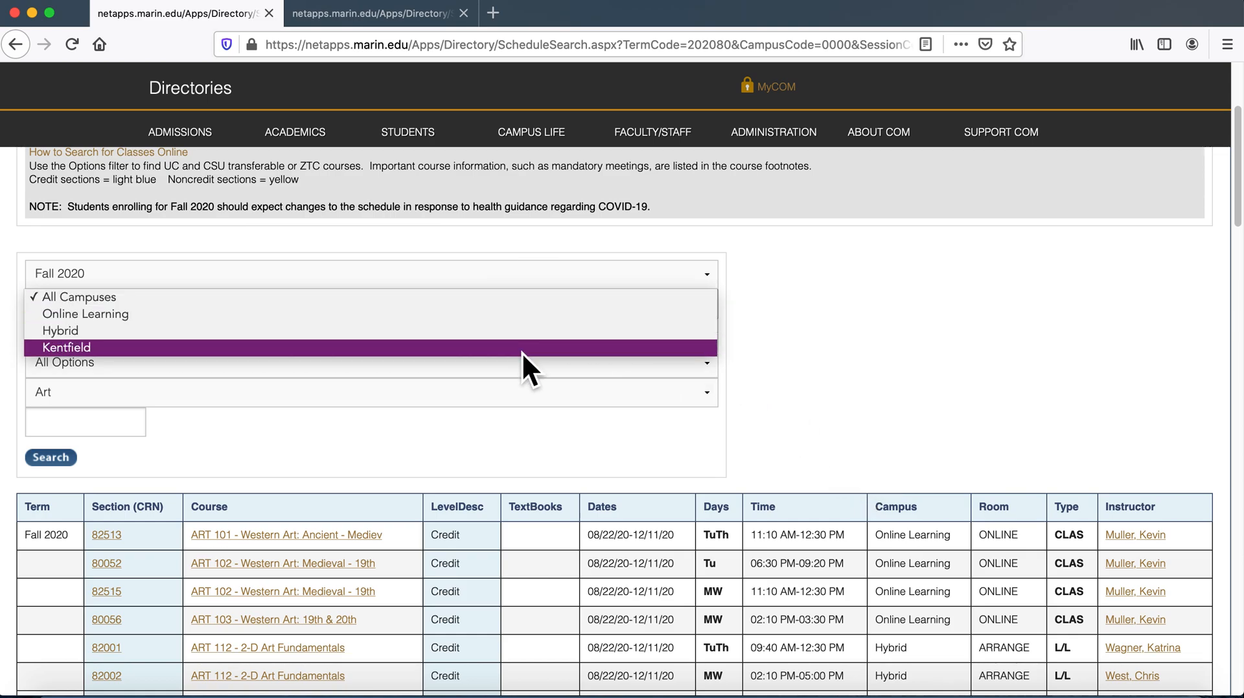
left_click(65, 348)
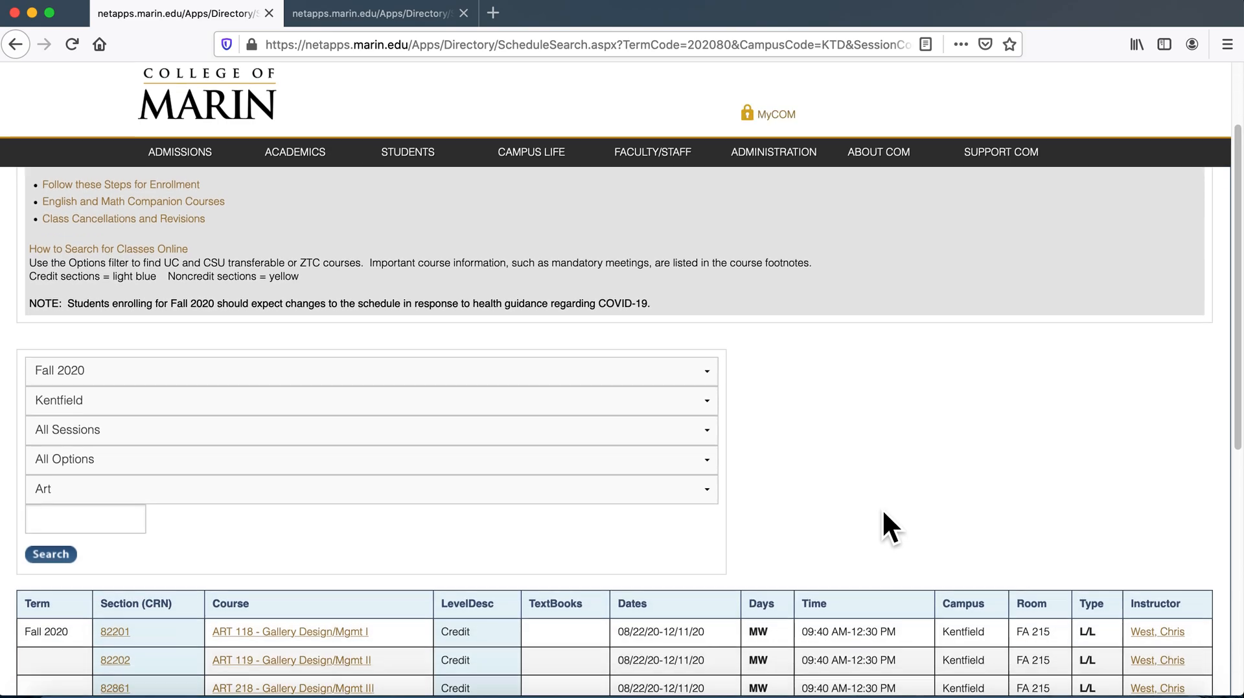
scroll("down", 3)
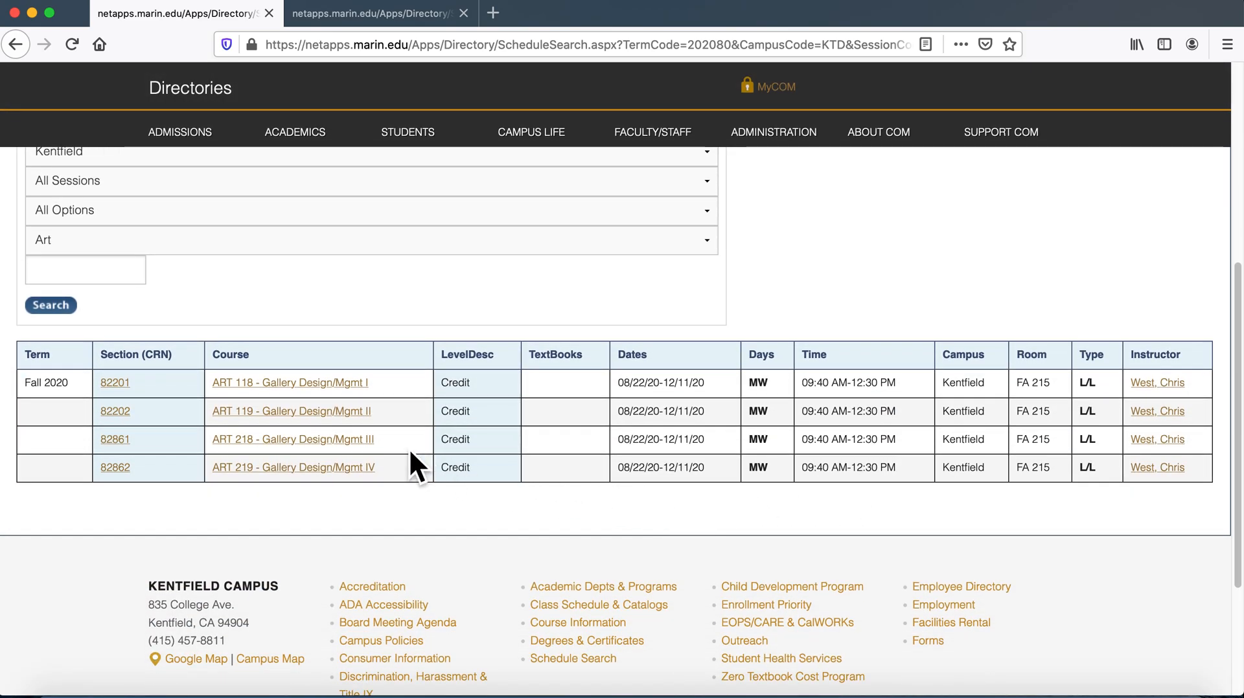
mouse_move(369, 412)
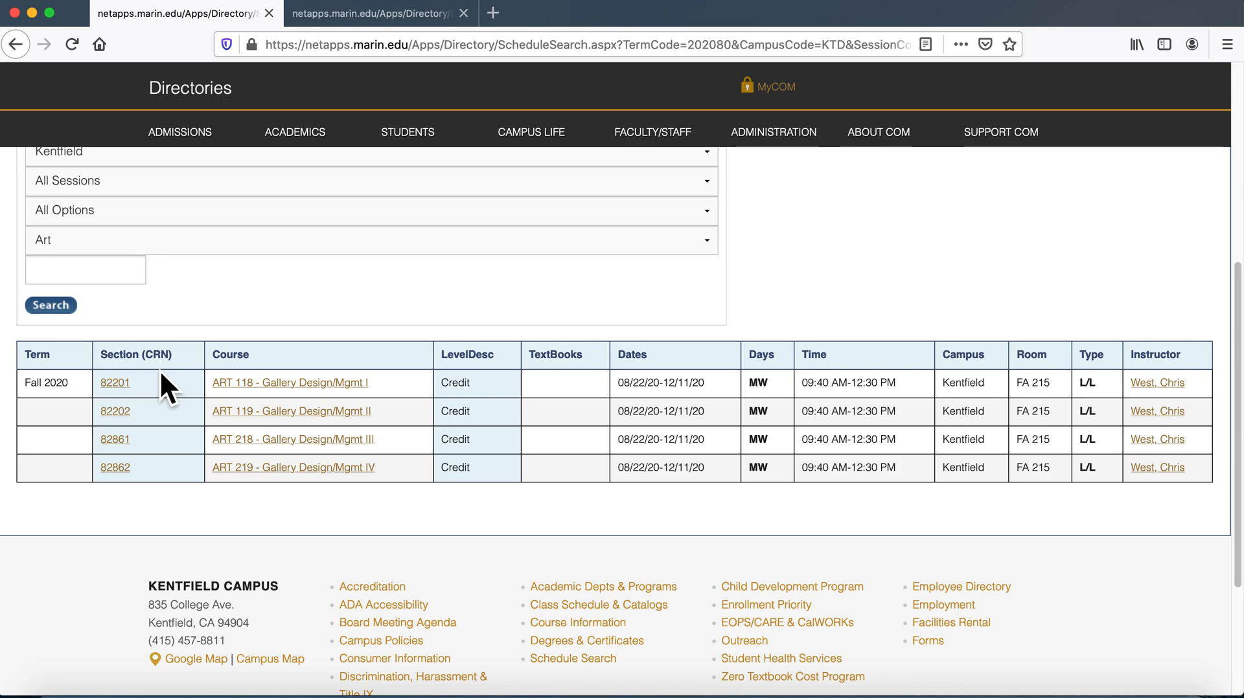
mouse_move(159, 412)
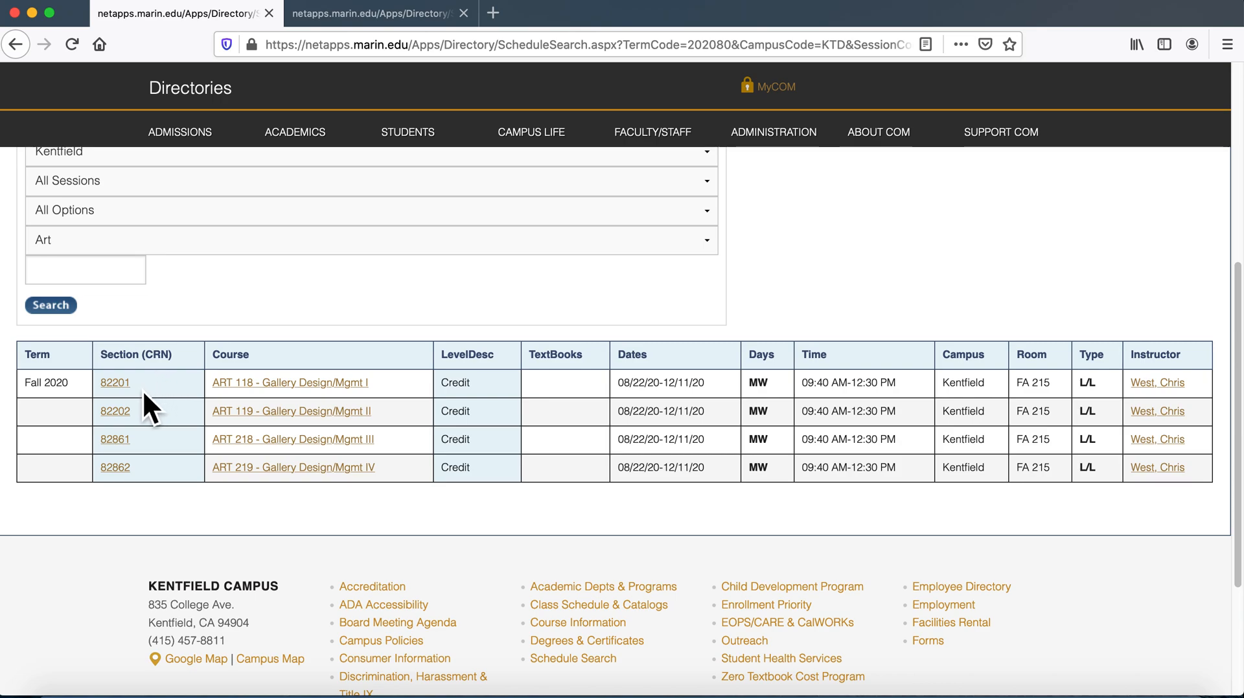
mouse_move(145, 417)
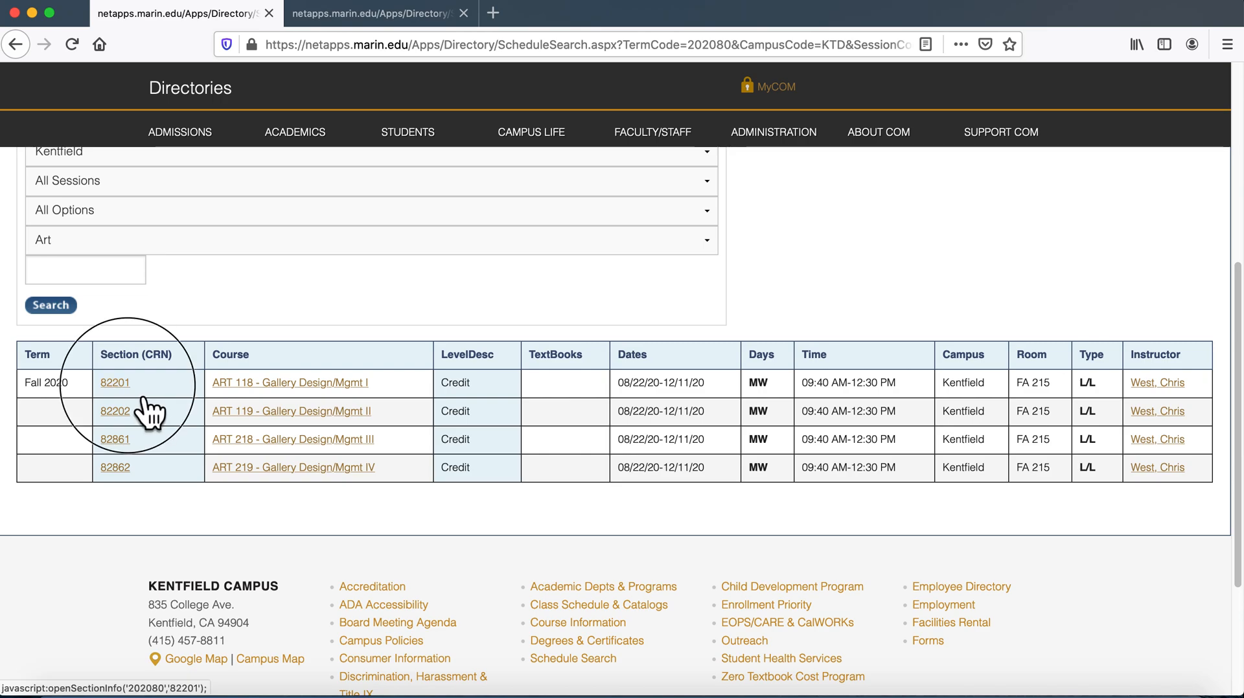
View section 82201's meeting times and ten open seats in Section Information
left_click(115, 383)
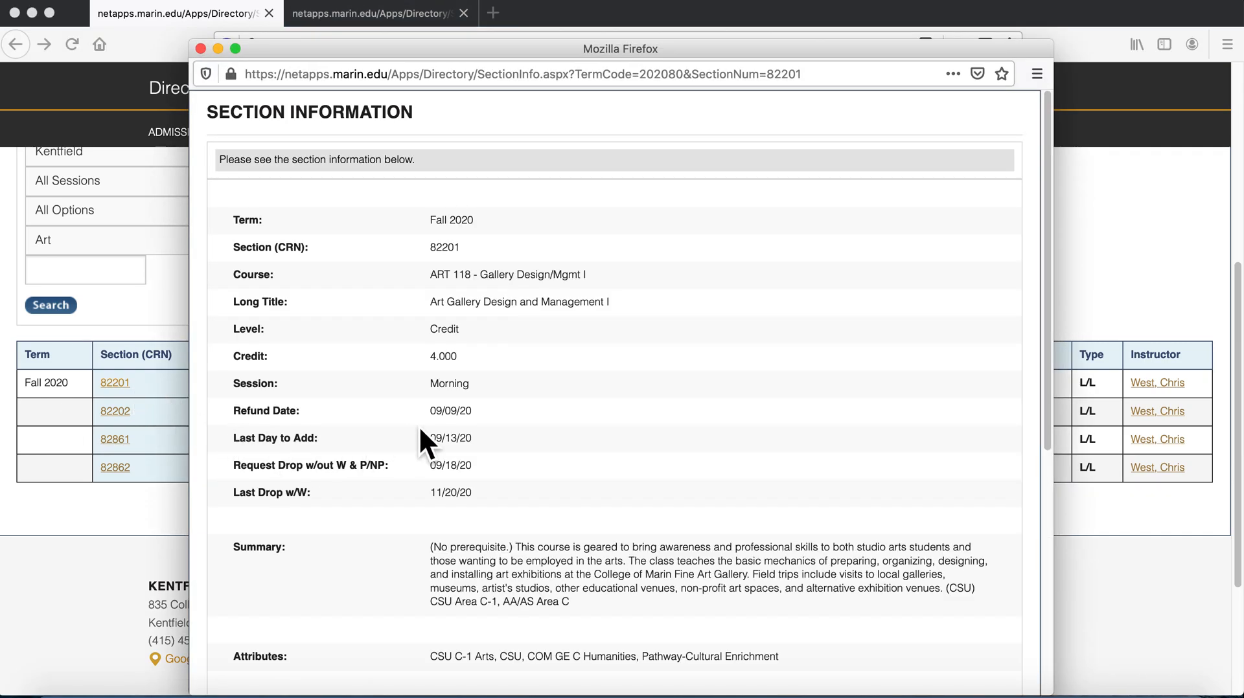
mouse_move(520, 395)
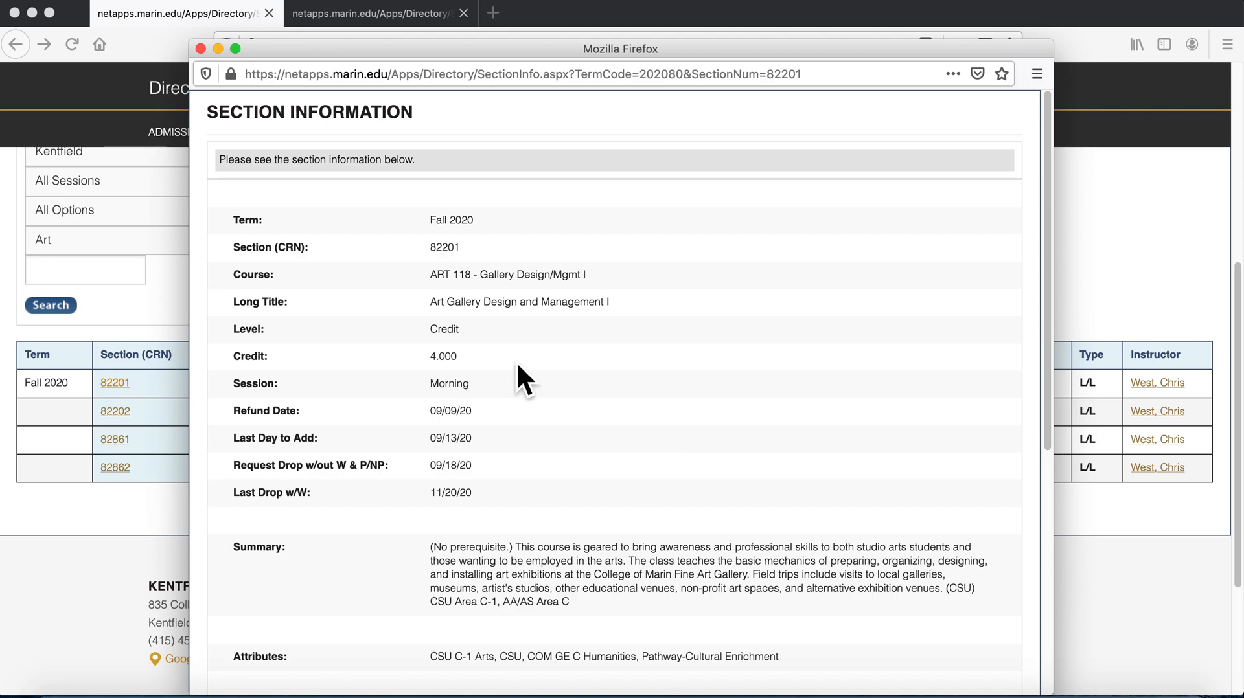
mouse_move(560, 596)
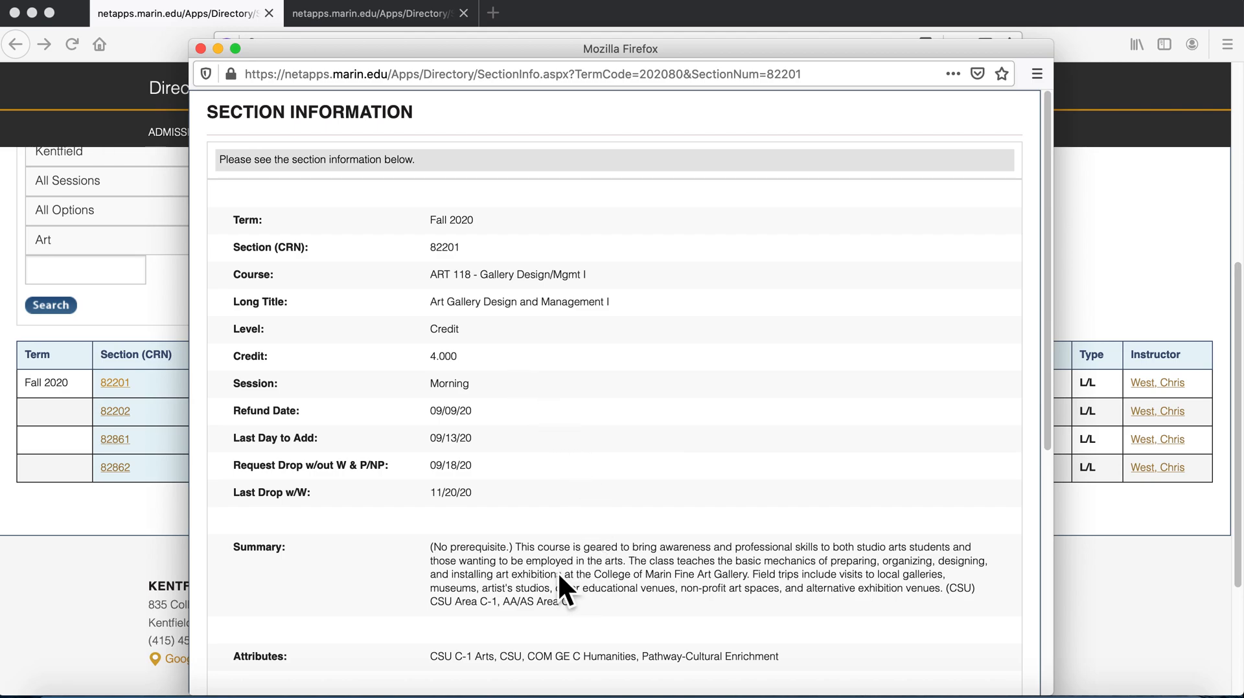
mouse_move(545, 610)
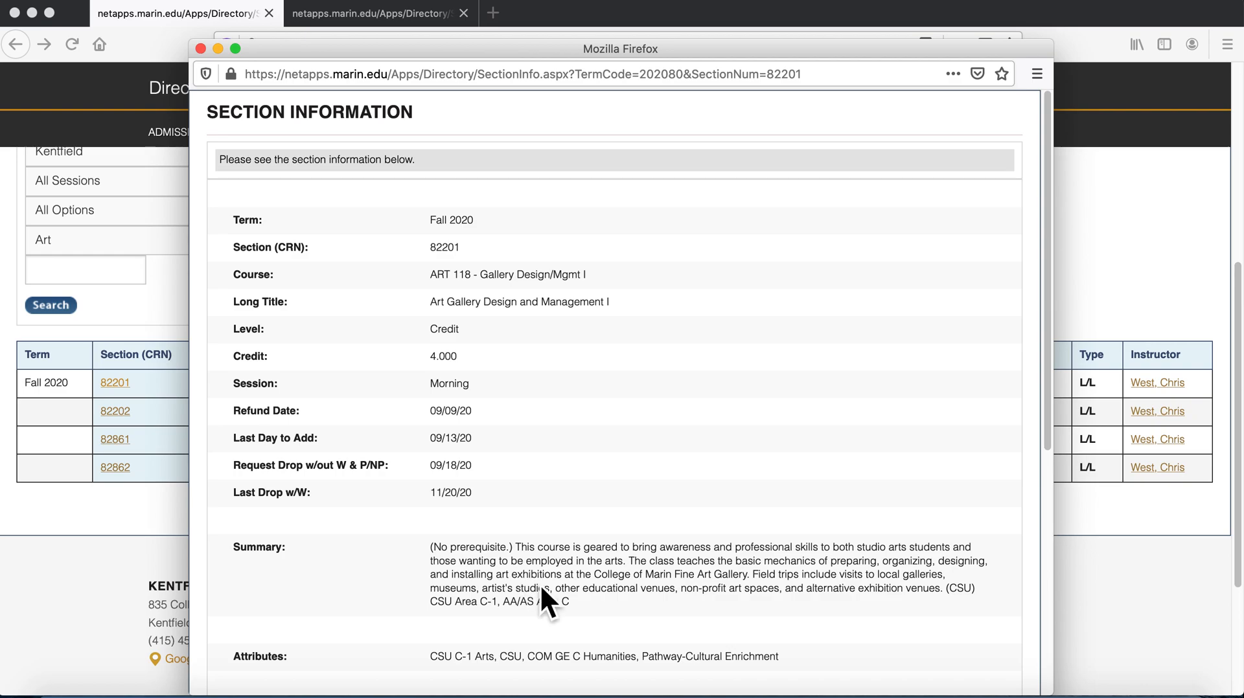
mouse_move(592, 628)
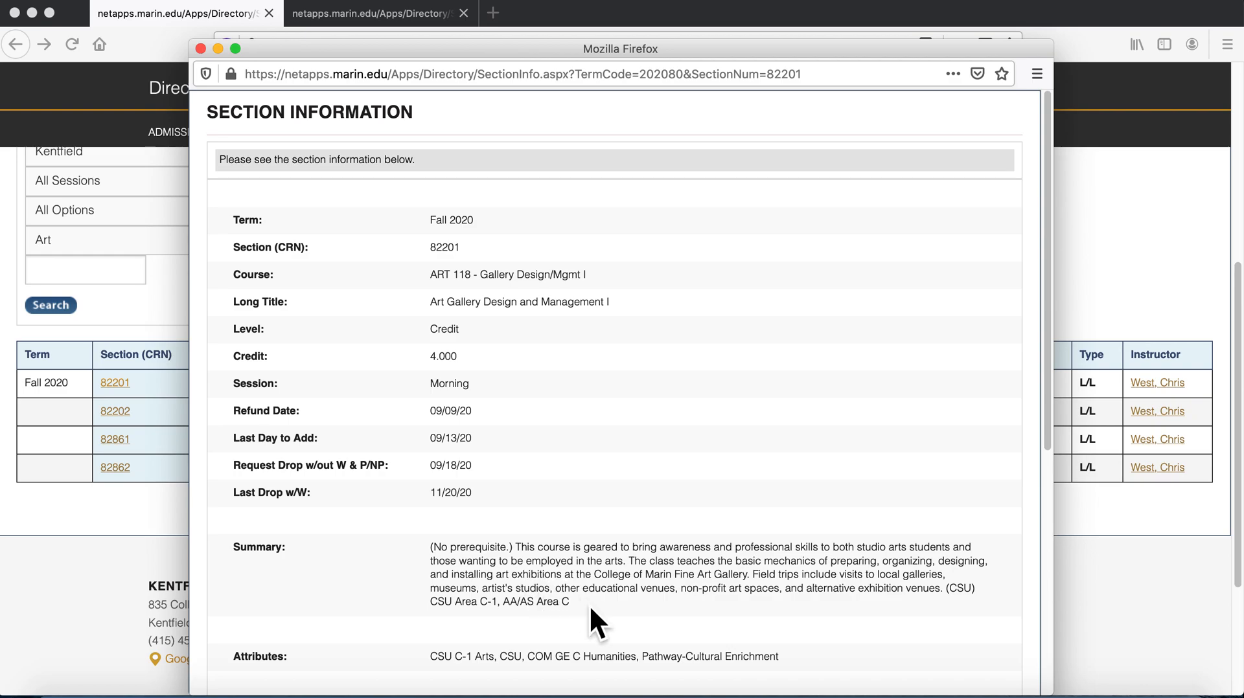
scroll("down", 3)
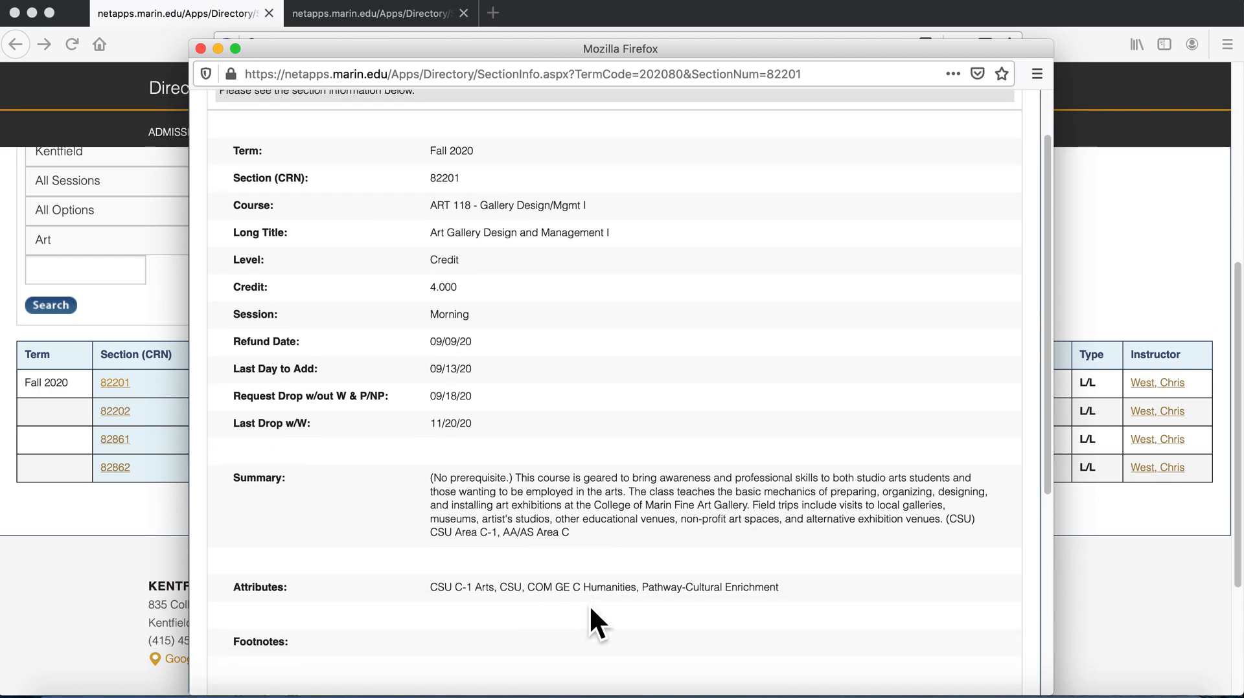
scroll("down", 3)
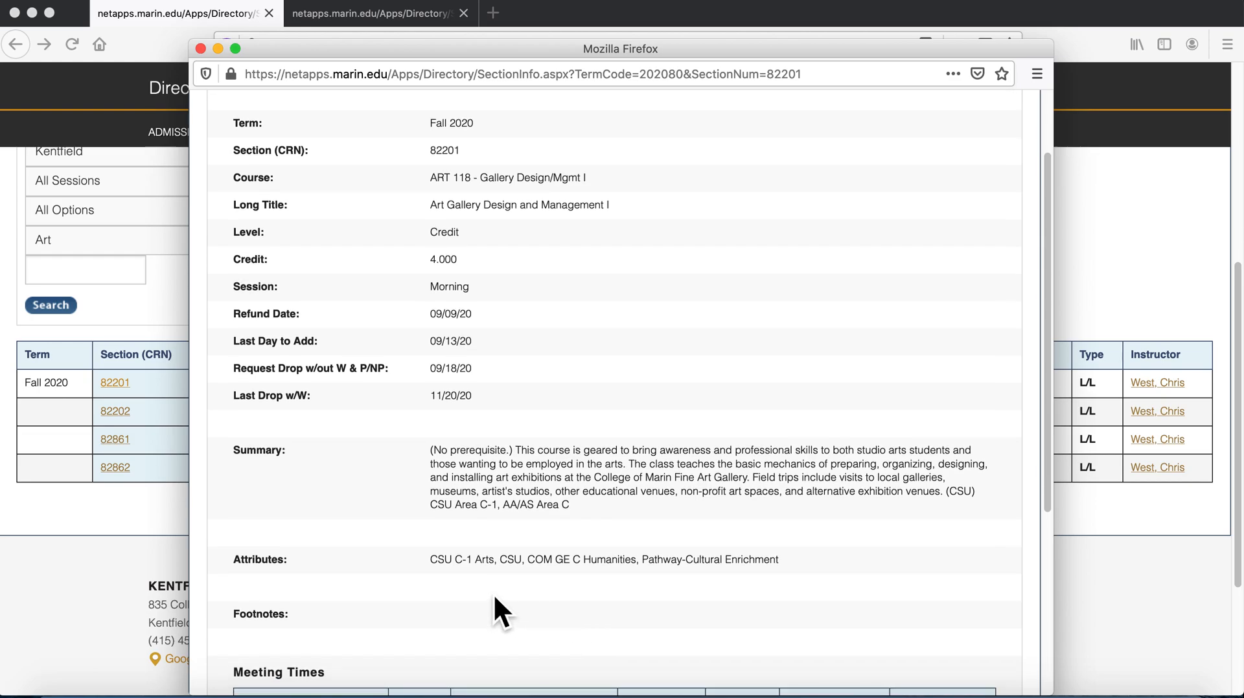
scroll("down", 3)
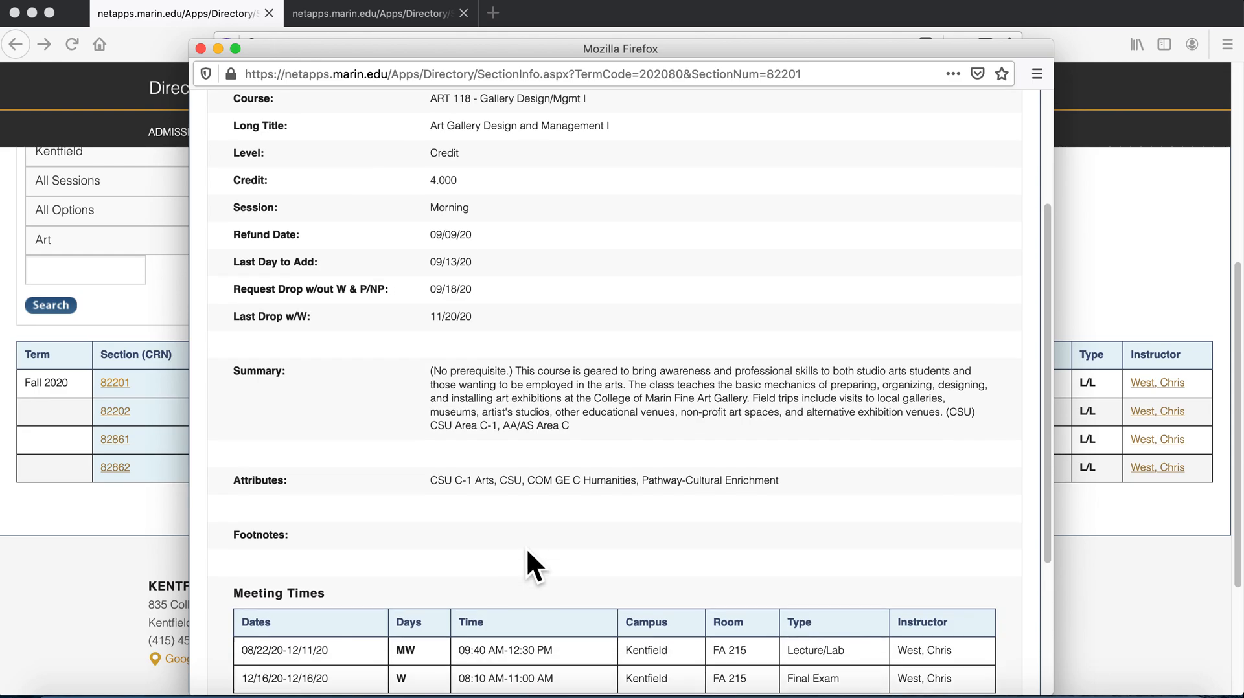
scroll("down", 3)
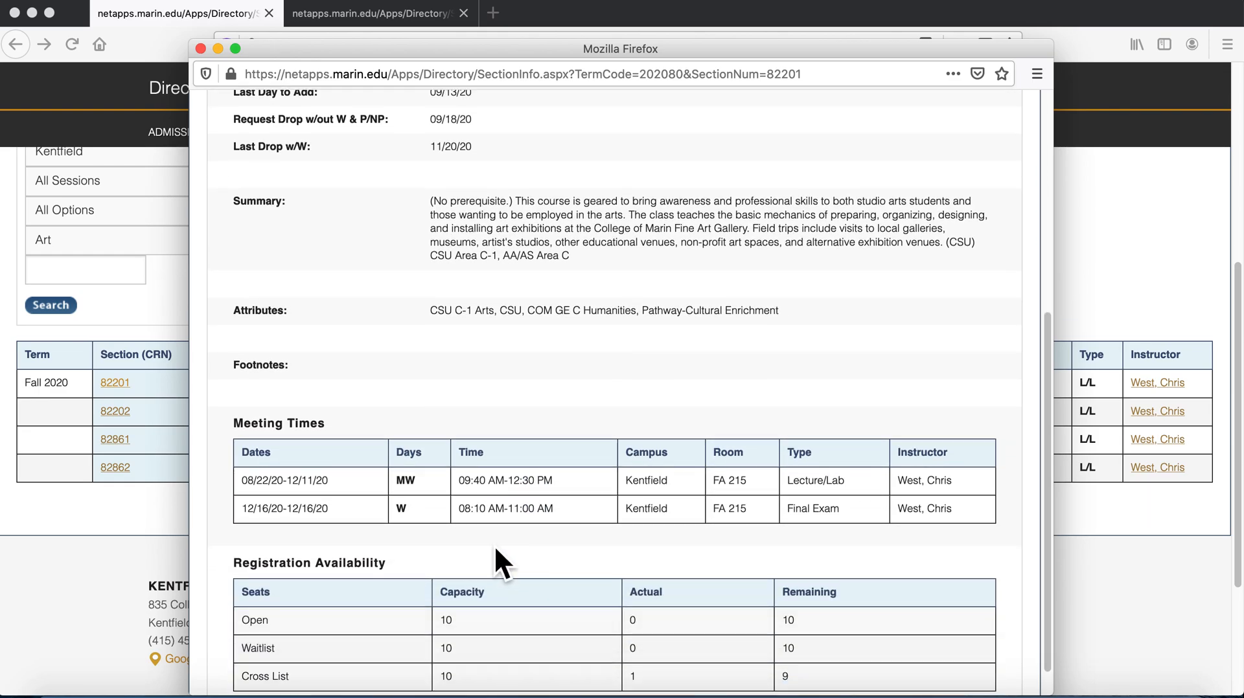
mouse_move(409, 543)
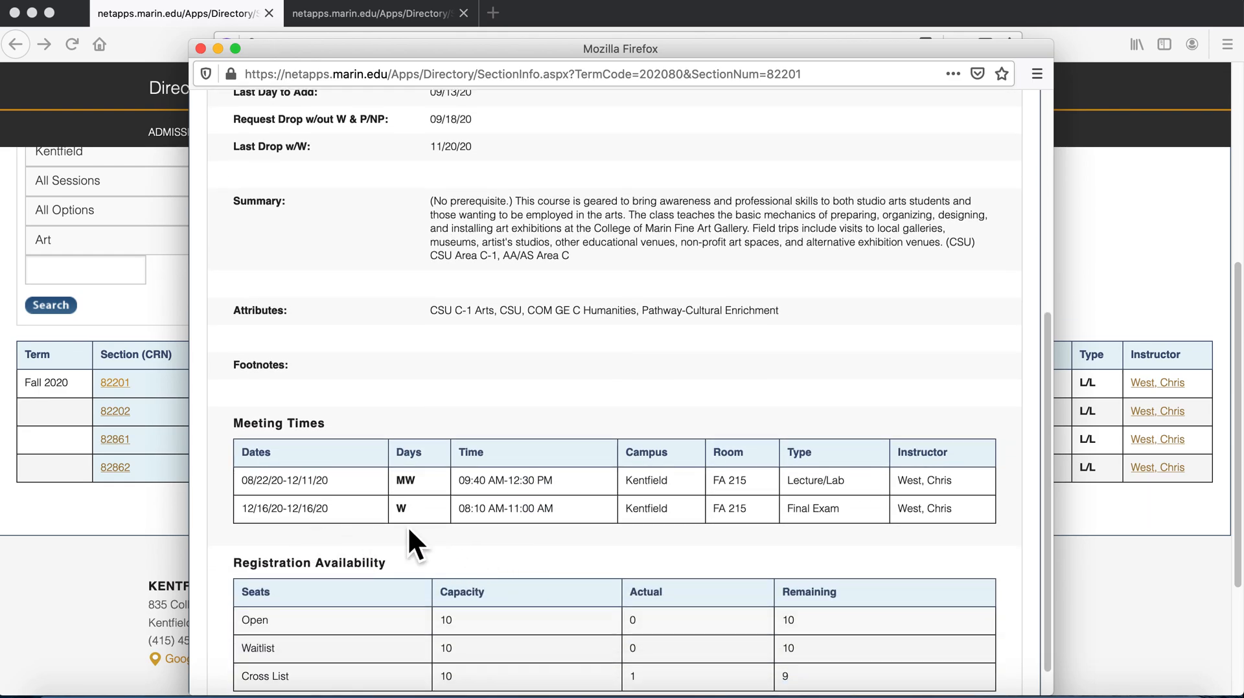
scroll("down", 3)
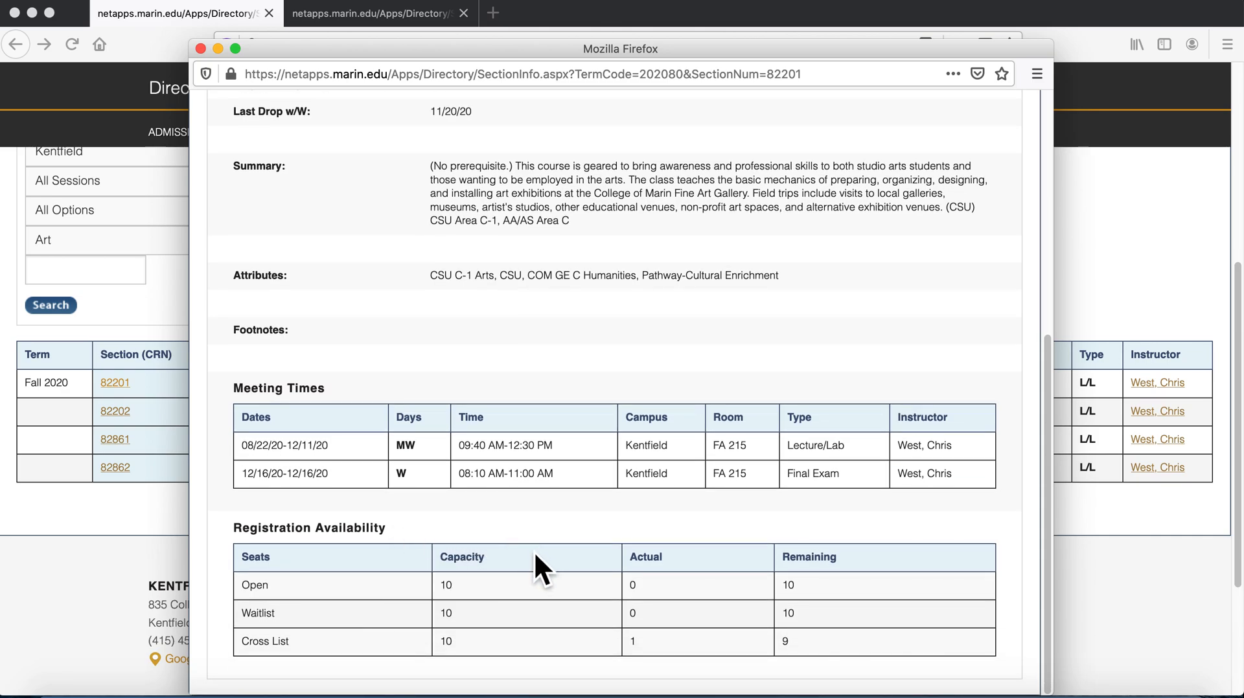
mouse_move(490, 609)
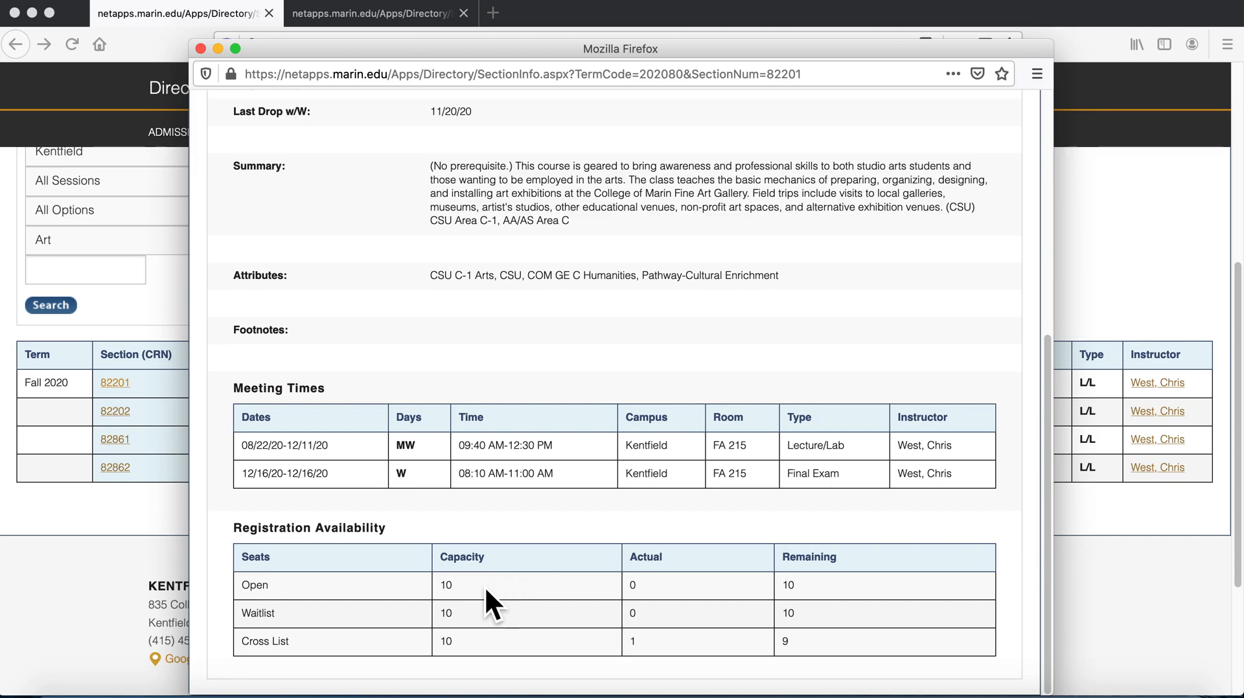
mouse_move(473, 617)
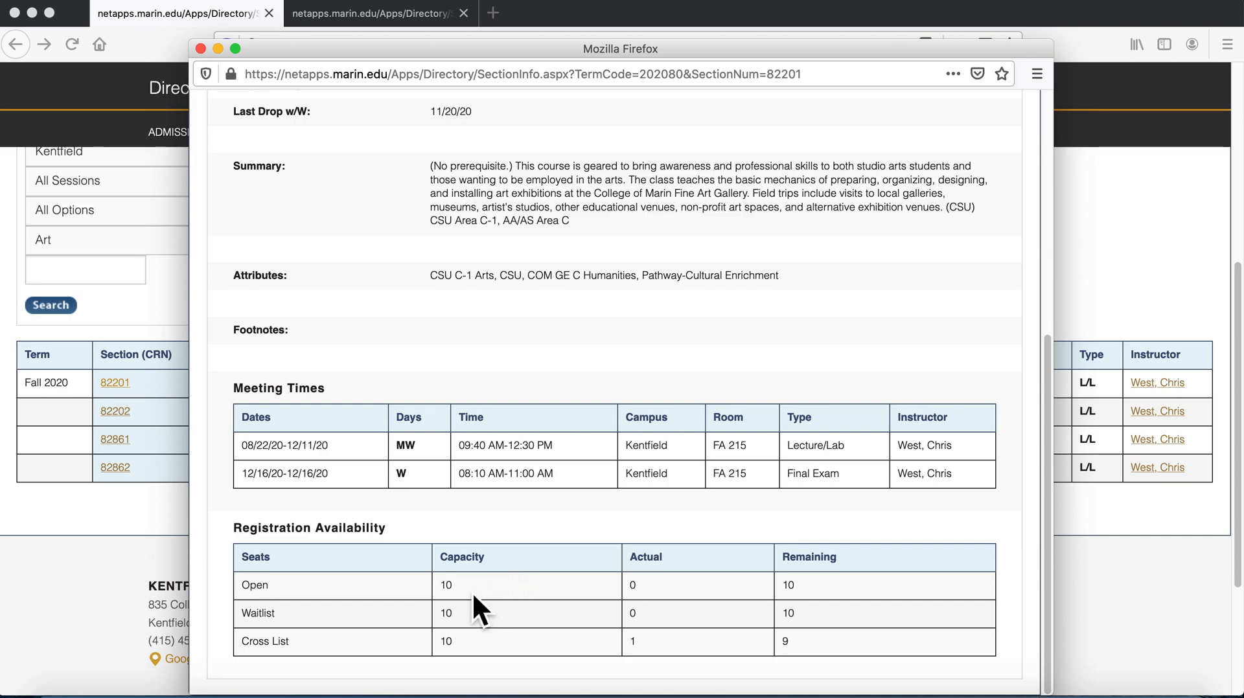
mouse_move(653, 618)
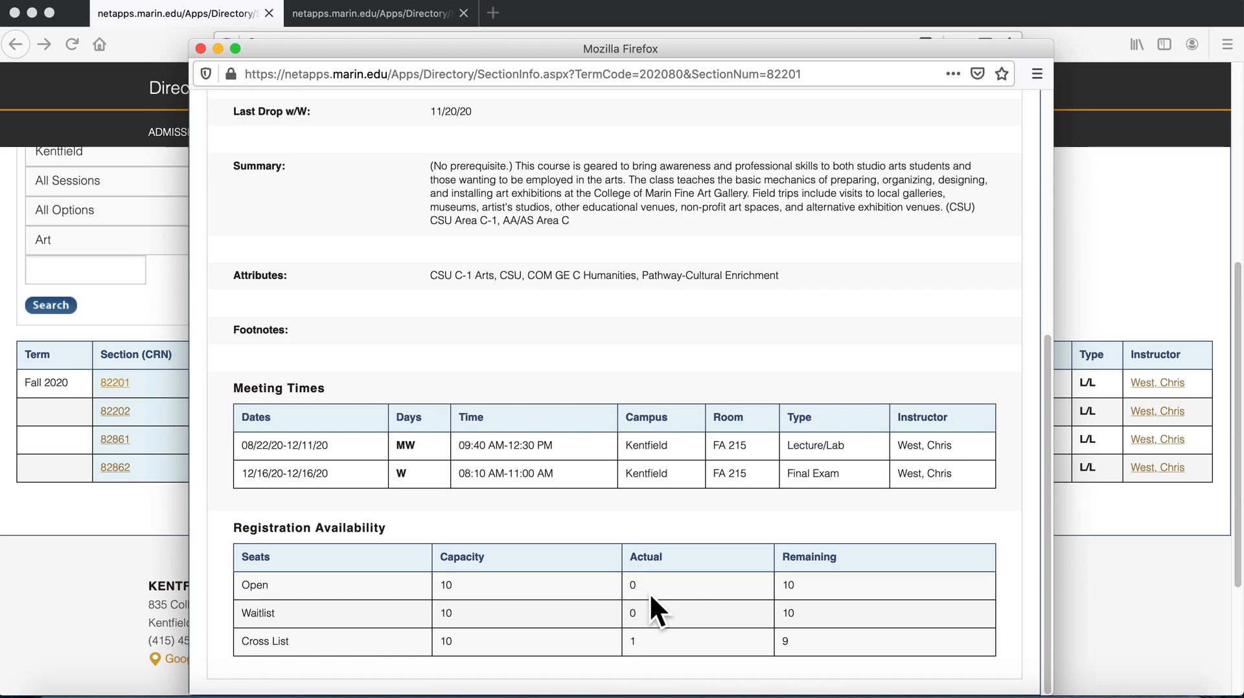
mouse_move(804, 623)
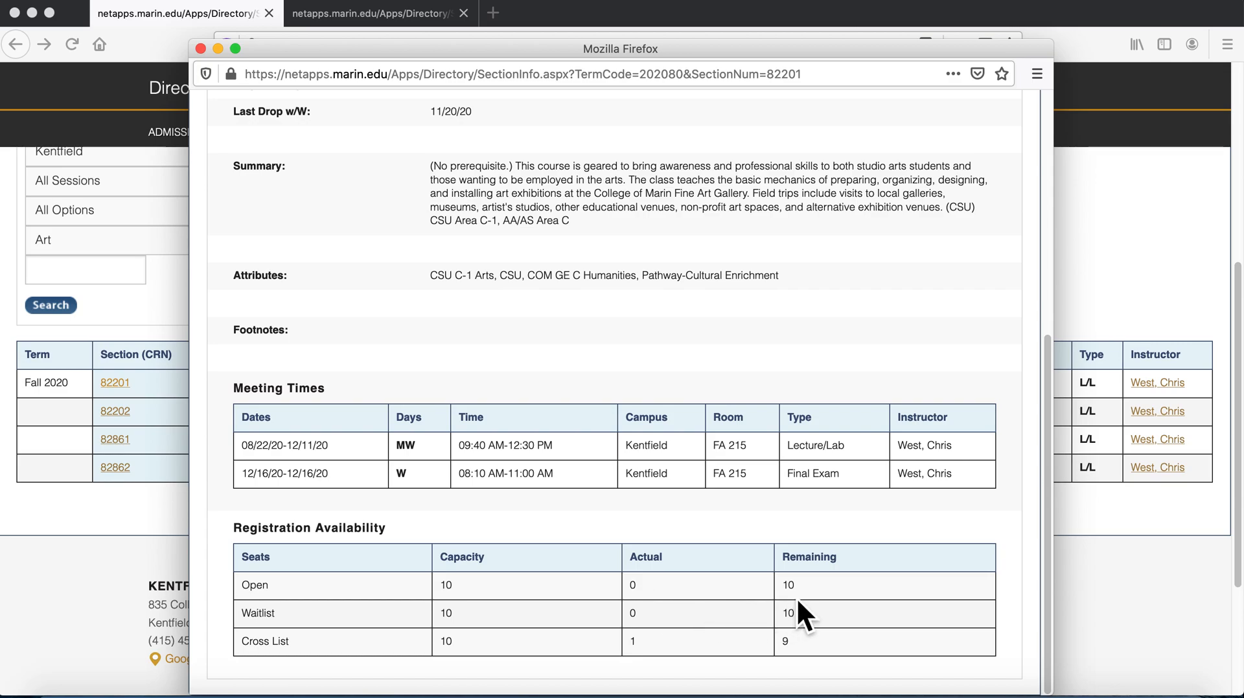
mouse_move(208, 65)
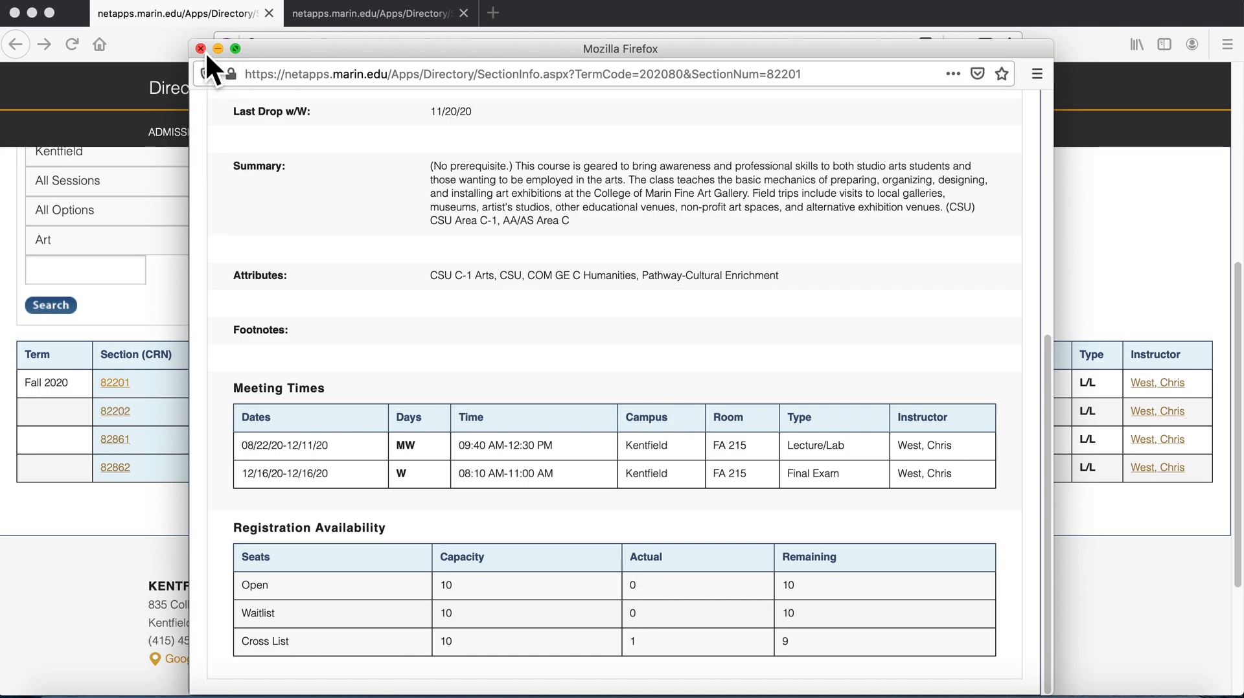
Close section details and read ART 118 Gallery Design/Mgmt I course outcomes and content
left_click(201, 49)
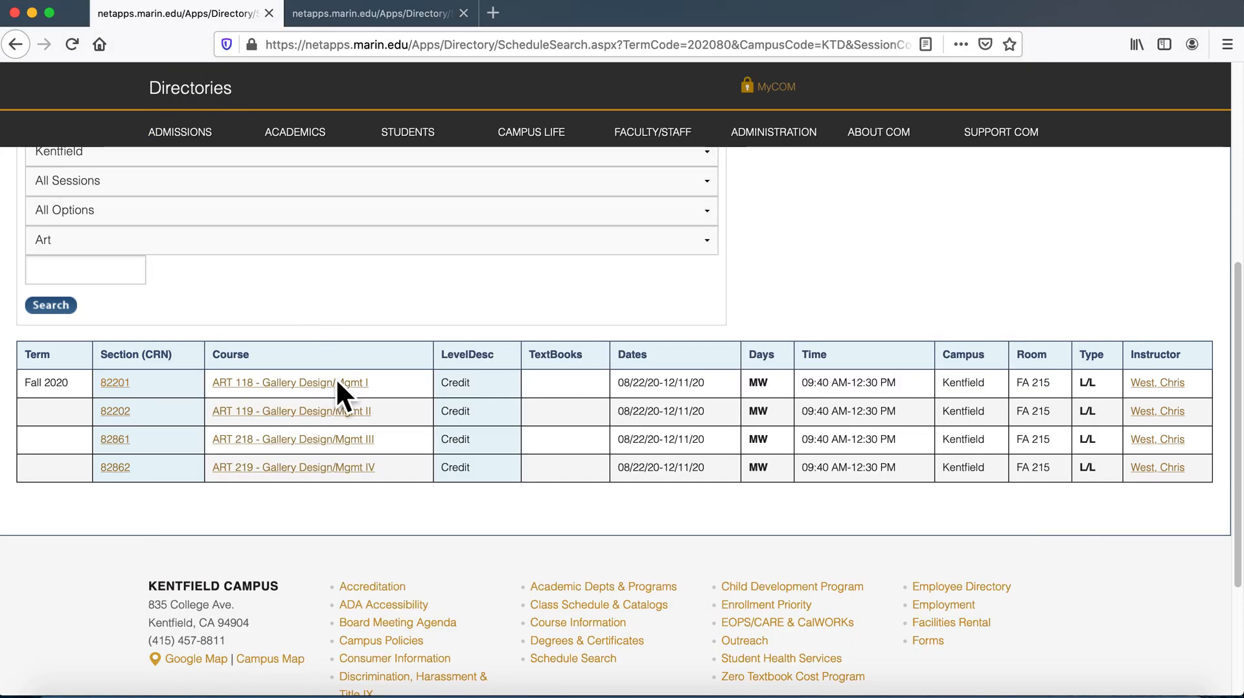
left_click(277, 382)
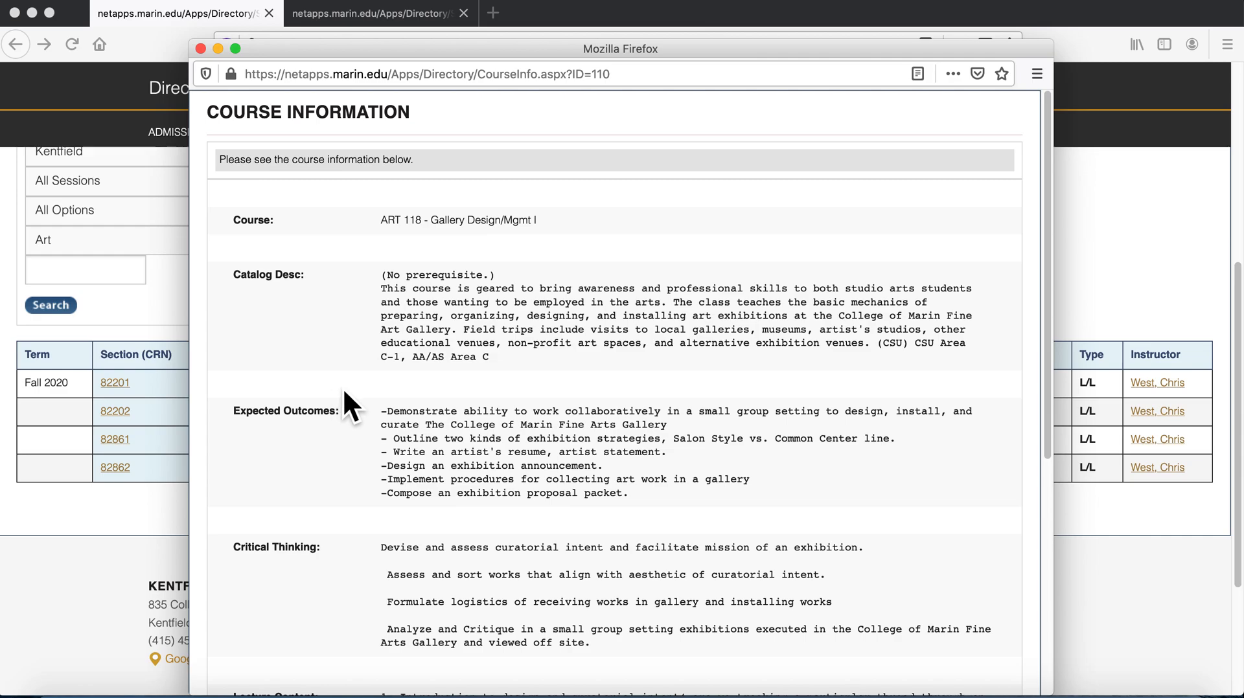
mouse_move(362, 390)
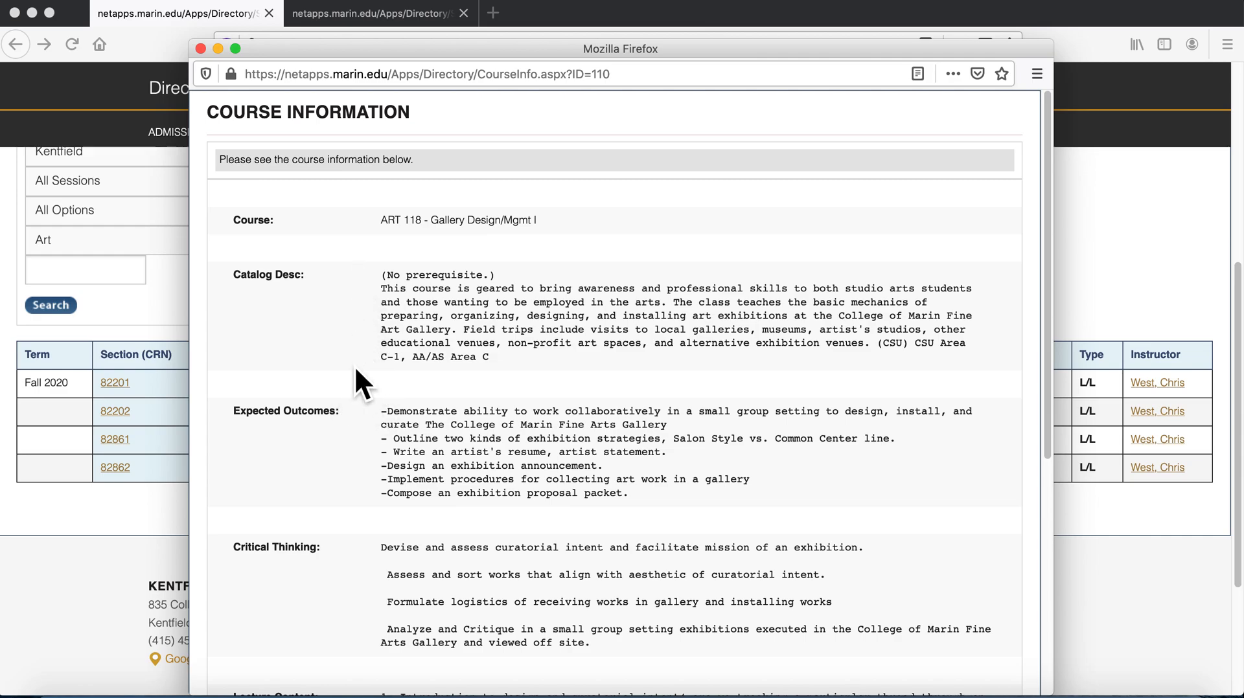
mouse_move(366, 512)
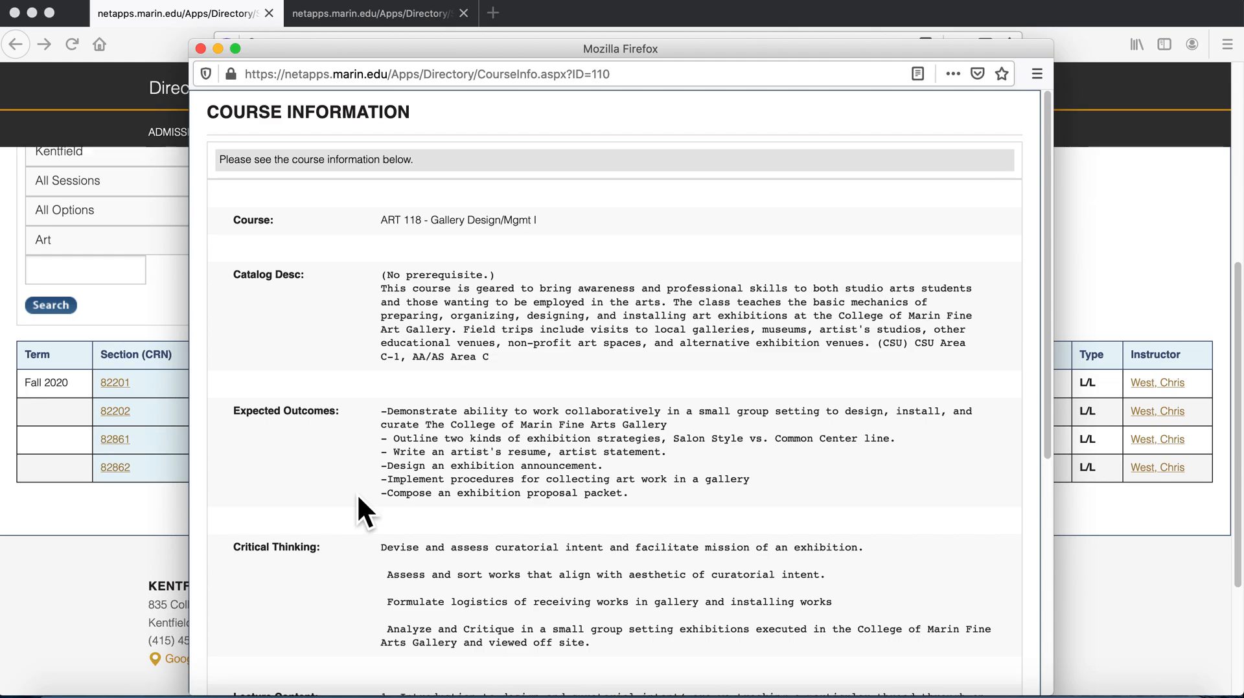
scroll("down", 3)
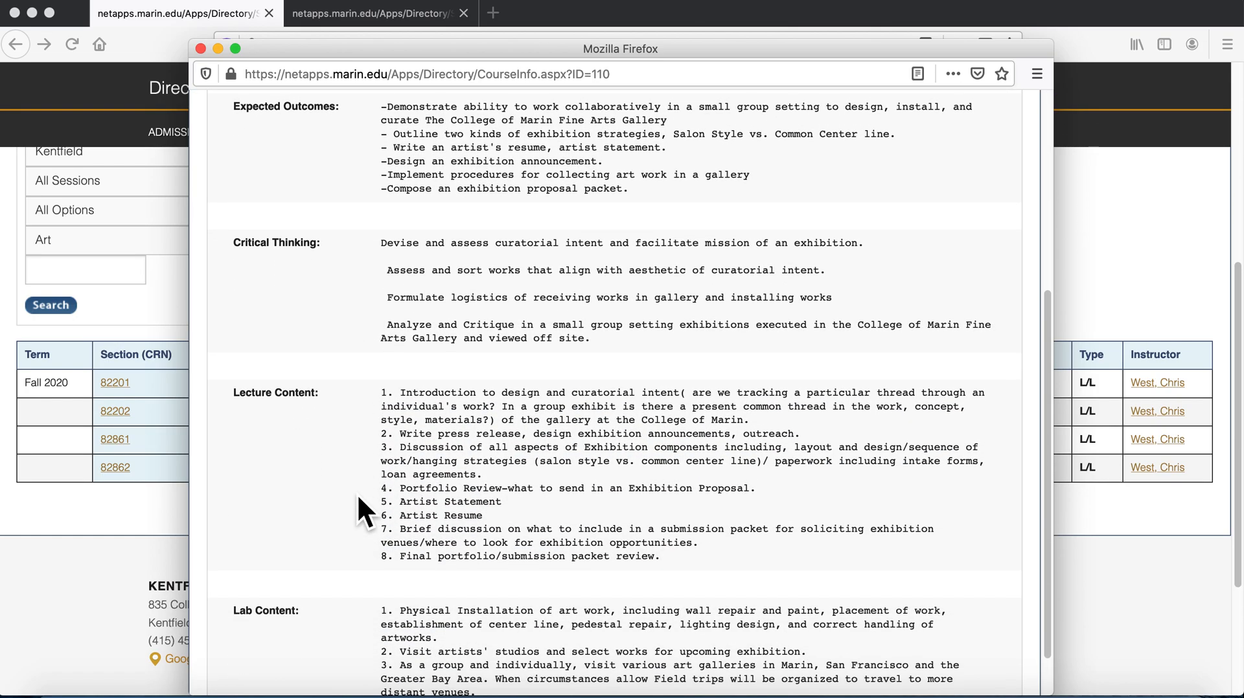
mouse_move(346, 573)
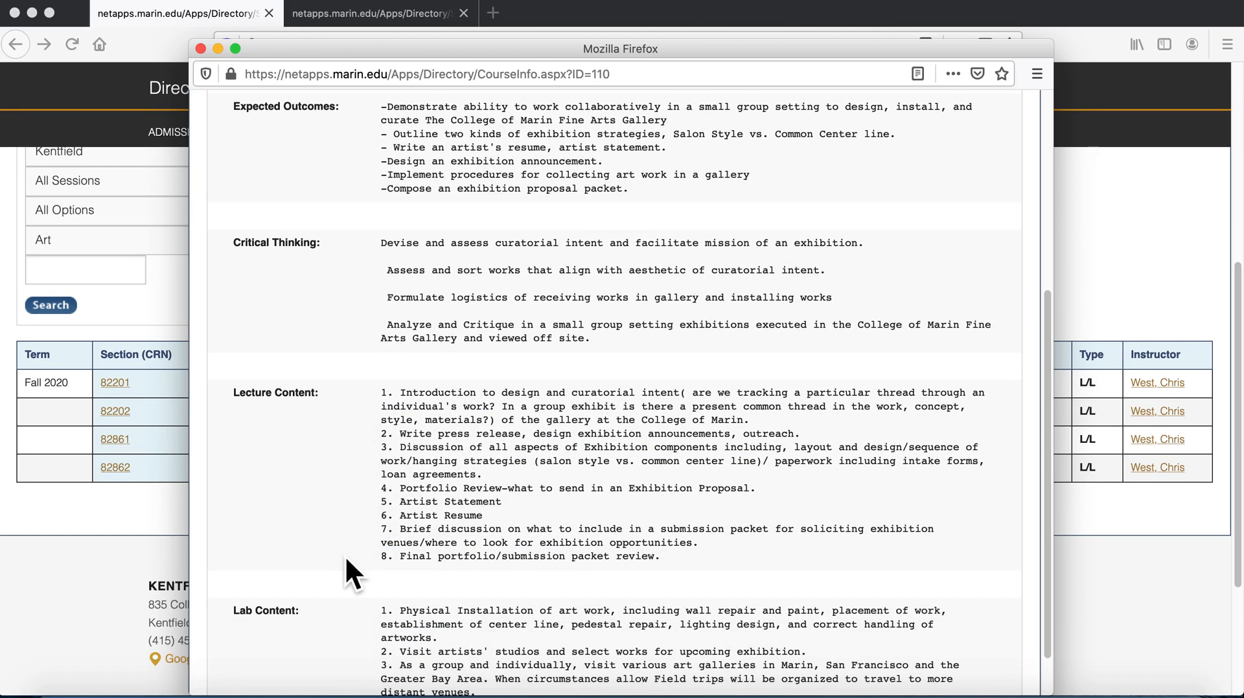
scroll("down", 3)
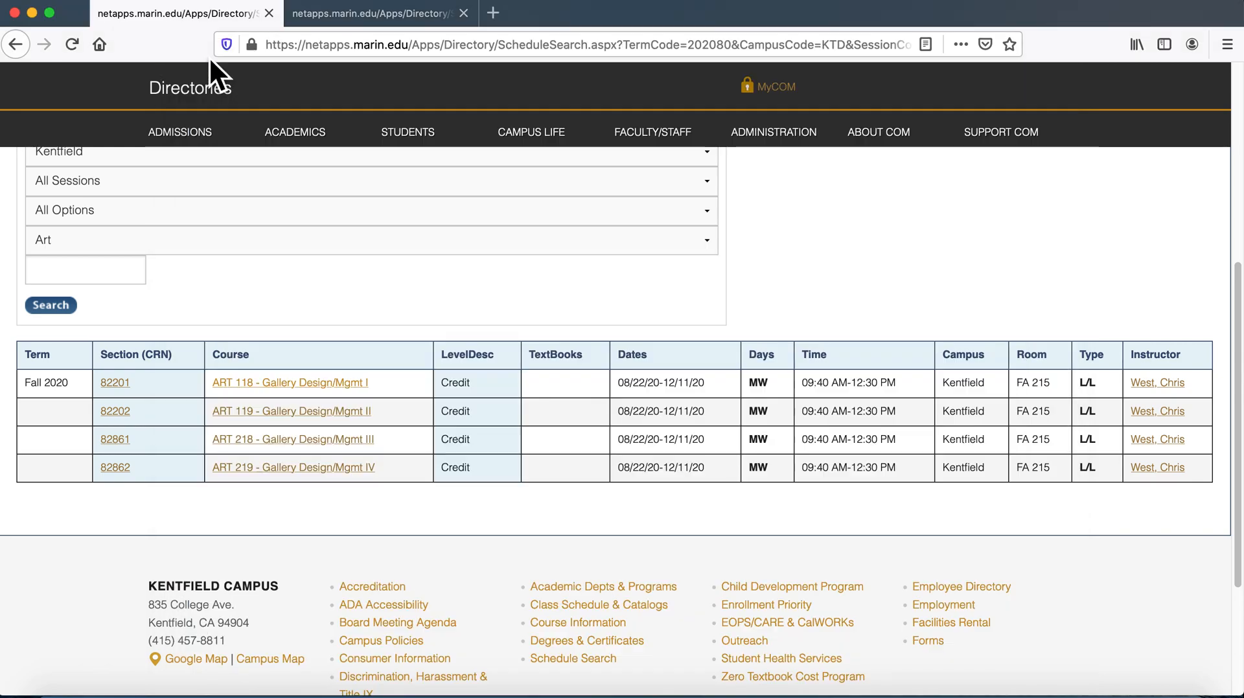
mouse_move(476, 415)
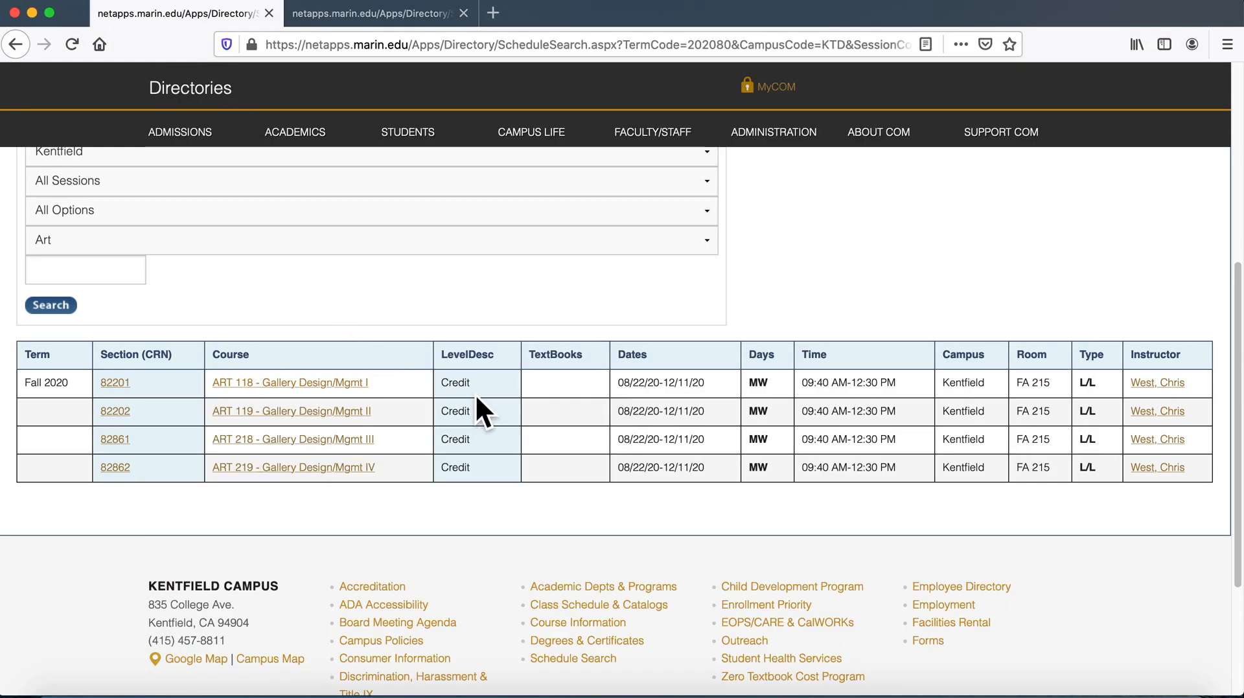
mouse_move(637, 404)
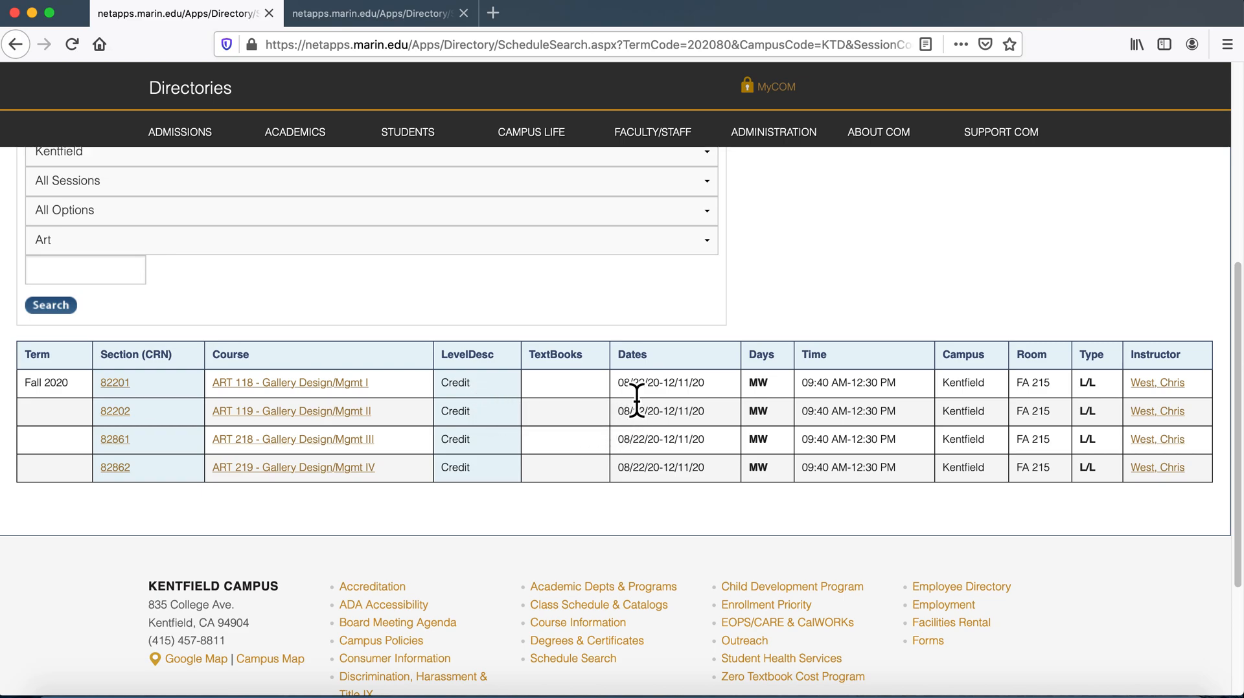
mouse_move(736, 416)
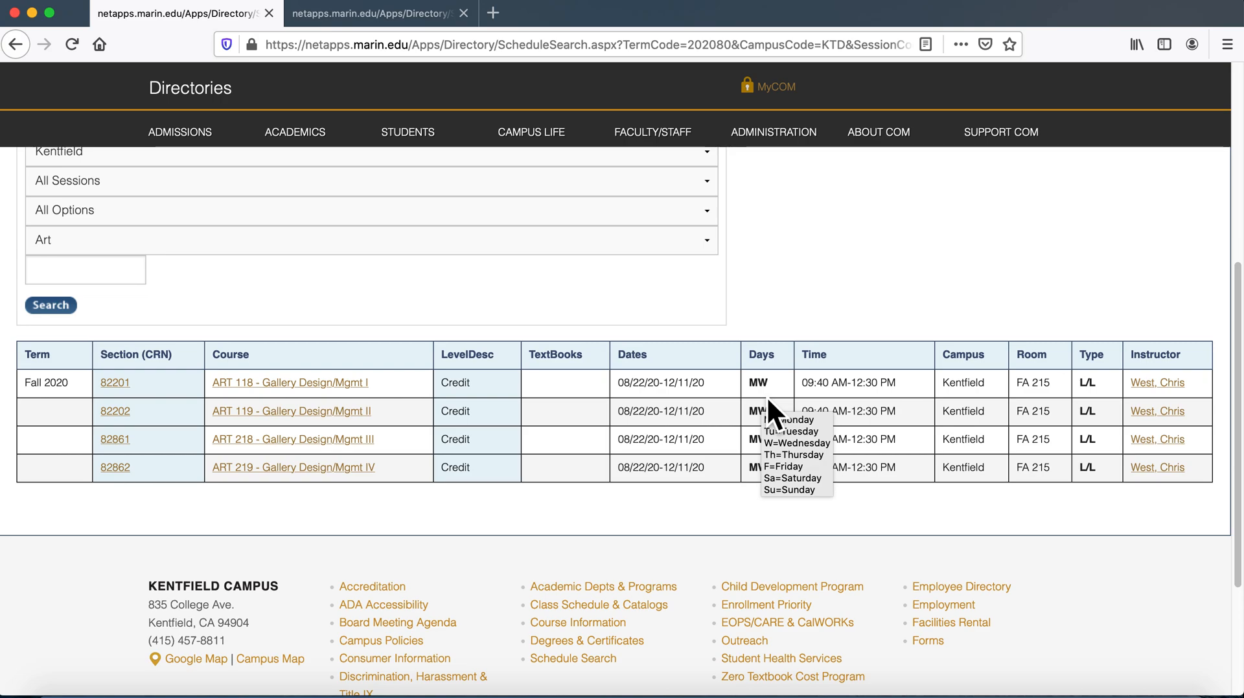
mouse_move(890, 412)
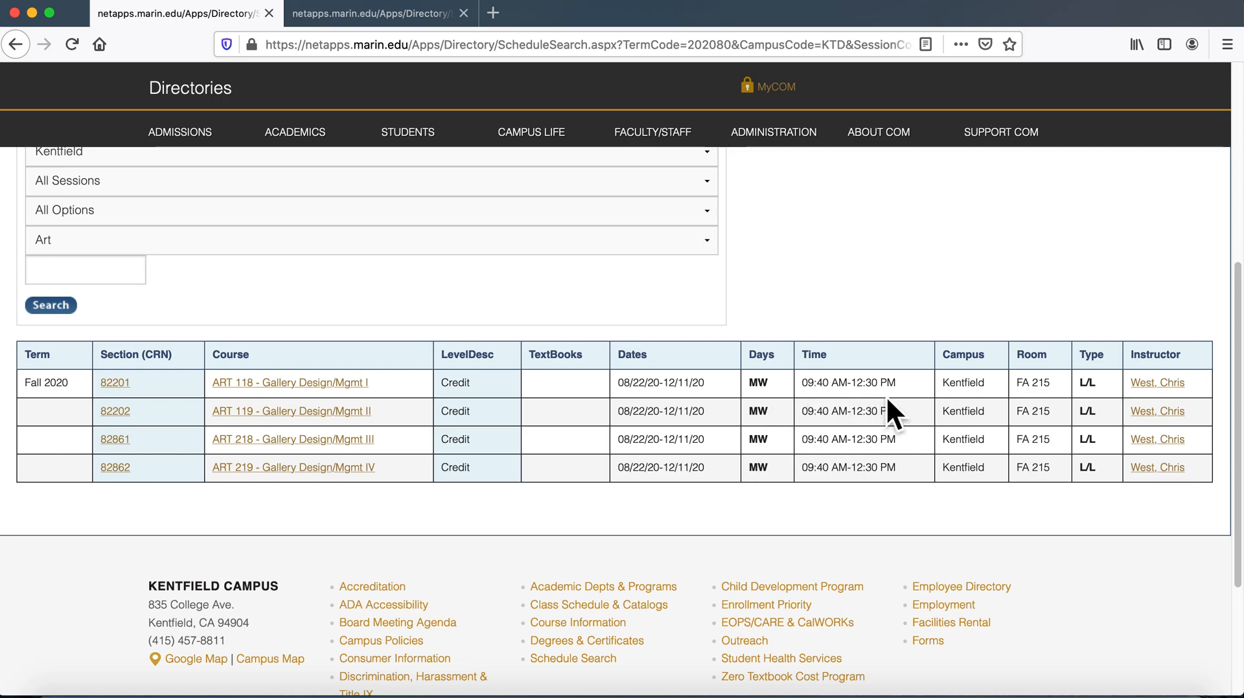
mouse_move(960, 417)
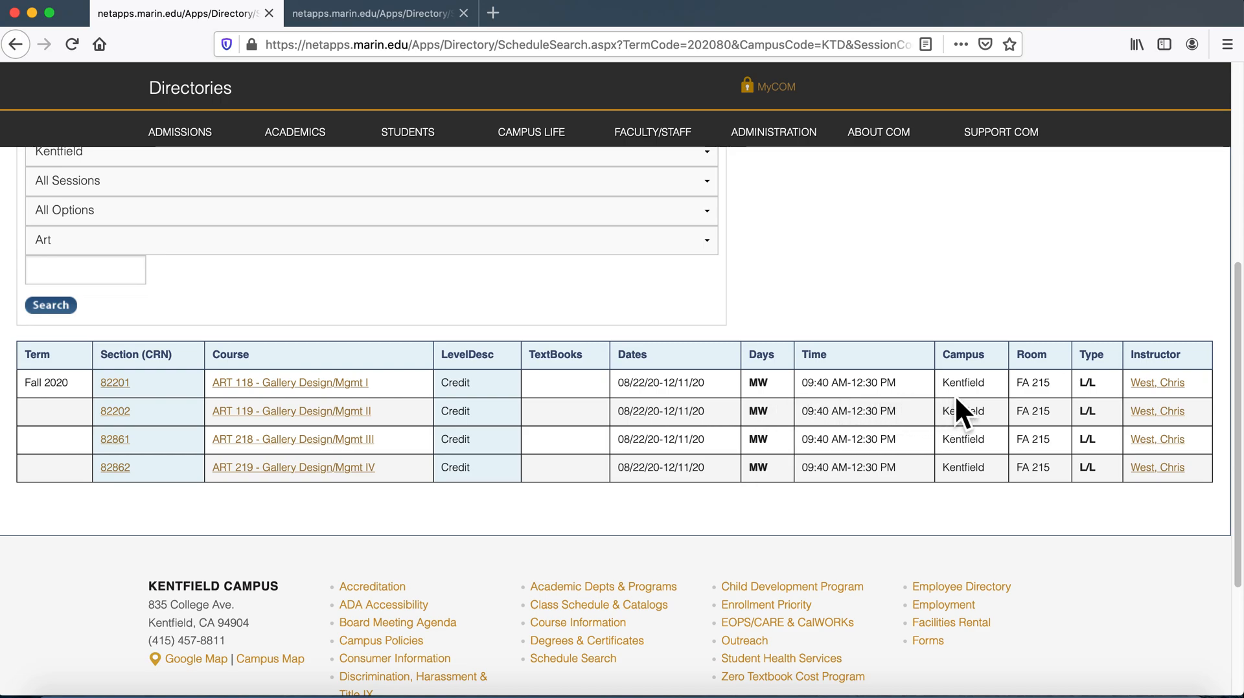
mouse_move(1029, 414)
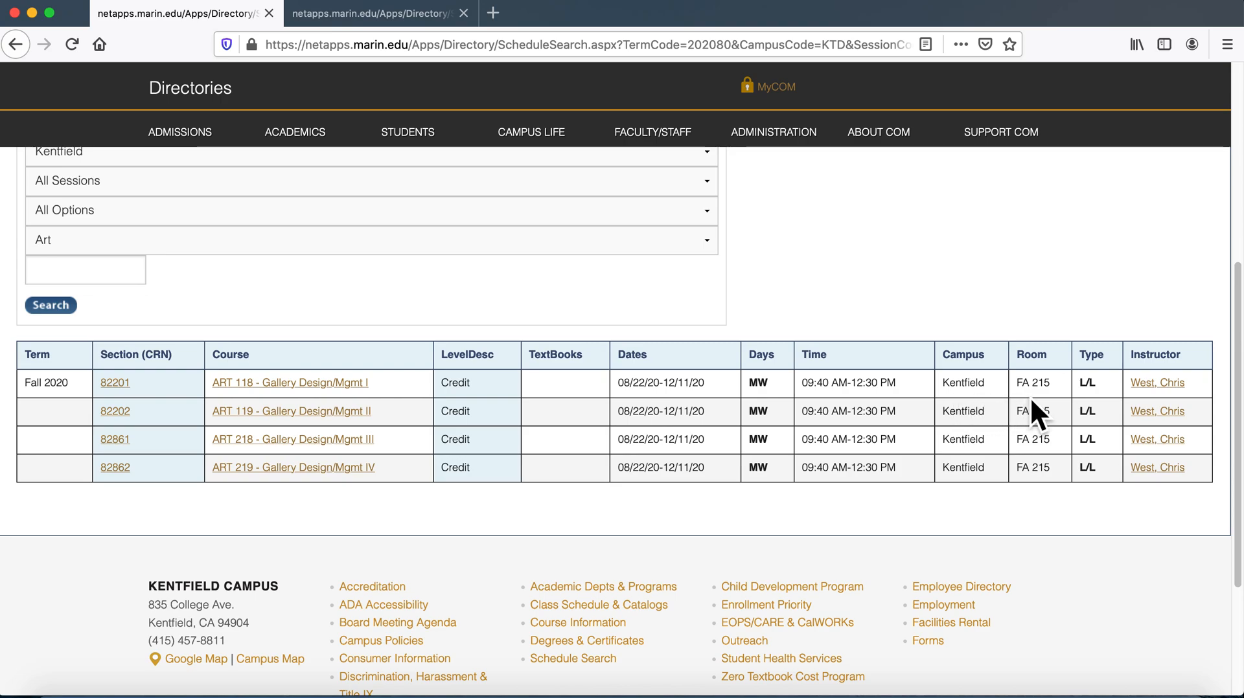
mouse_move(1076, 420)
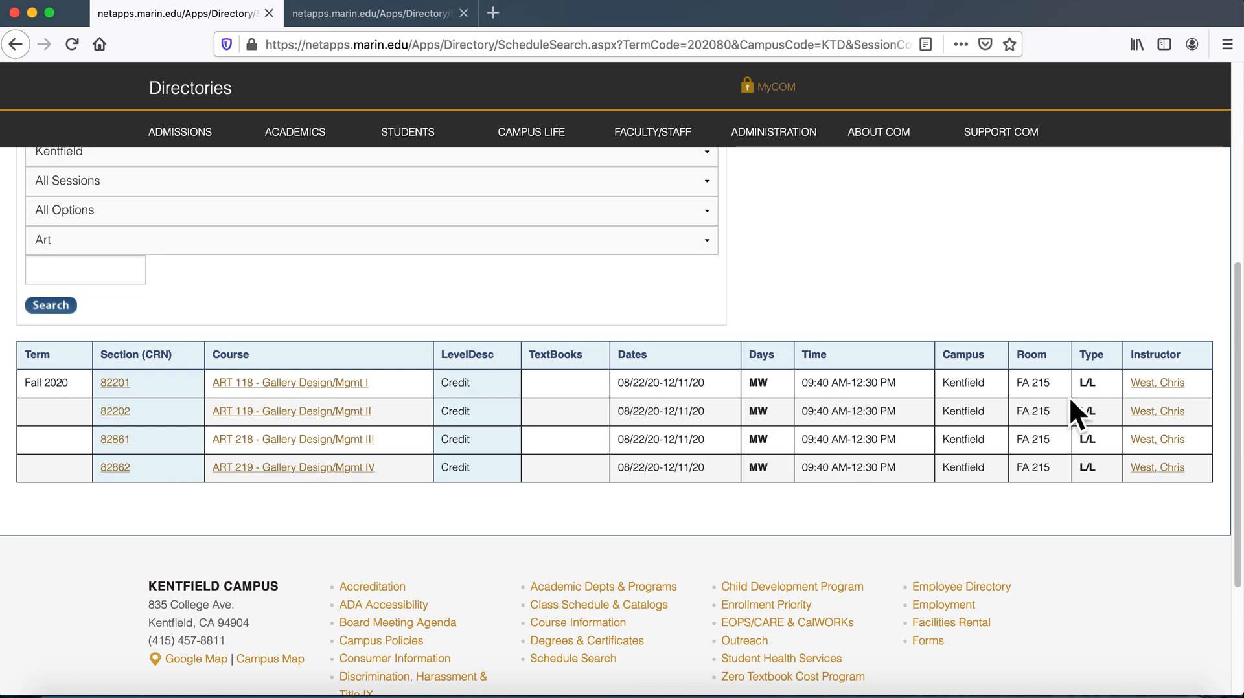
mouse_move(1093, 419)
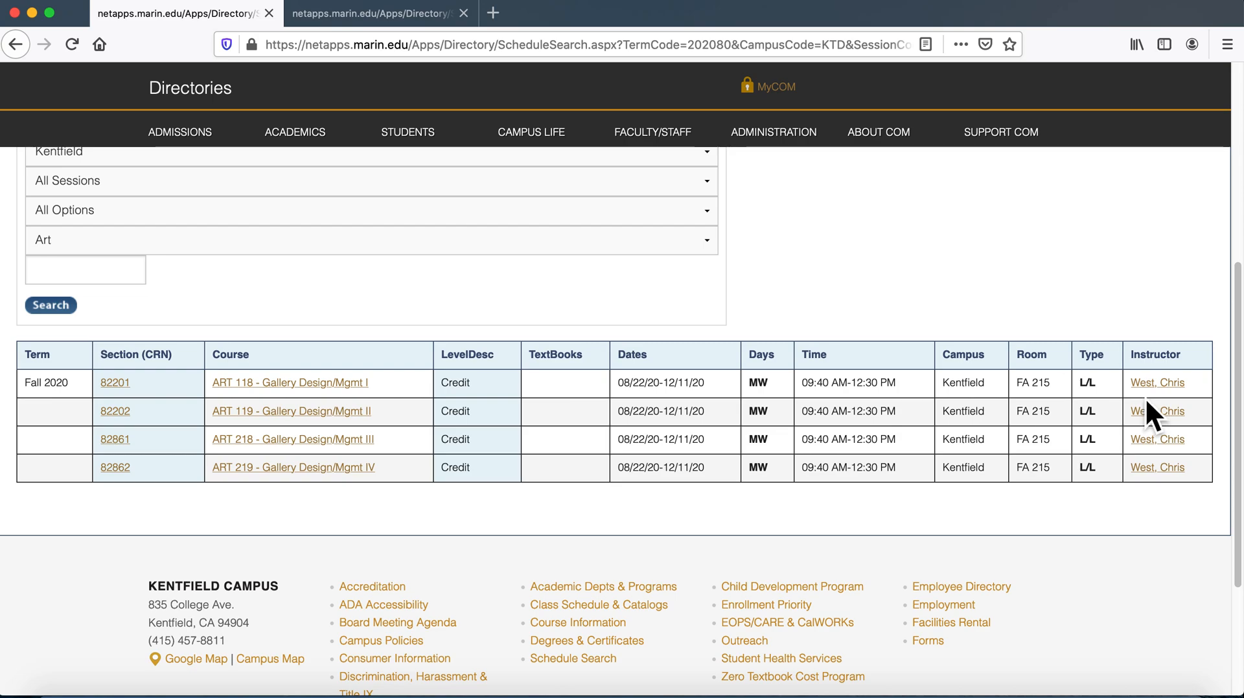
View the Gallery Design instructor's profile down to their current and future courses
left_click(1157, 412)
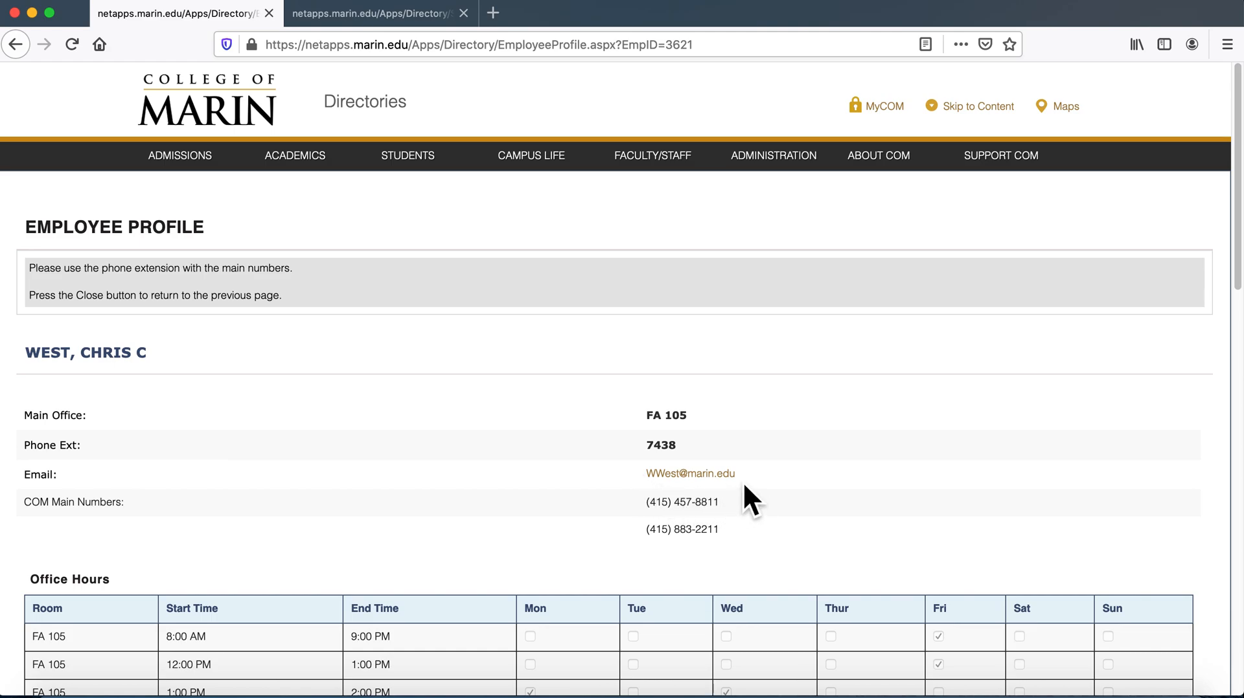
scroll("down", 3)
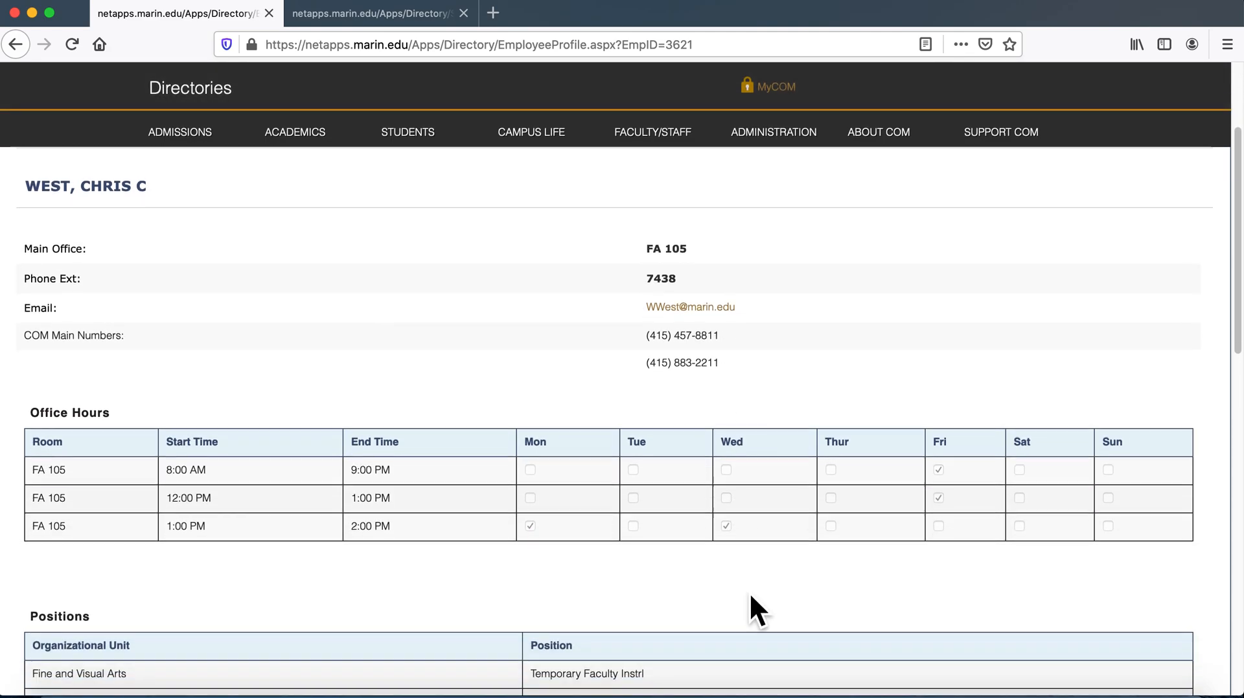
scroll("down", 3)
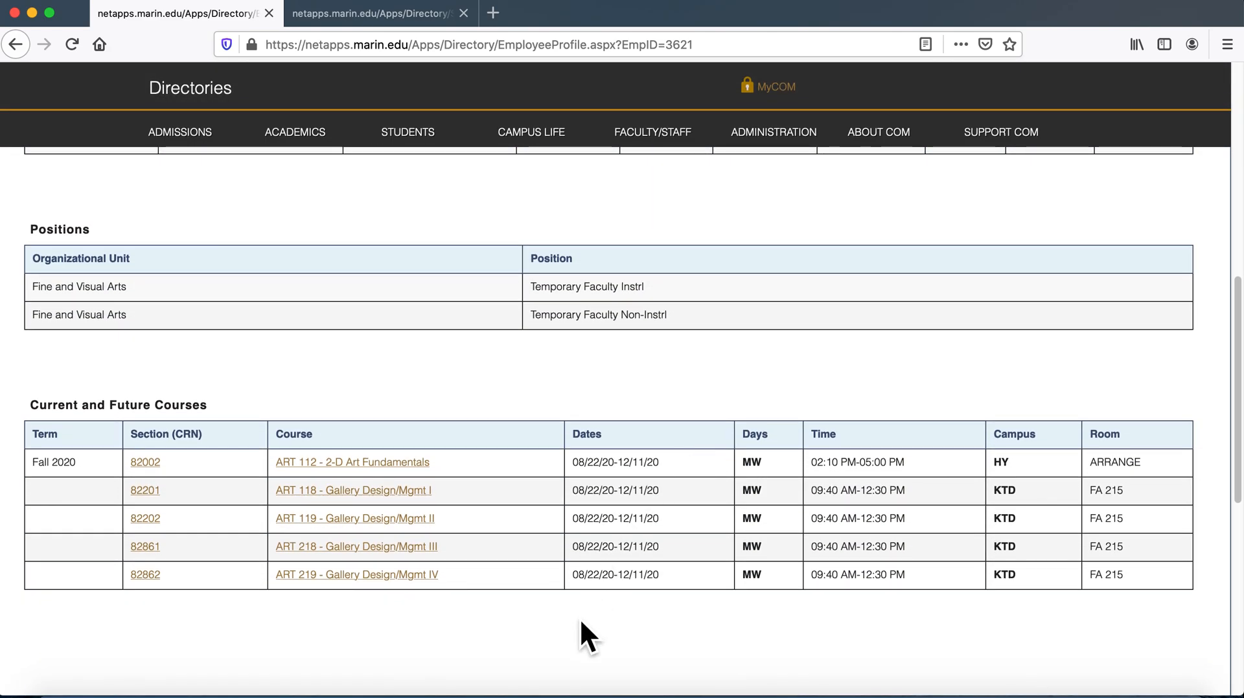
mouse_move(206, 217)
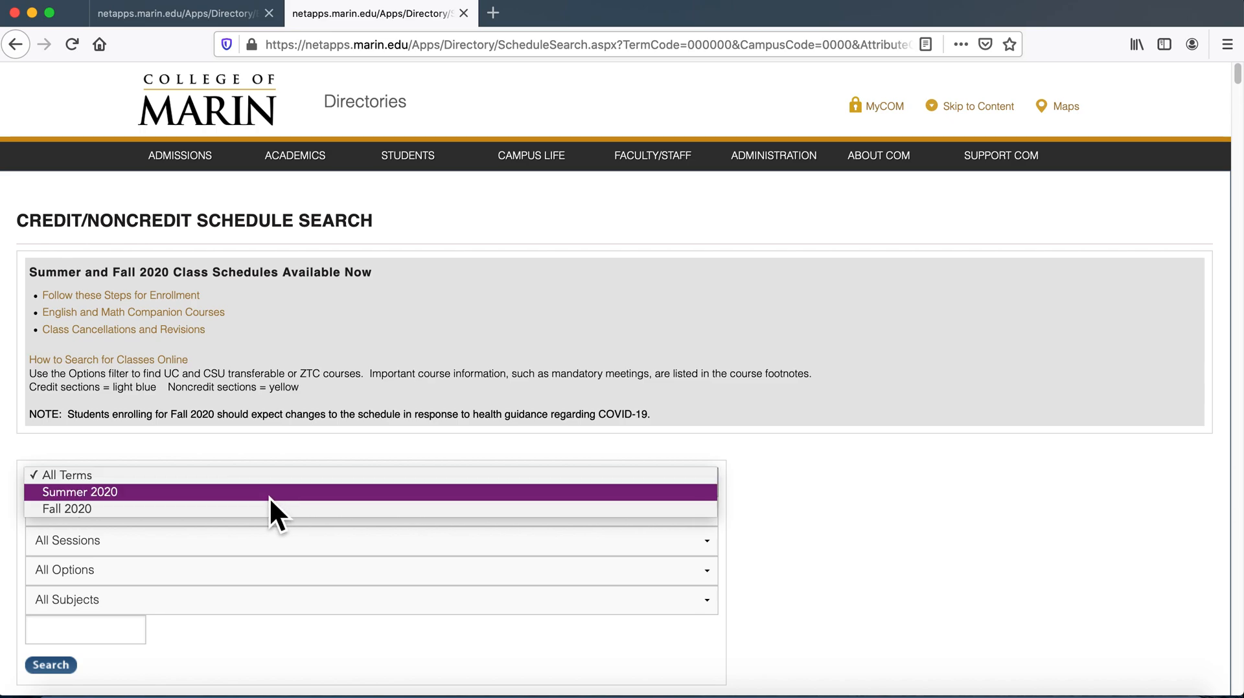
Search with term Fall 2020 and subject Mathematics
left_click(64, 508)
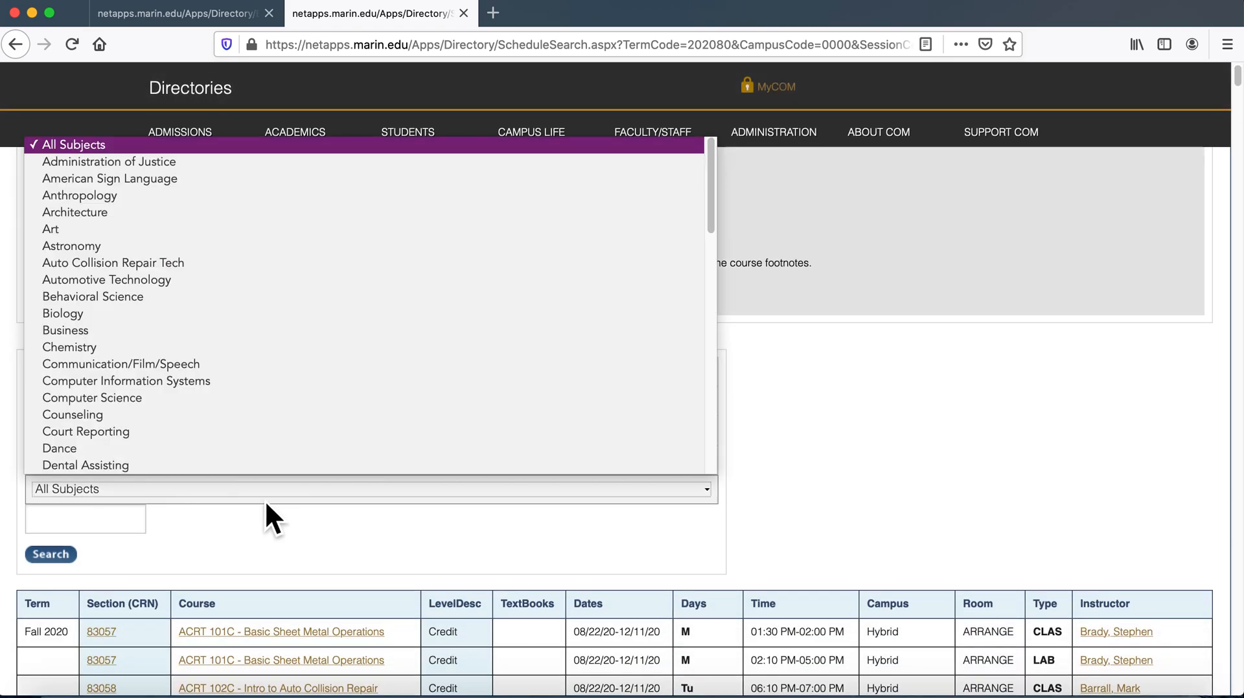
scroll("down", 3)
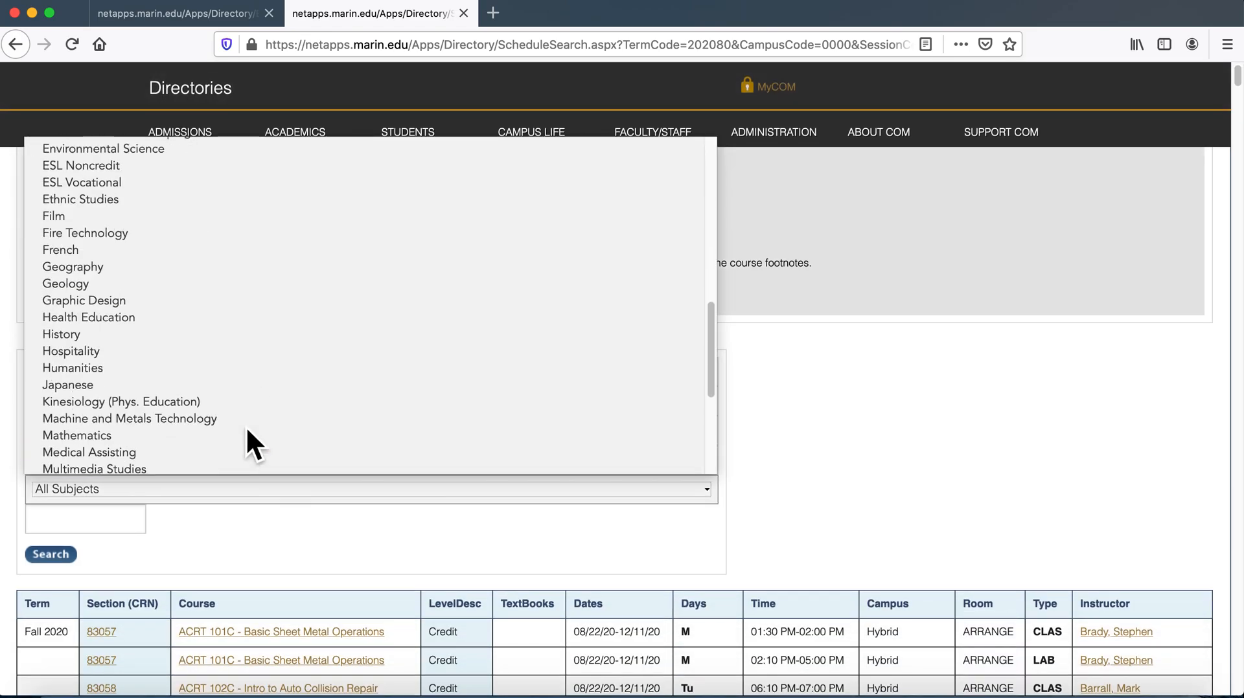
left_click(76, 435)
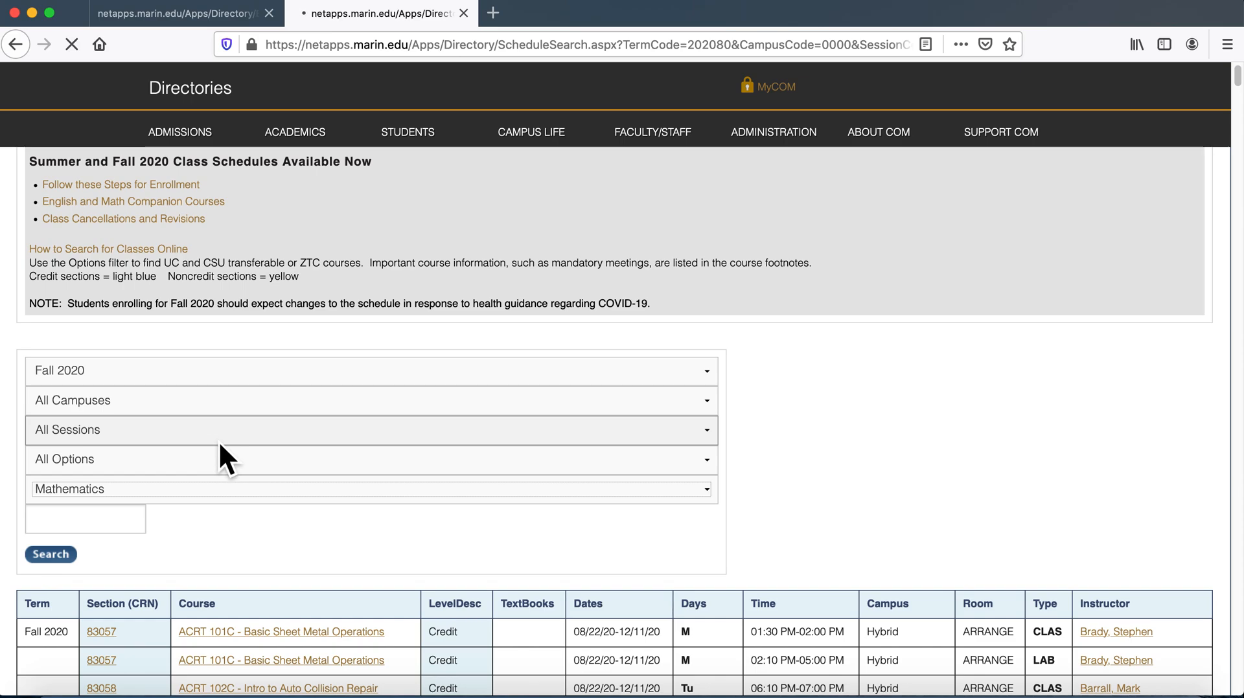
left_click(51, 554)
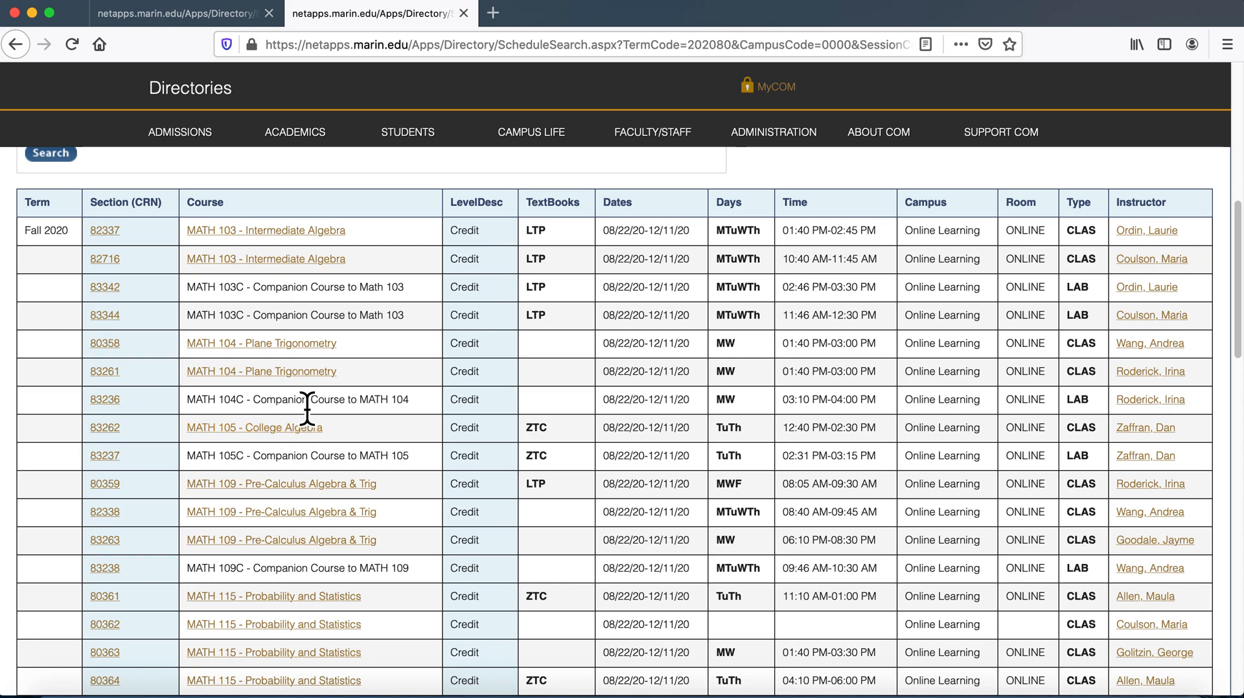
mouse_move(564, 348)
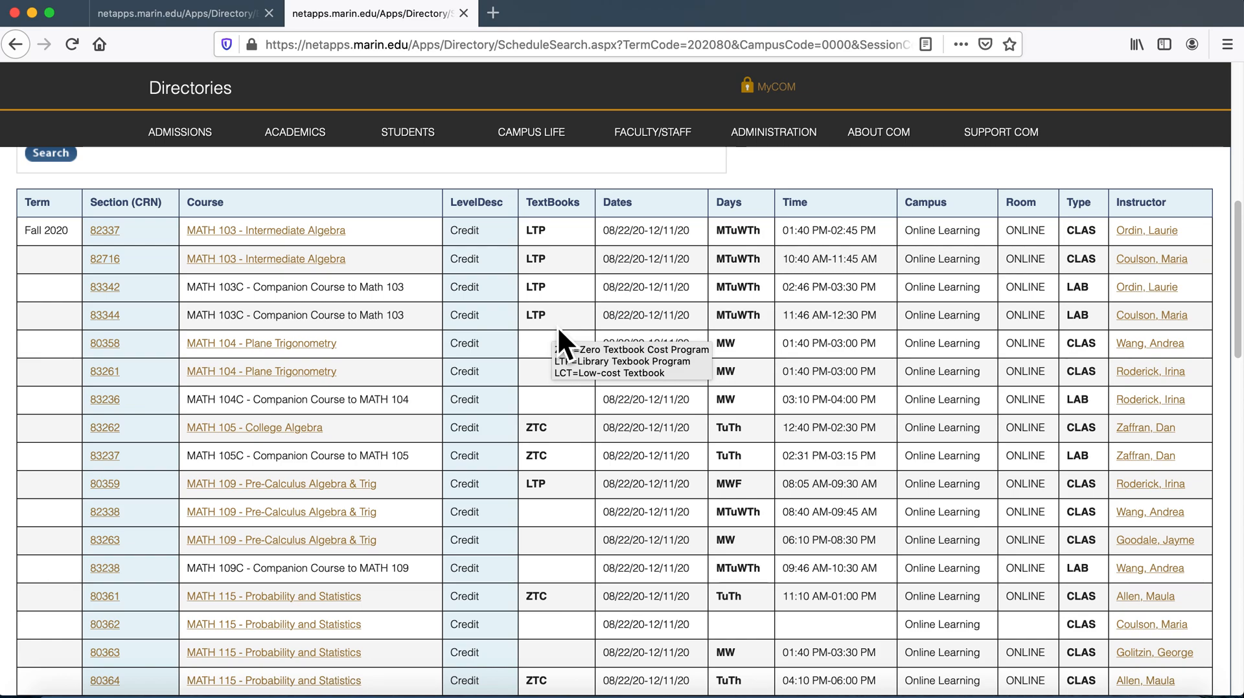
mouse_move(570, 447)
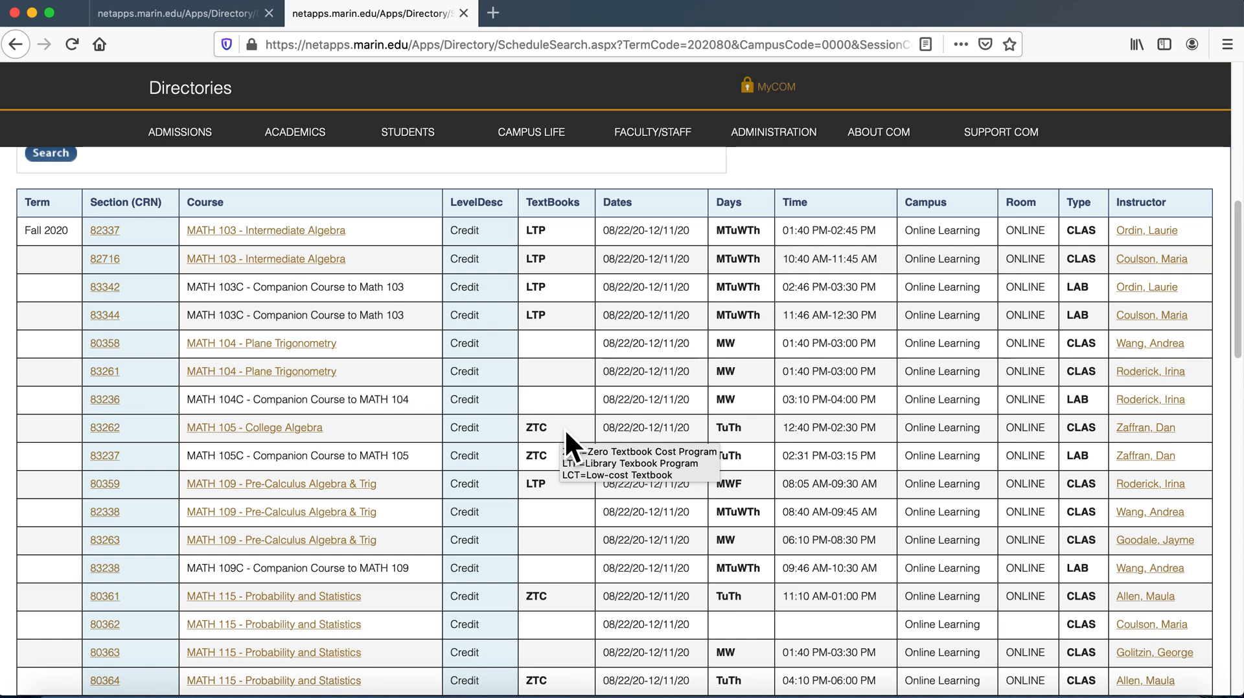
mouse_move(445, 324)
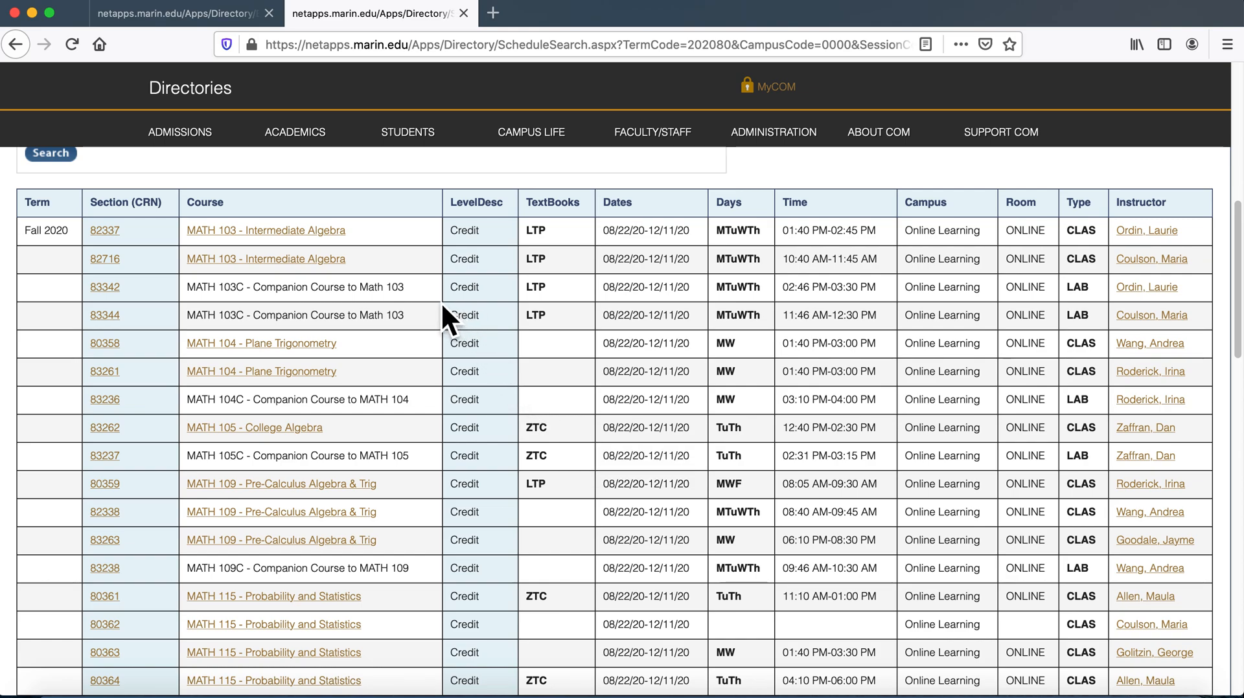
mouse_move(433, 308)
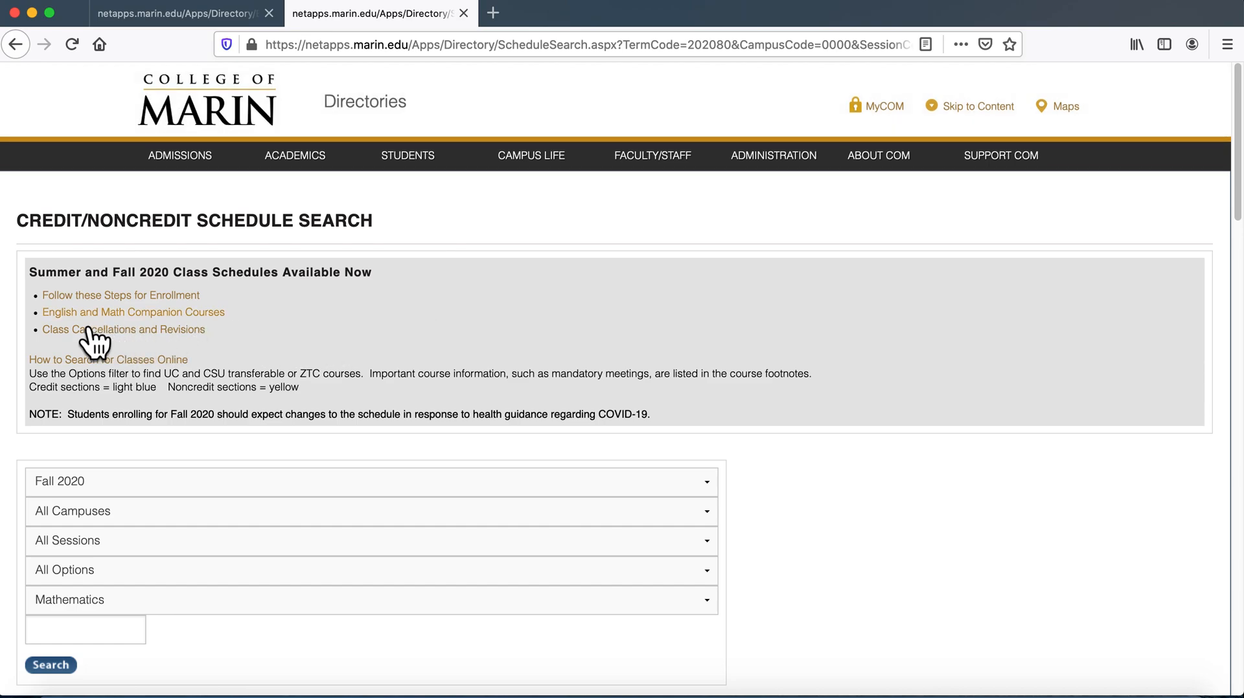
Follow the 'English and Math Companion Courses' link to its English 150 group tables
left_click(133, 312)
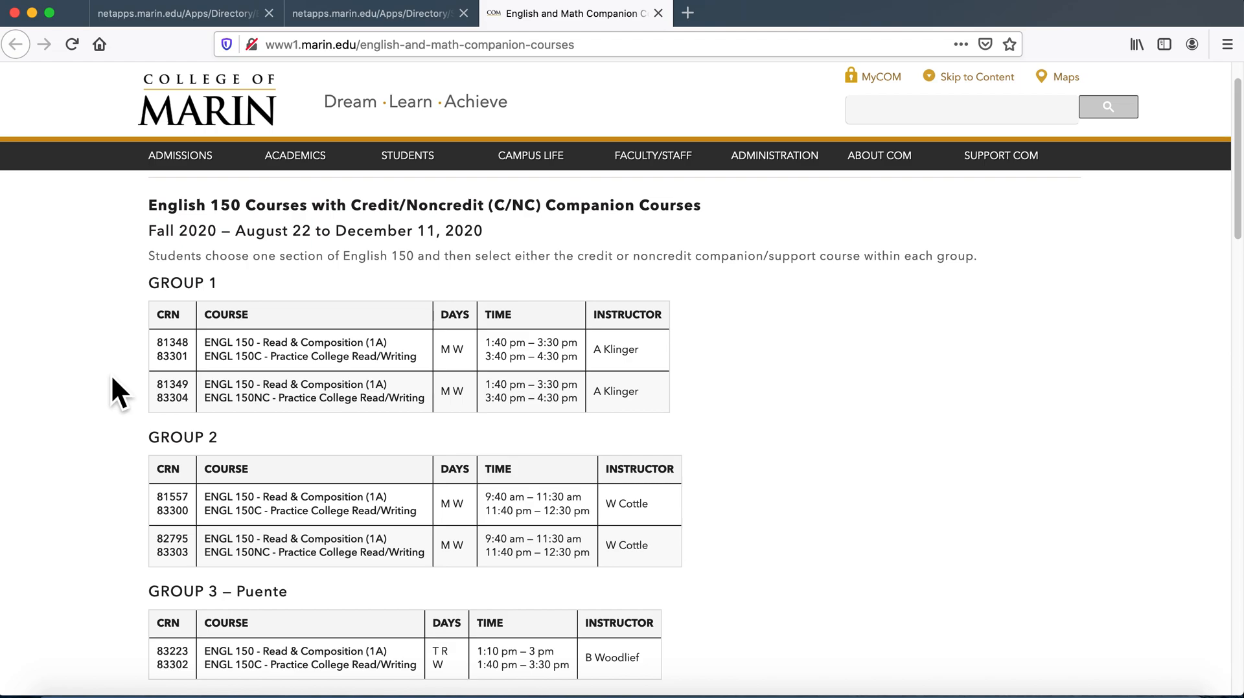
mouse_move(181, 389)
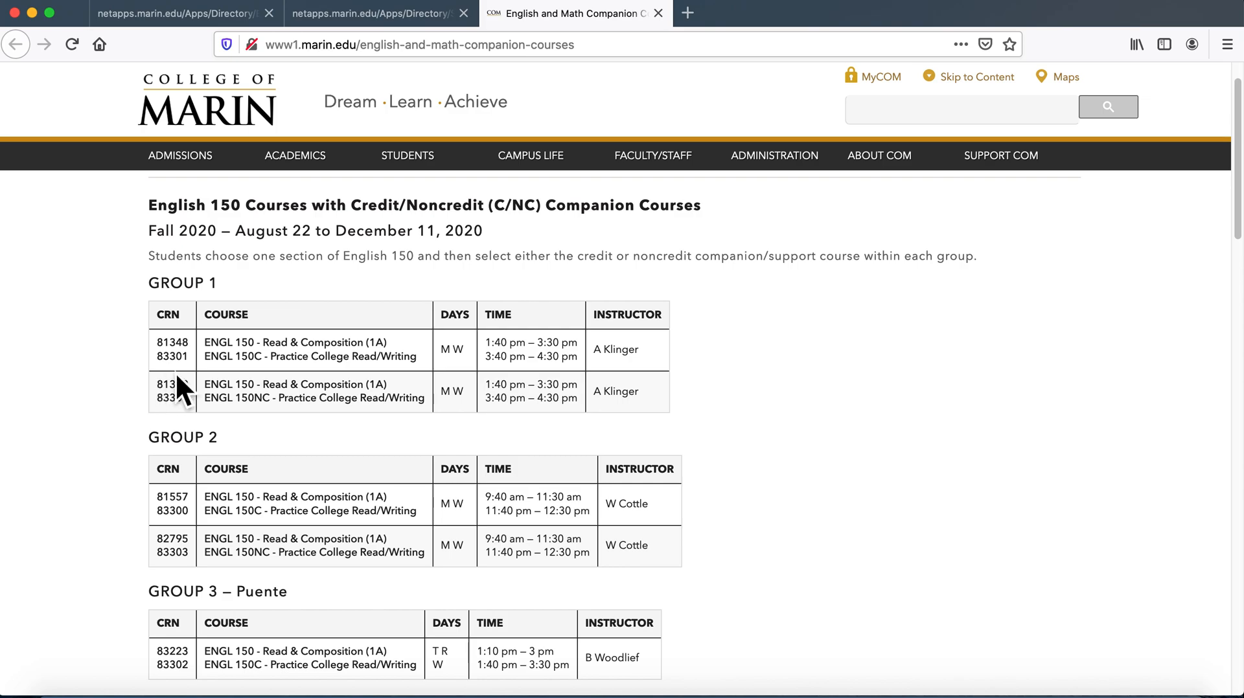
mouse_move(185, 398)
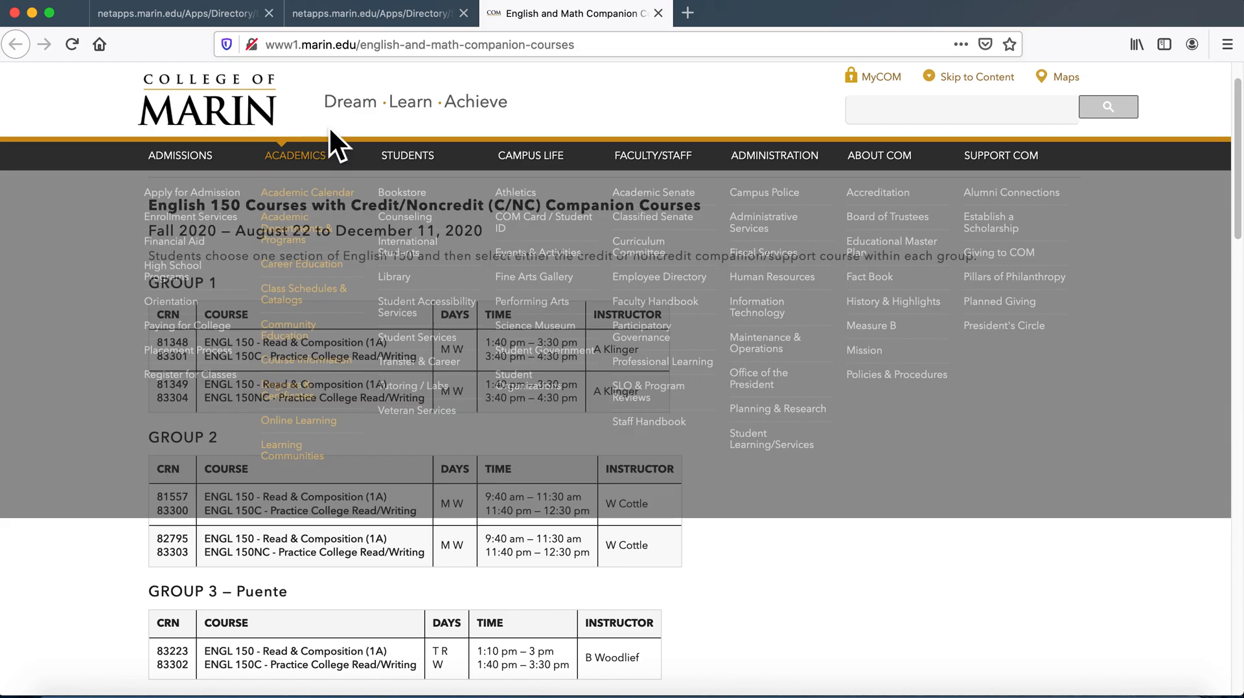
Pick English as a Second Language in the subject dropdown and search
left_click(381, 13)
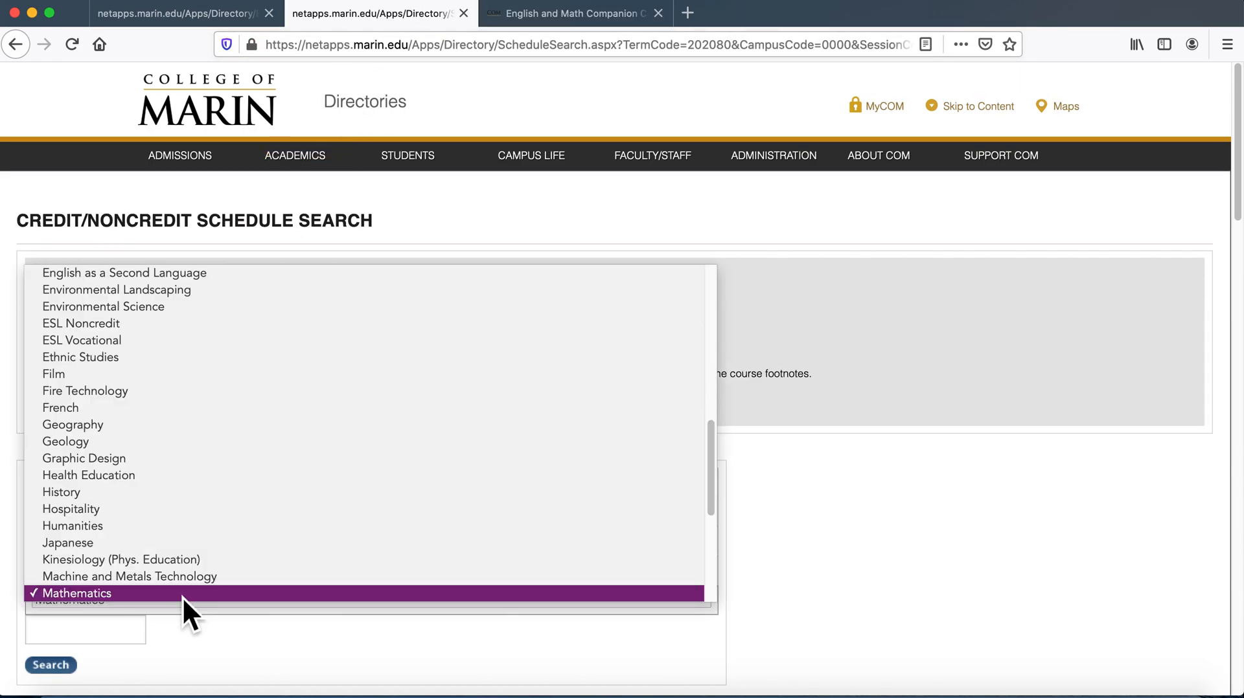
mouse_move(188, 334)
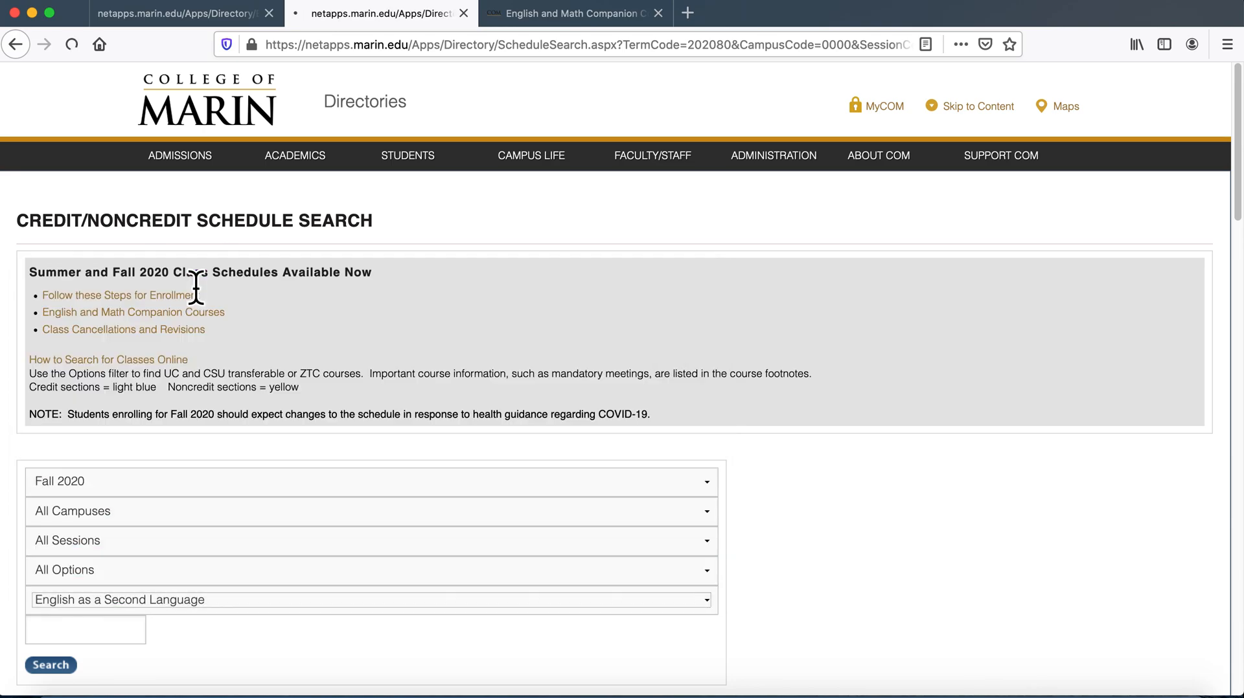
left_click(47, 665)
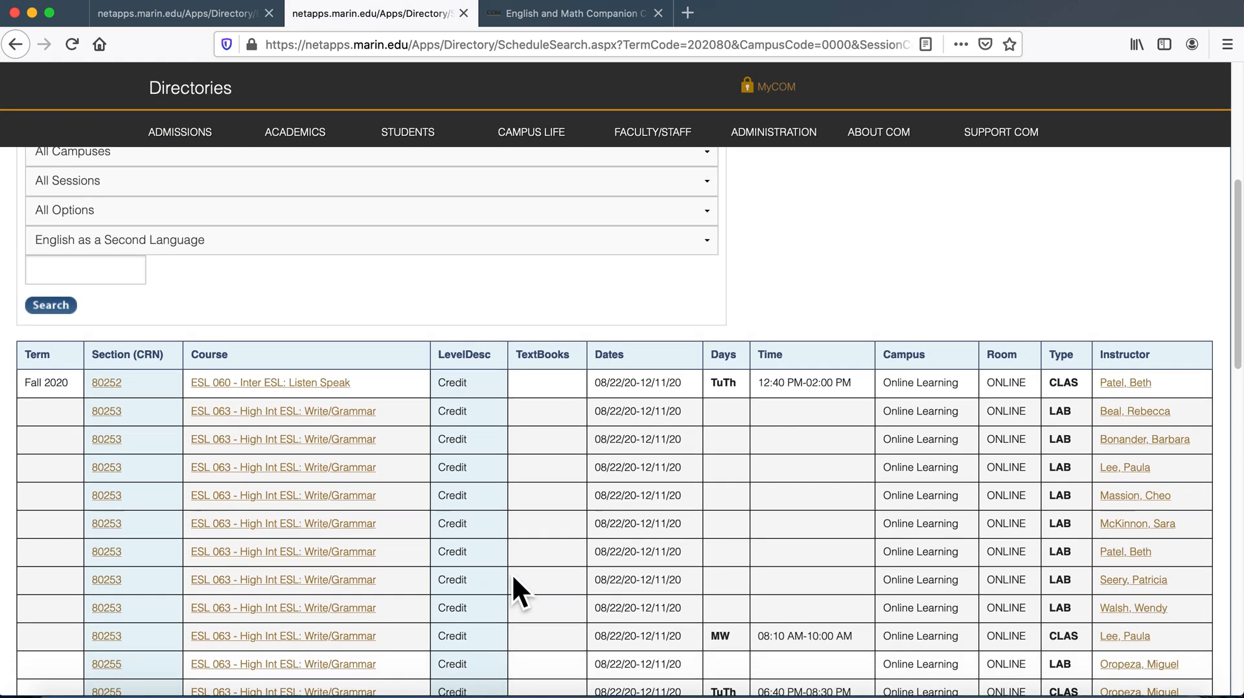
mouse_move(487, 563)
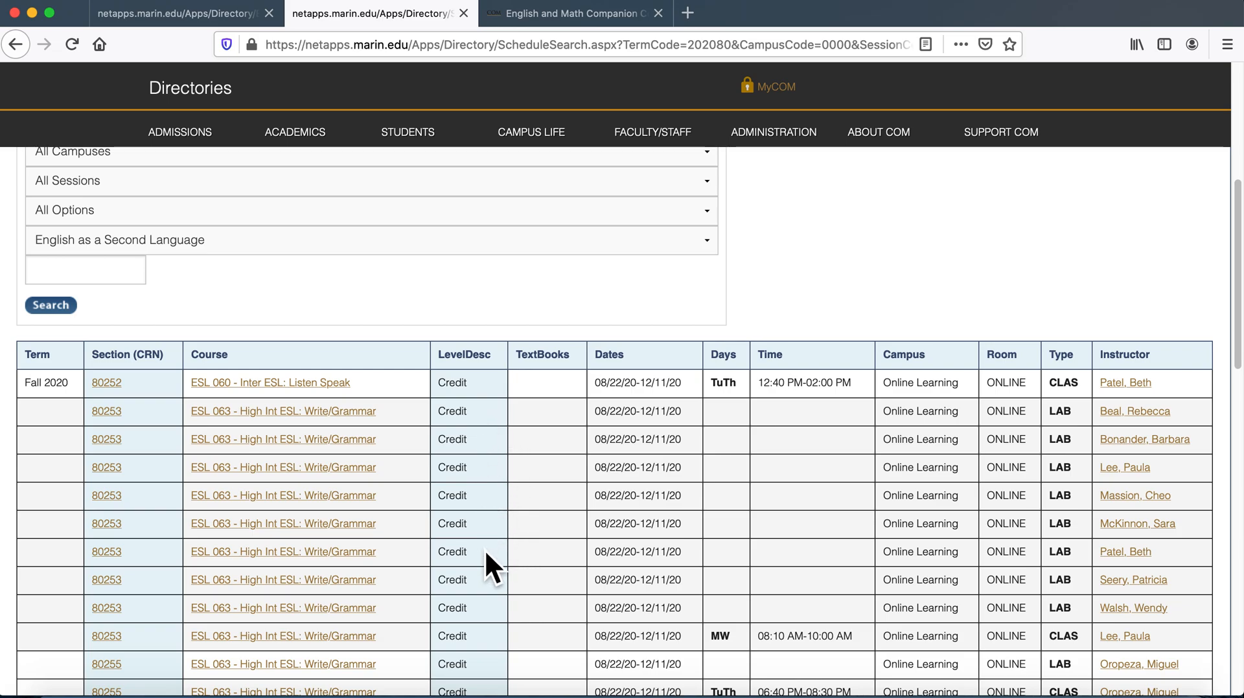
mouse_move(437, 425)
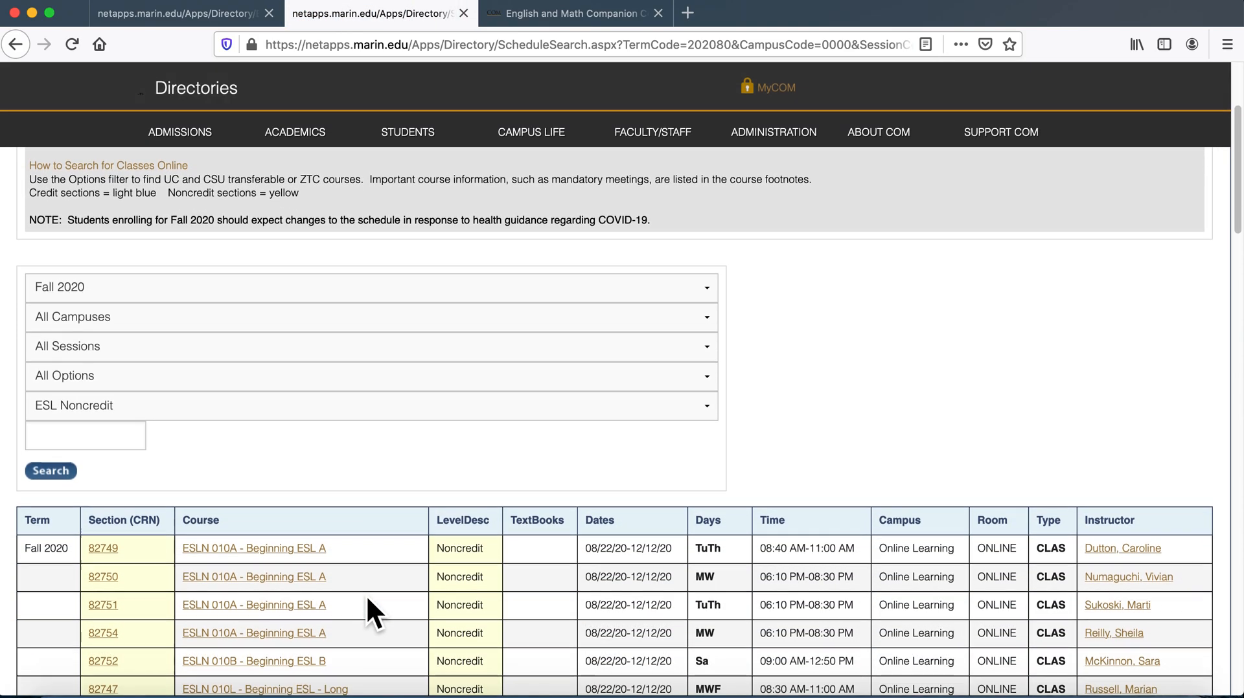
Scroll through the Fall 2020 ESL Noncredit sections, starting at ESLN 010A Beginning ESL A
scroll("down", 3)
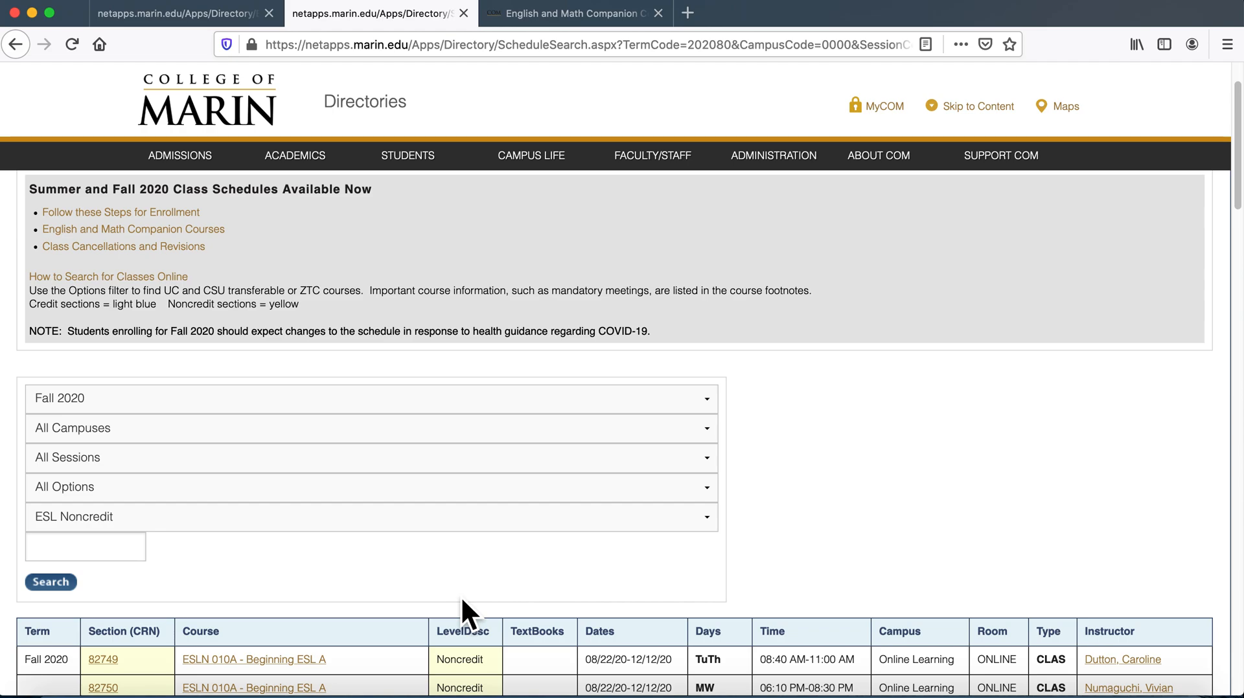
mouse_move(523, 559)
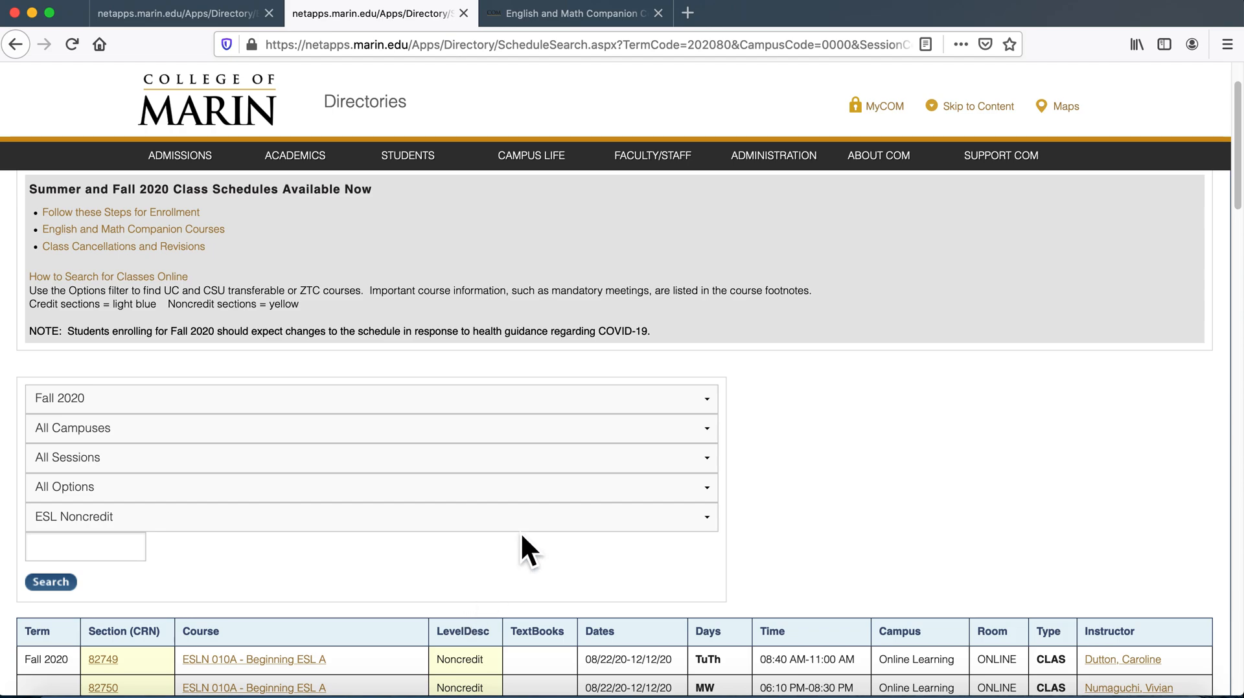